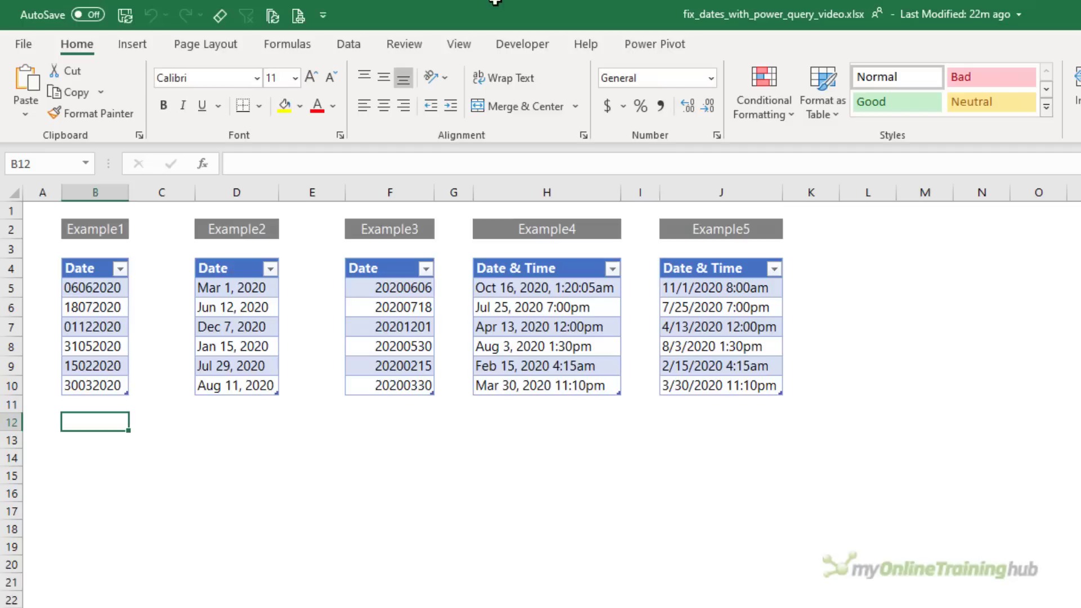
- Enter sample entries 6/6/2020 and 6/6/2020 1:0 to show real date serials, then clear them
key(ctrl+`)
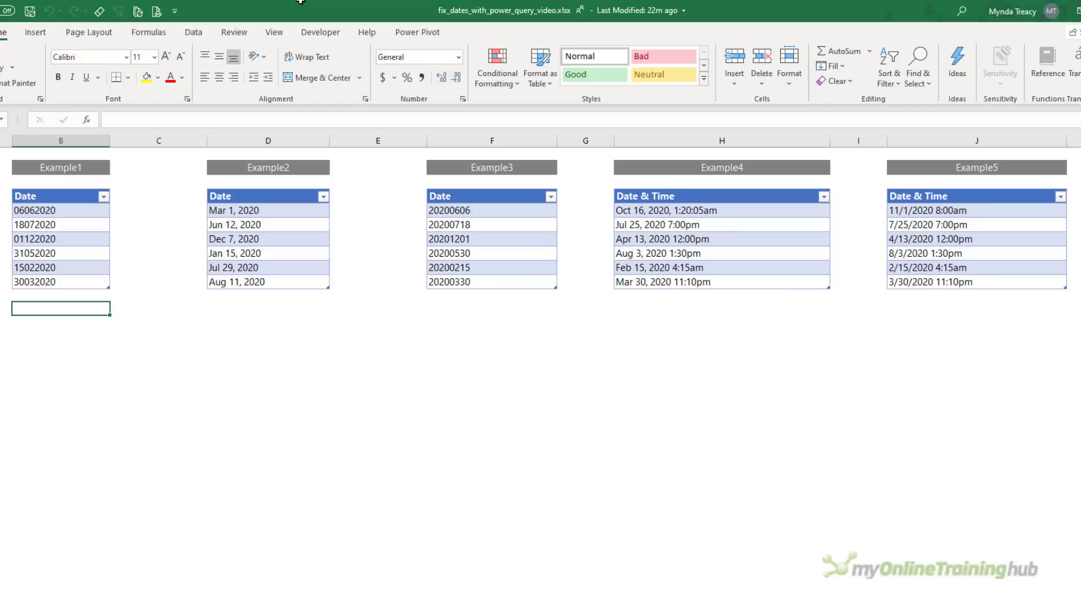
text(6/)
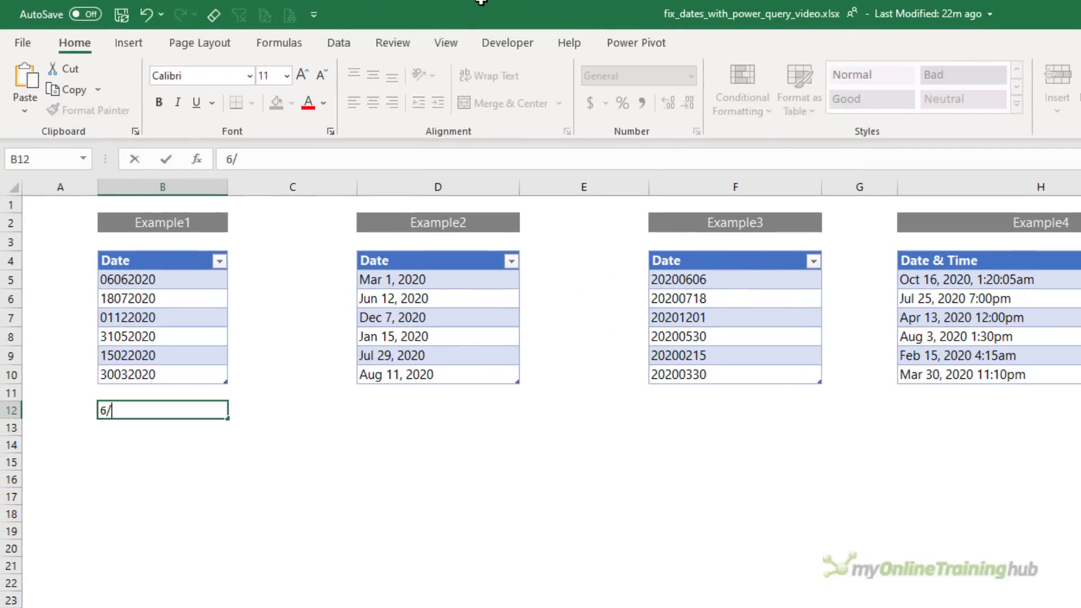
text(6/2020)
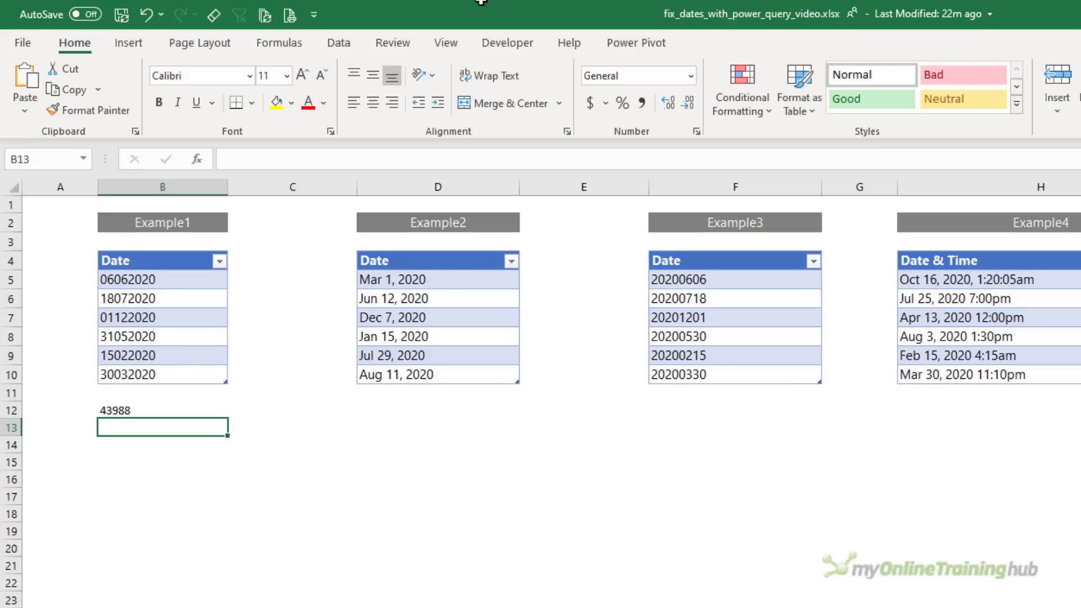
text(6/6/2020)
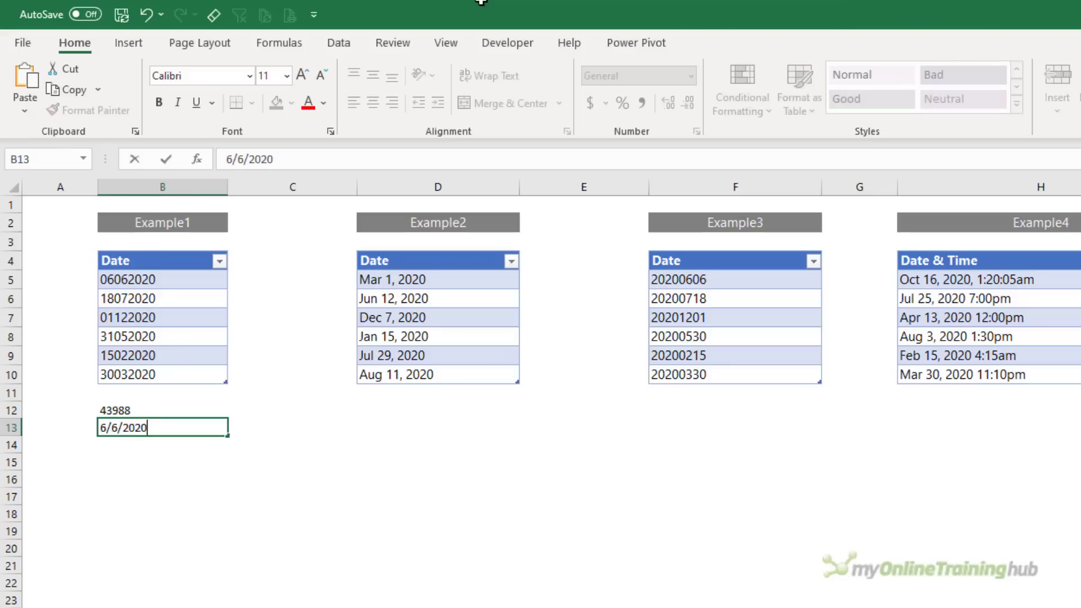
text(1:0)
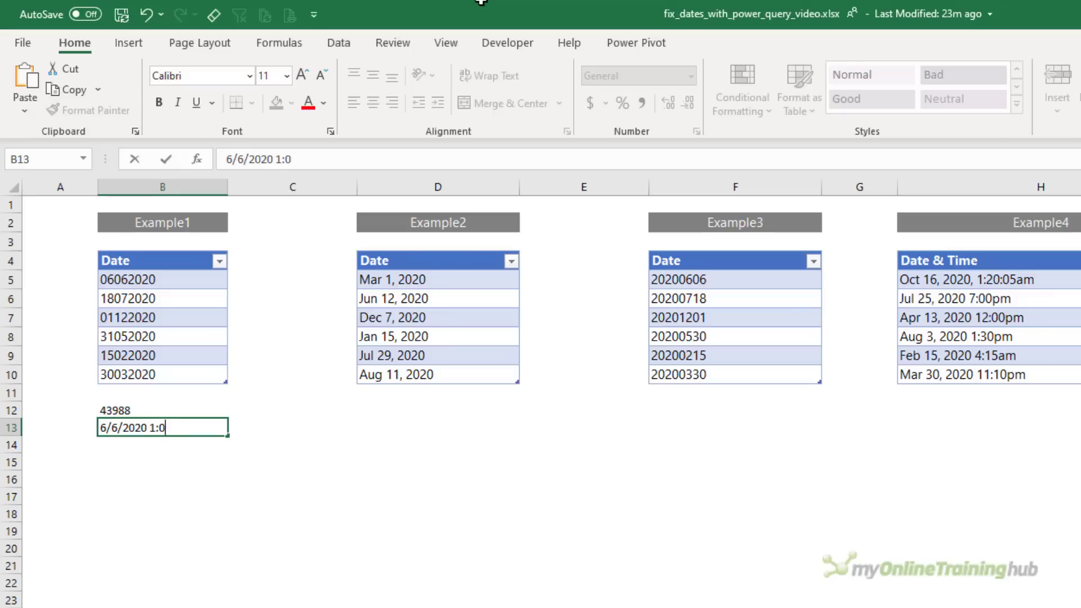
key(Enter)
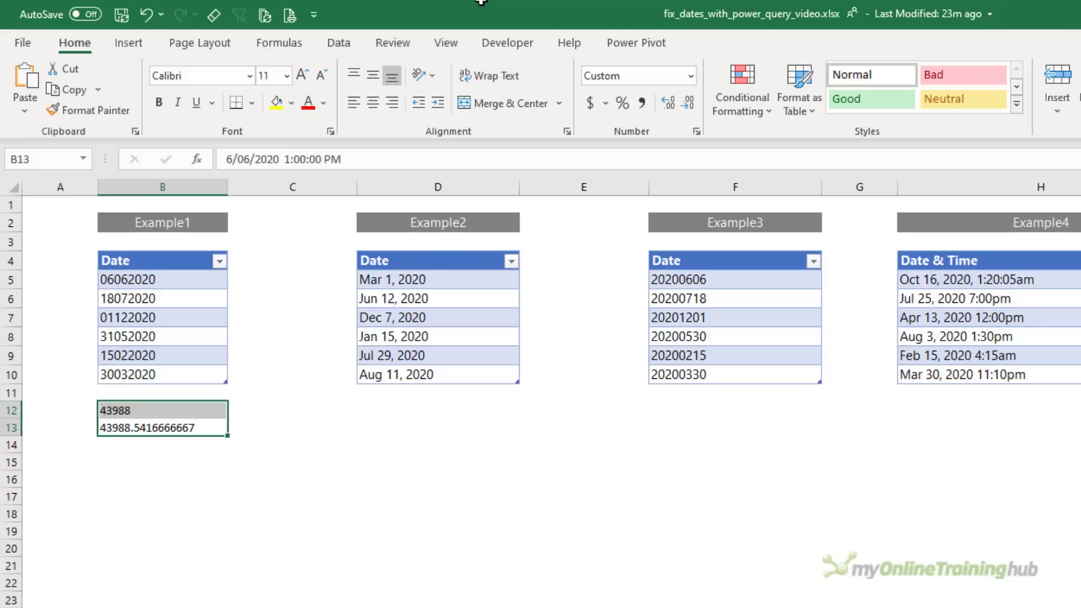
key(ctrl+`)
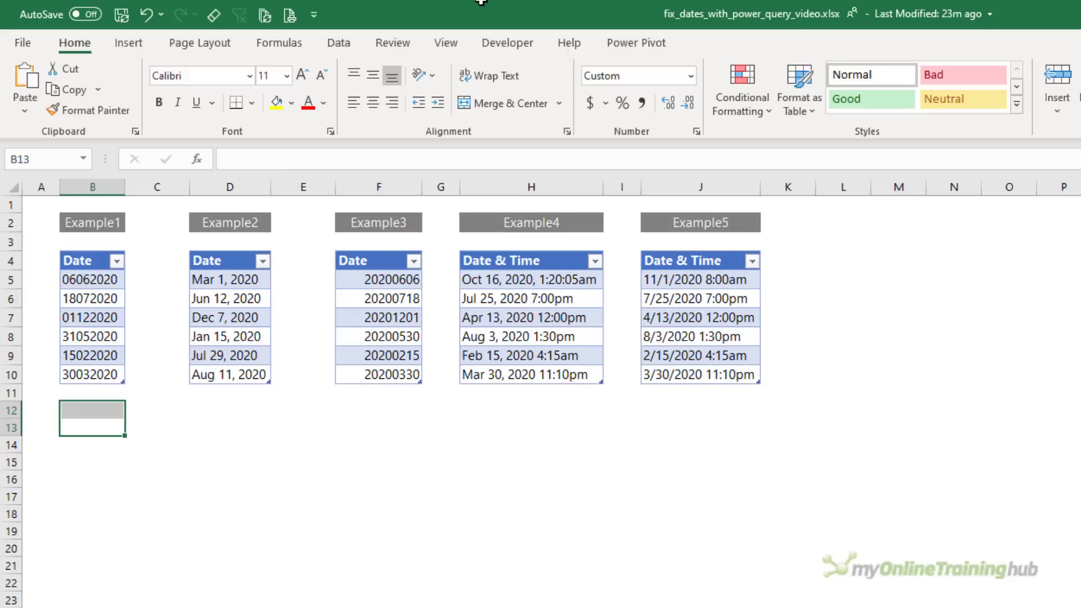
mouse_move(214, 416)
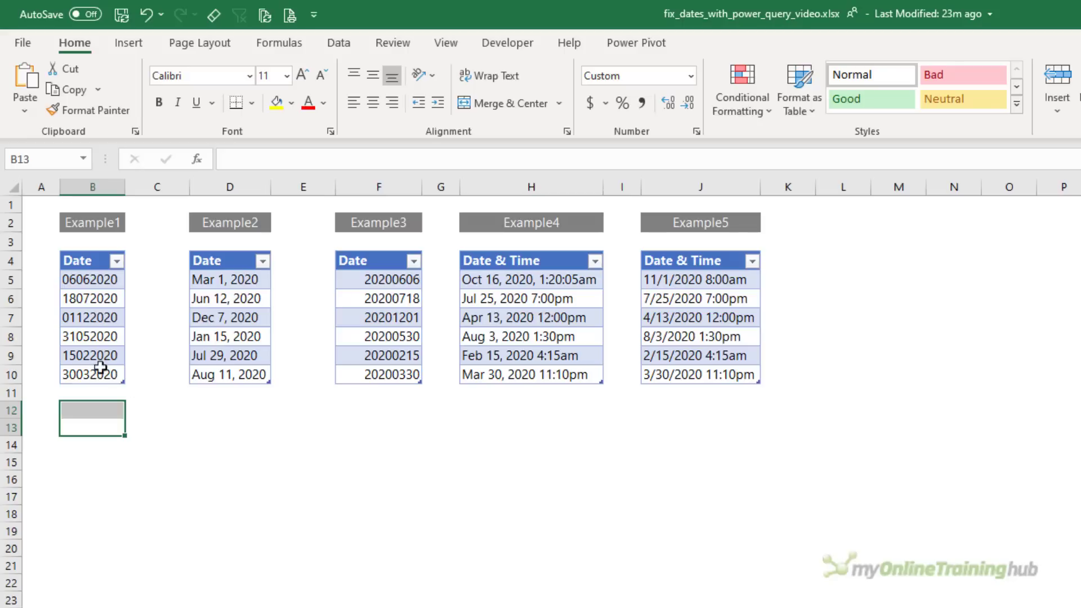
- Load the Example1 table into Power Query via From Table/Range
click(91, 374)
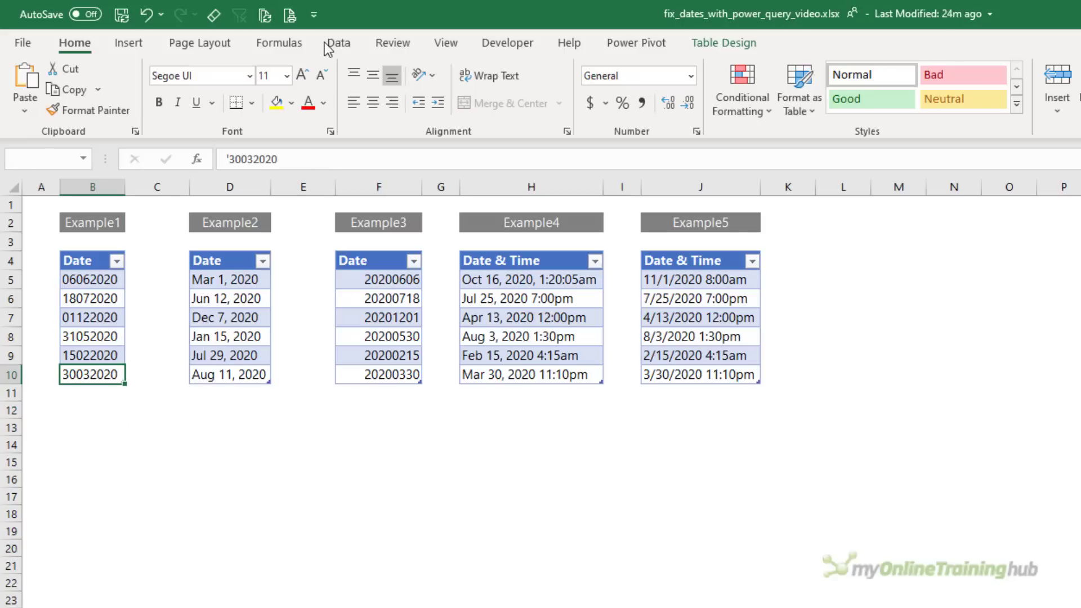
click(339, 43)
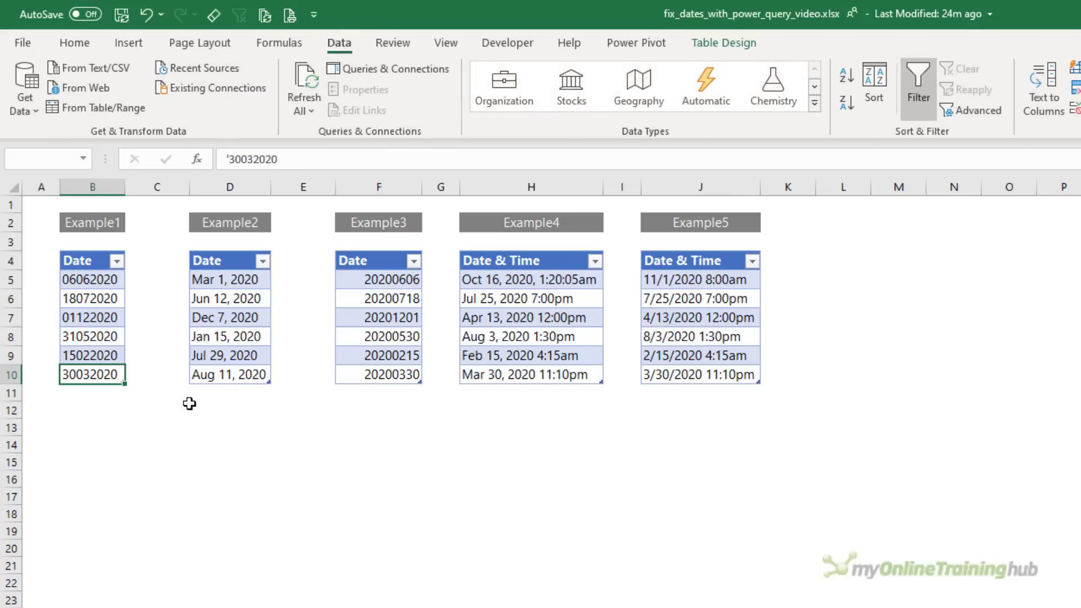
click(91, 374)
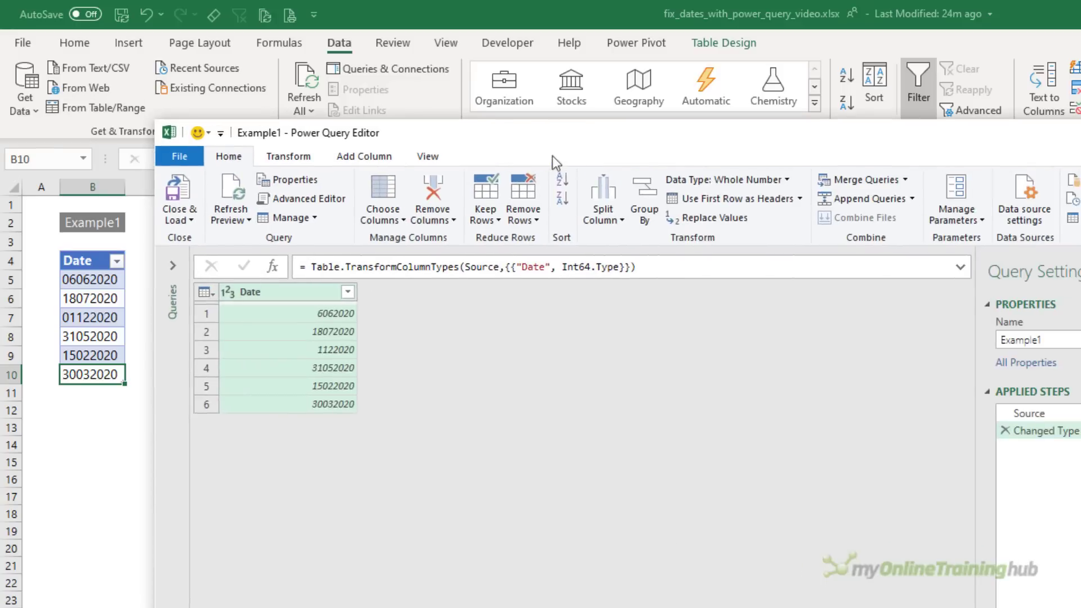
- Maximize the editor and delete the automatic Changed Type step
click(1005, 17)
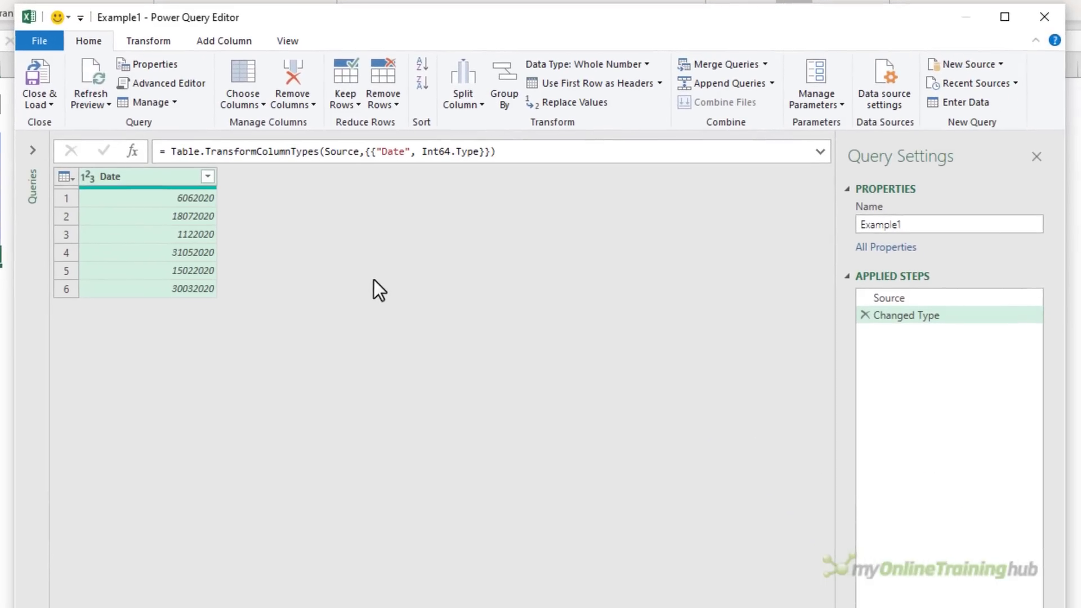
mouse_move(904, 314)
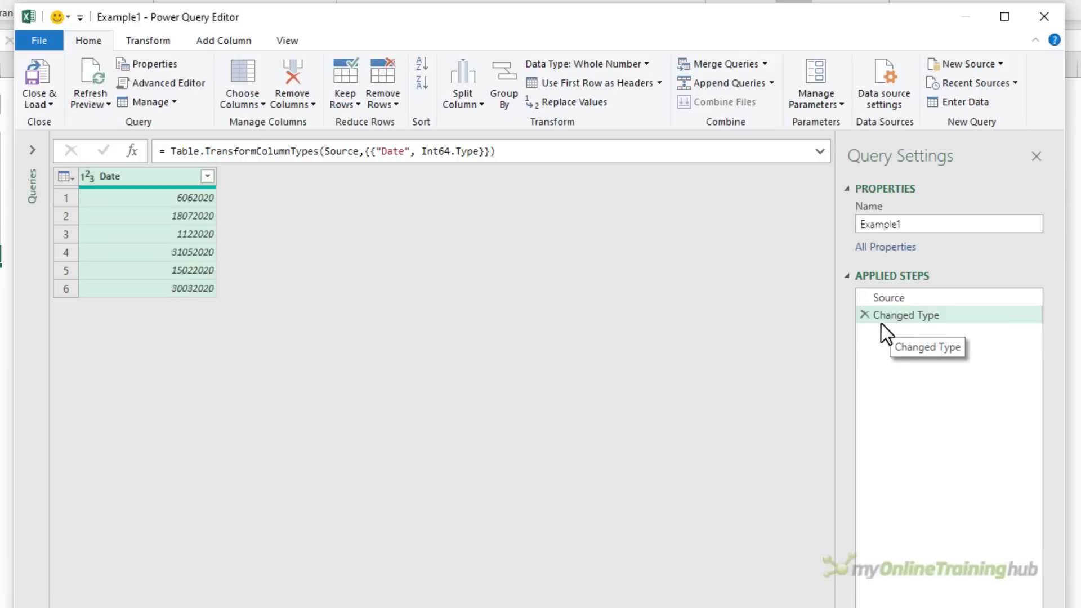
mouse_move(885, 336)
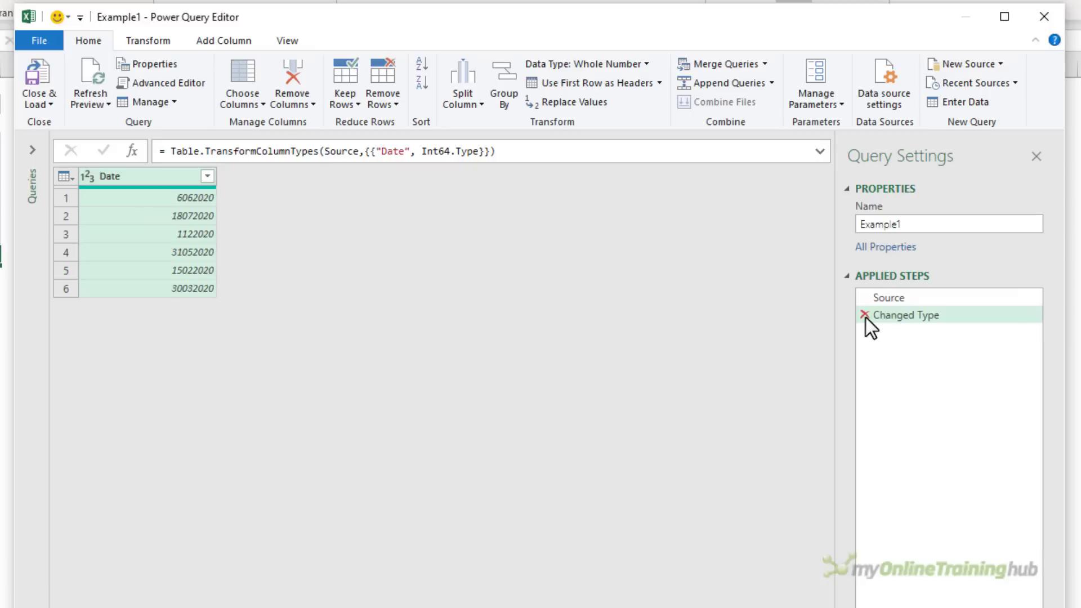
click(864, 316)
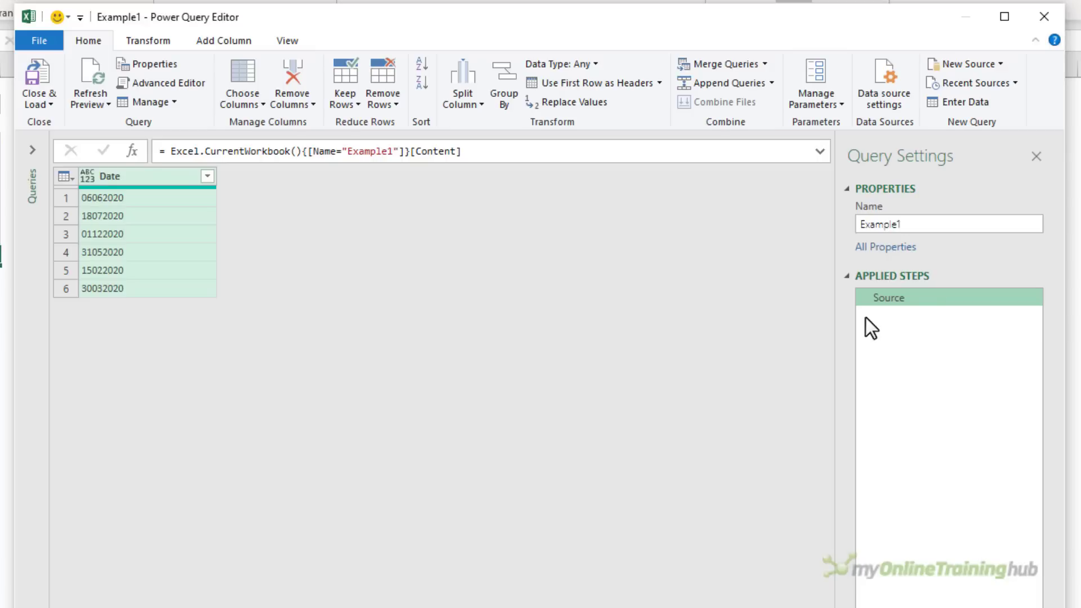
mouse_move(487, 136)
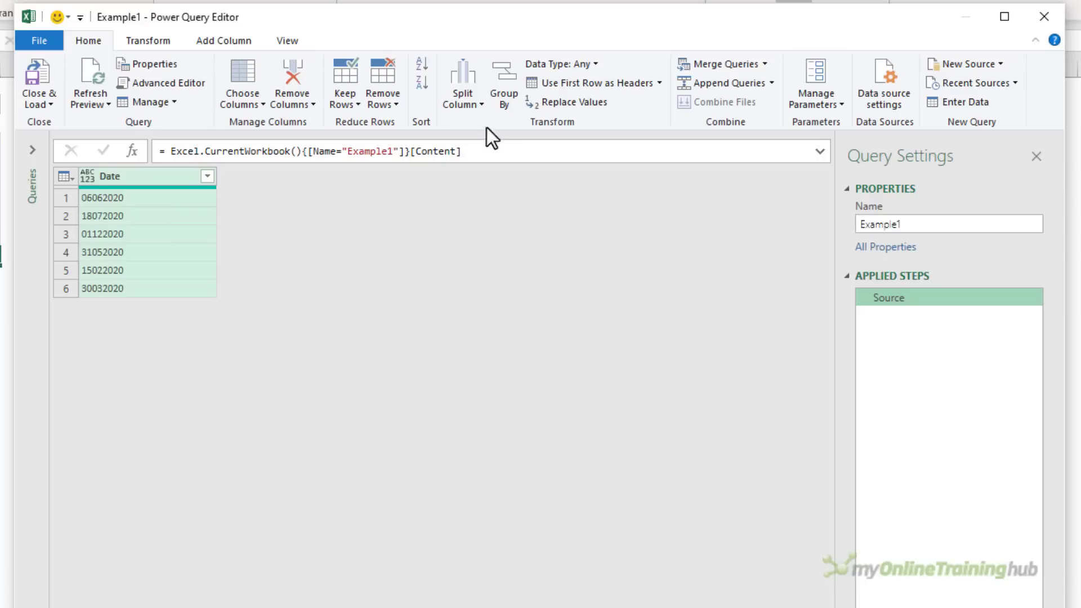
- Split the Date column by positions 0,2,4 into day, month and year columns
click(462, 77)
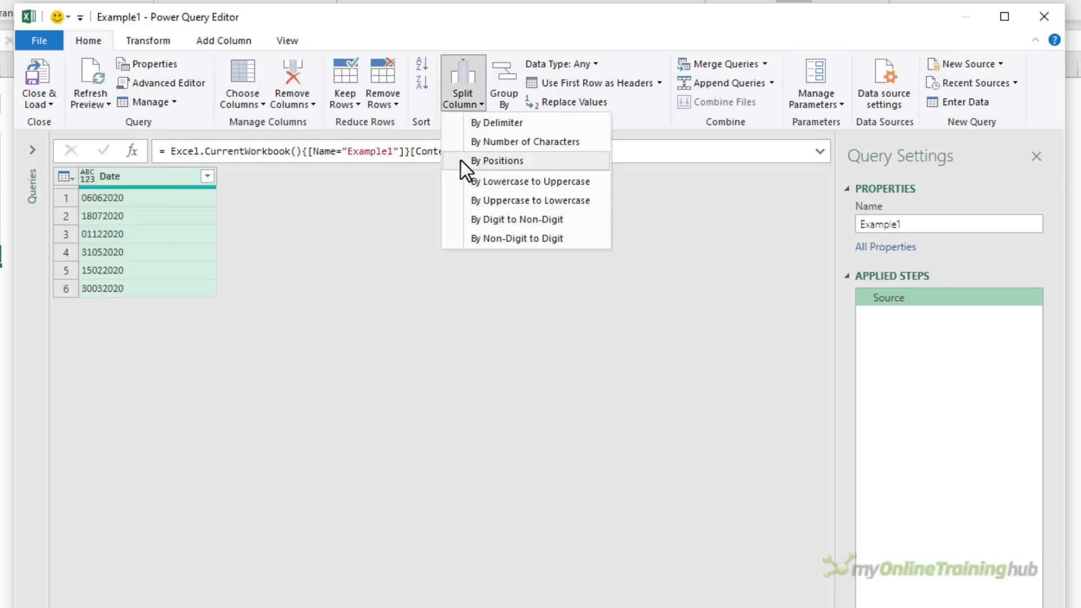
click(499, 160)
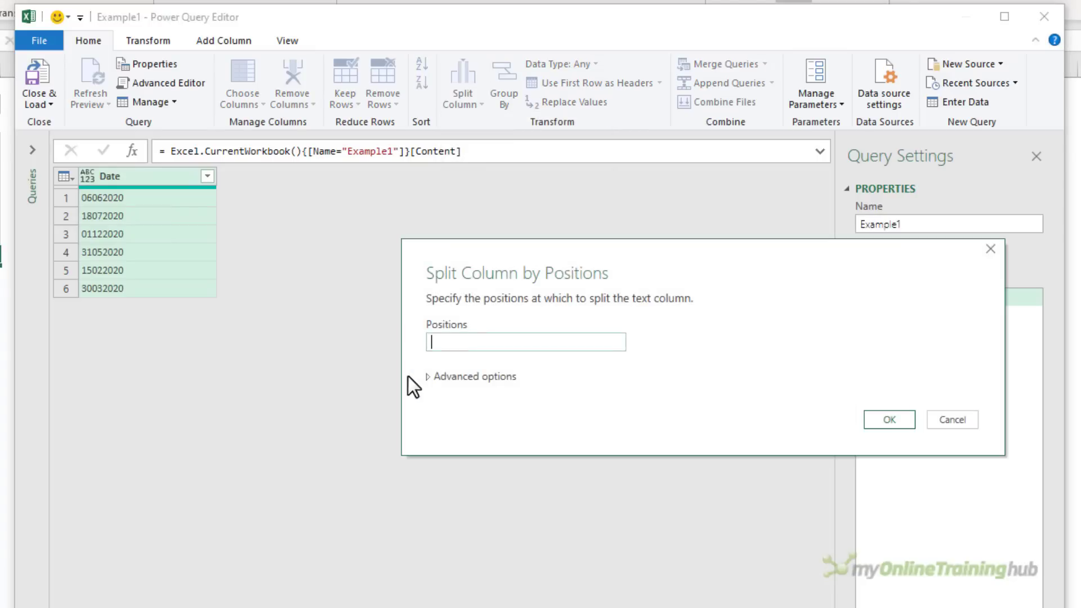
text(0)
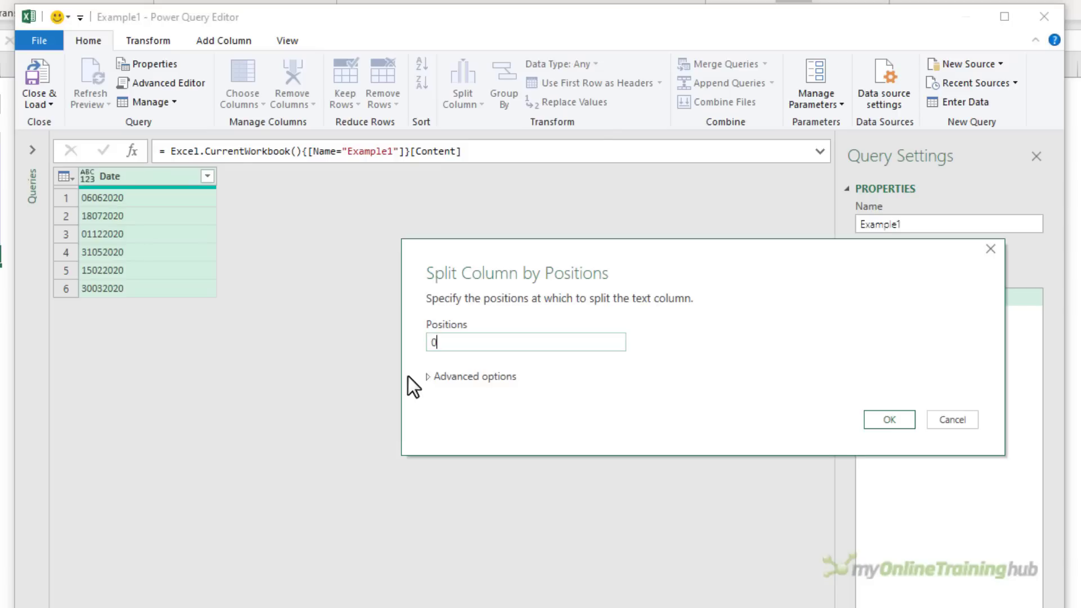
text(,2,)
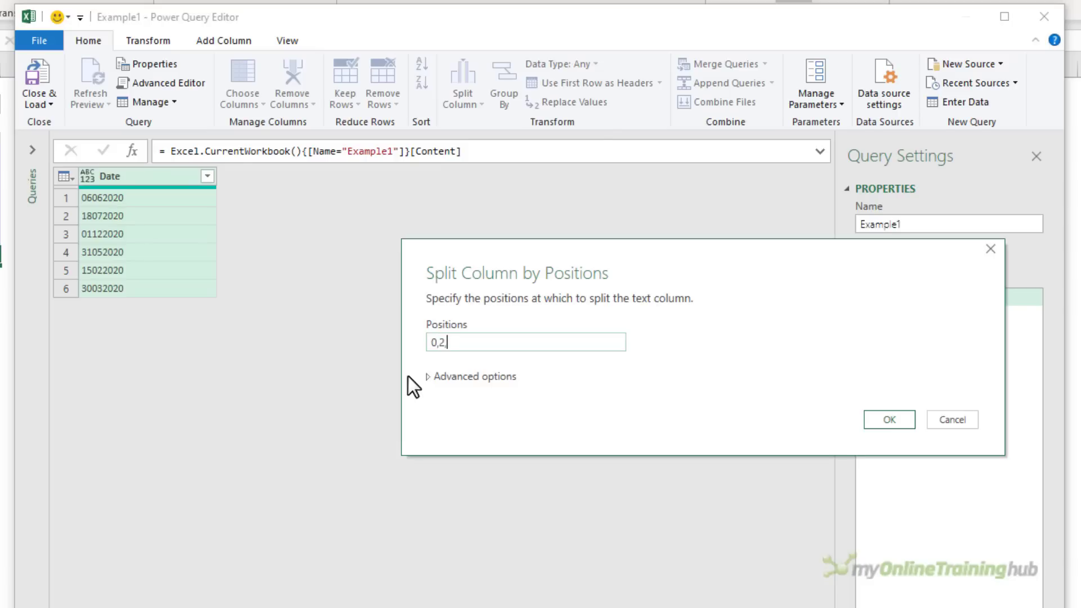
click(888, 419)
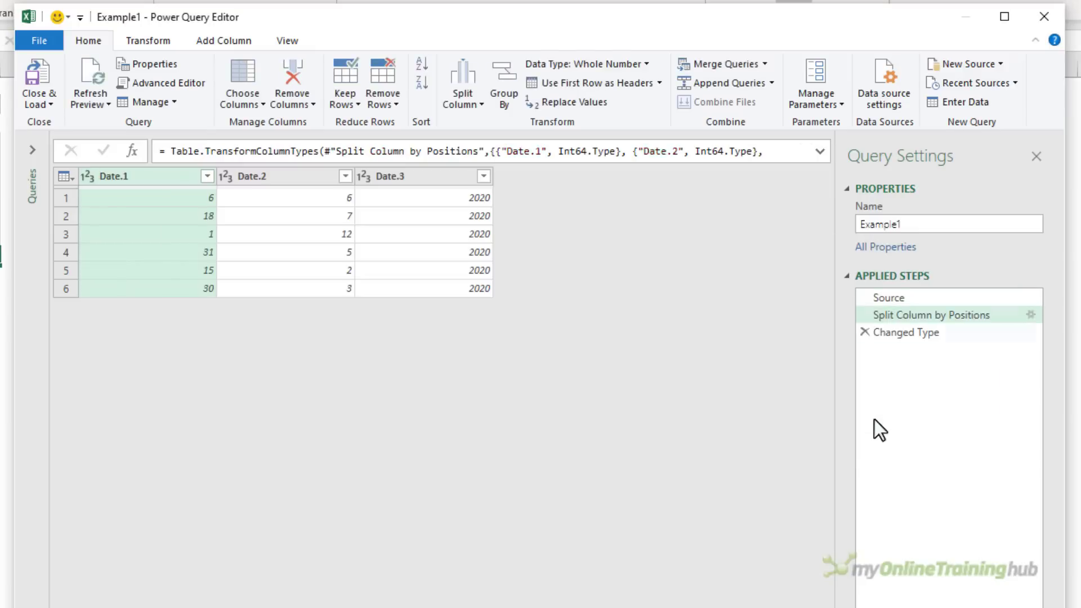
- Select the three new columns Date.1 through Date.3
click(906, 331)
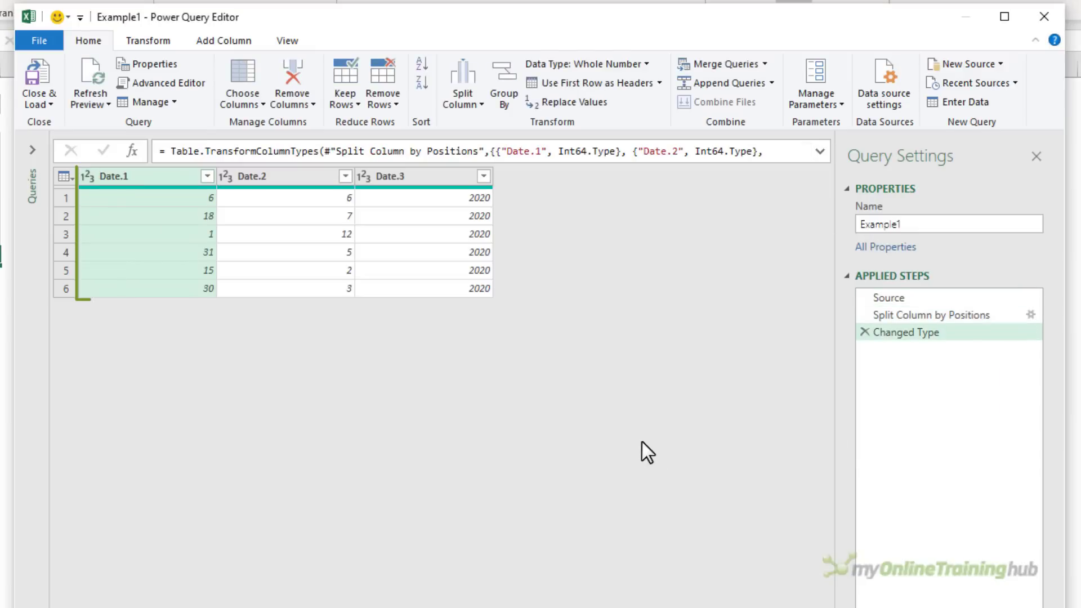
click(269, 175)
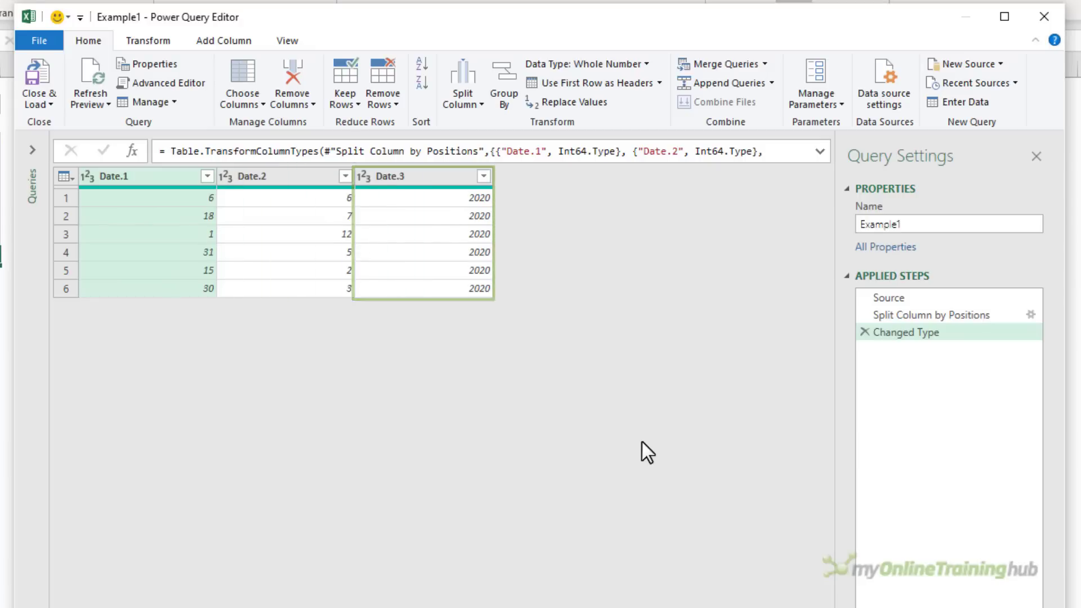
click(905, 331)
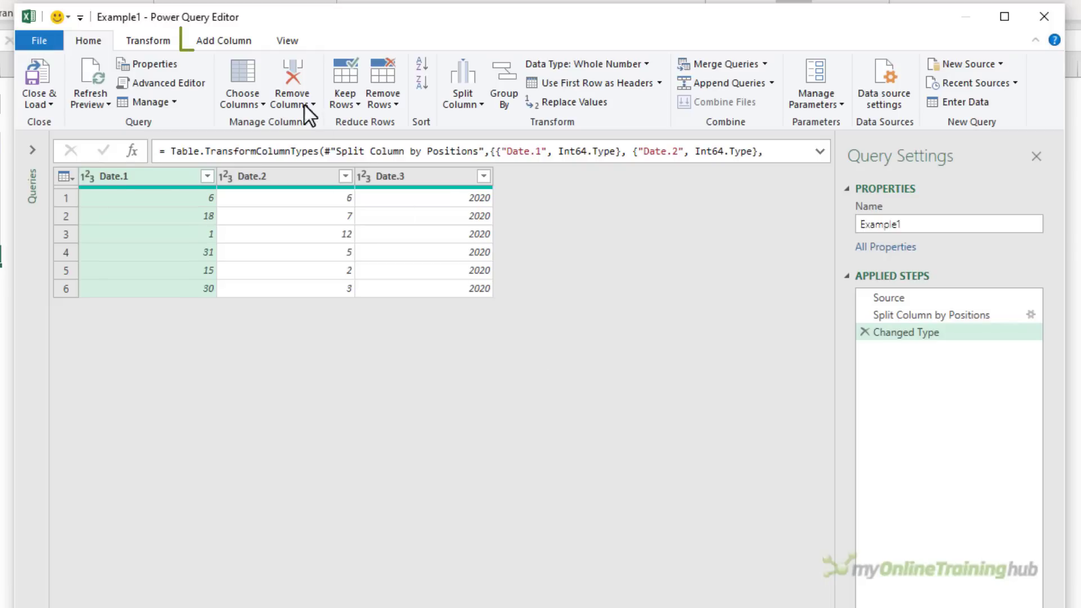
- Add a Custom column with #date([Date.3],[Date.2],[Date.1]) and set its type to Date
click(223, 40)
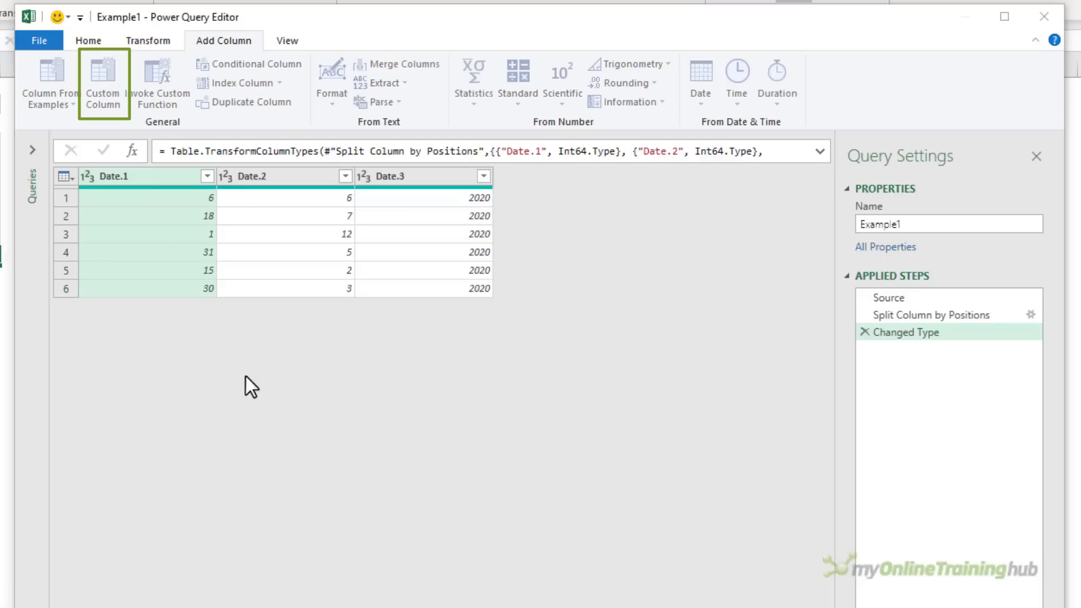
click(104, 76)
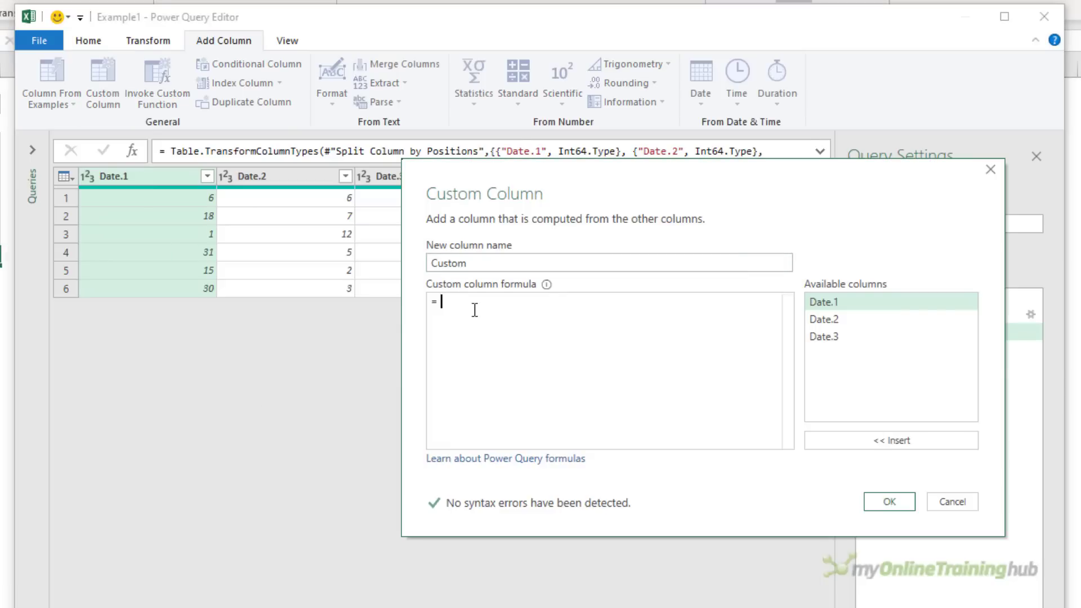
text(#date()
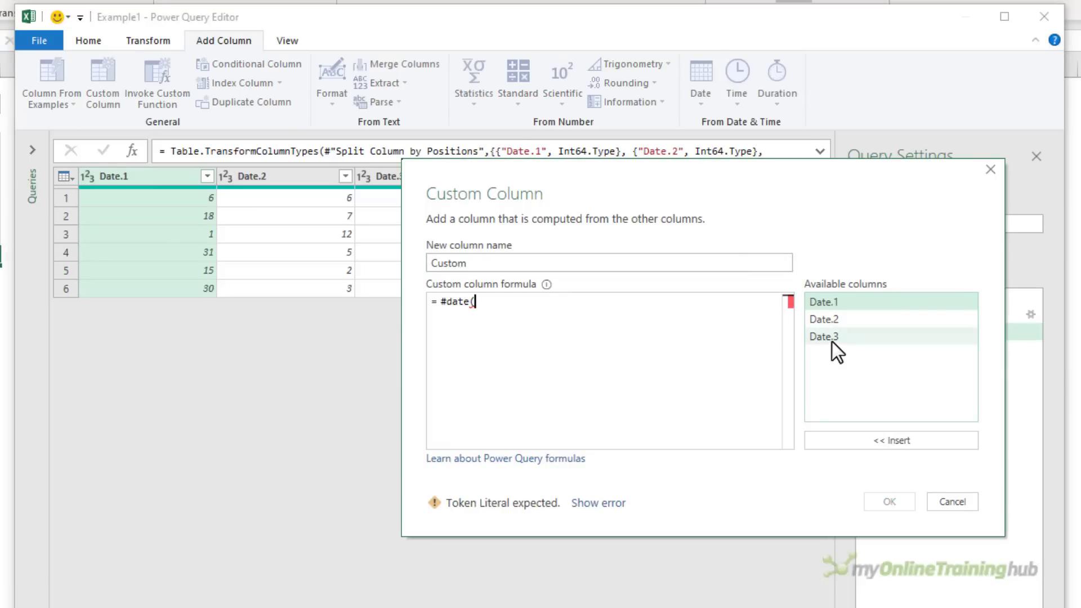
double_click(823, 337)
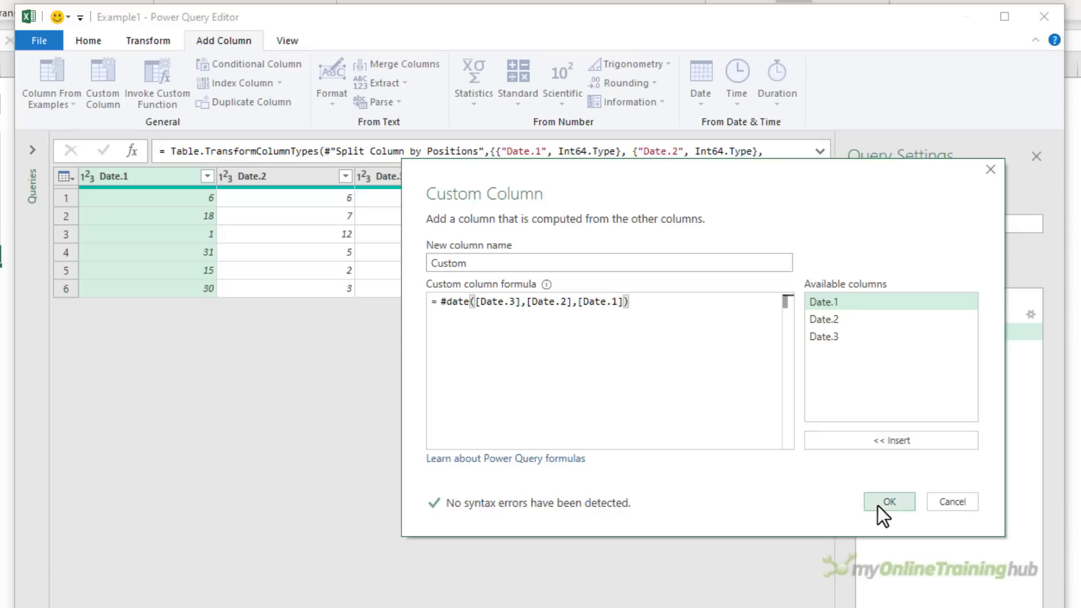
click(888, 501)
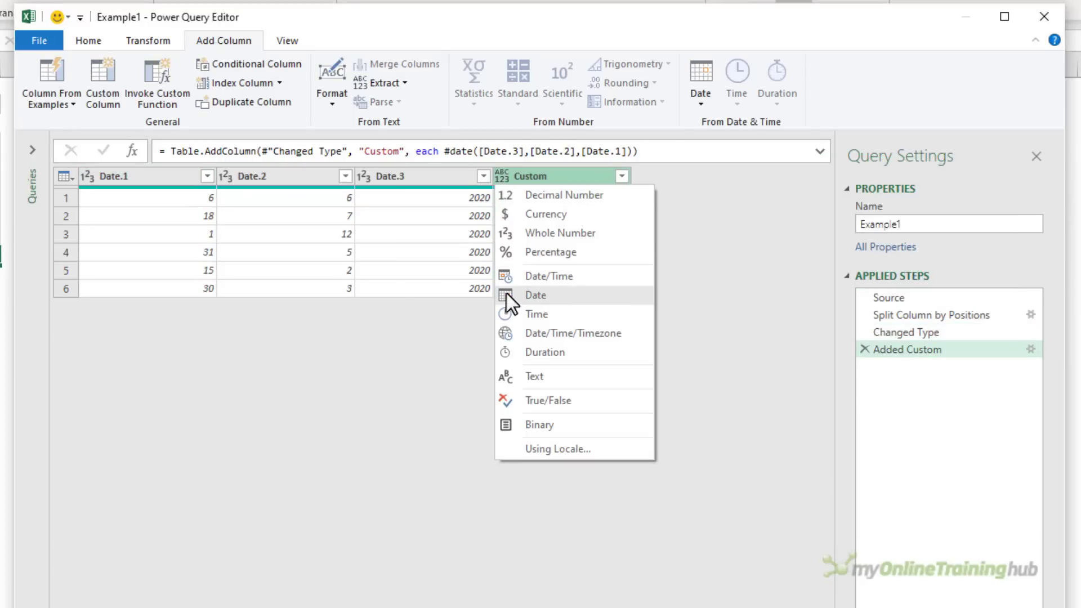
click(536, 294)
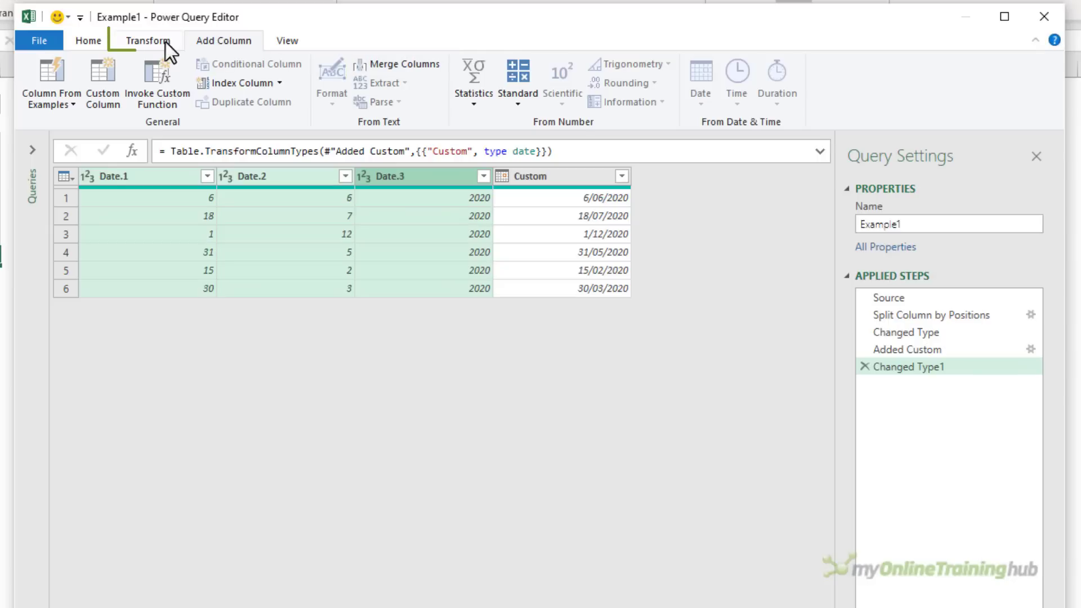
- Merge the three date parts with a custom '/' separator and set Merged to Date type
click(147, 40)
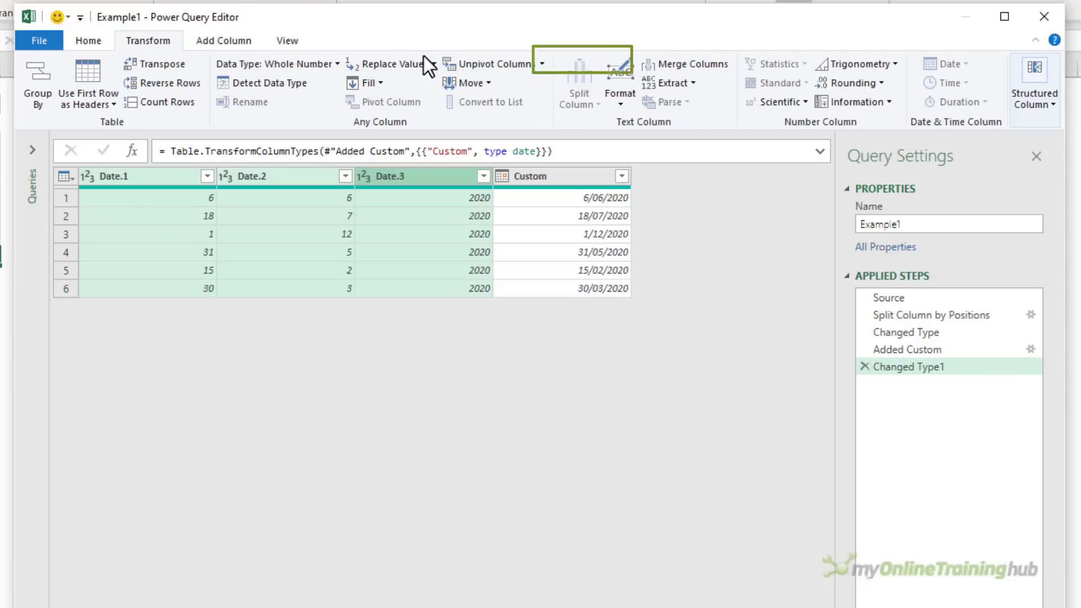
click(684, 63)
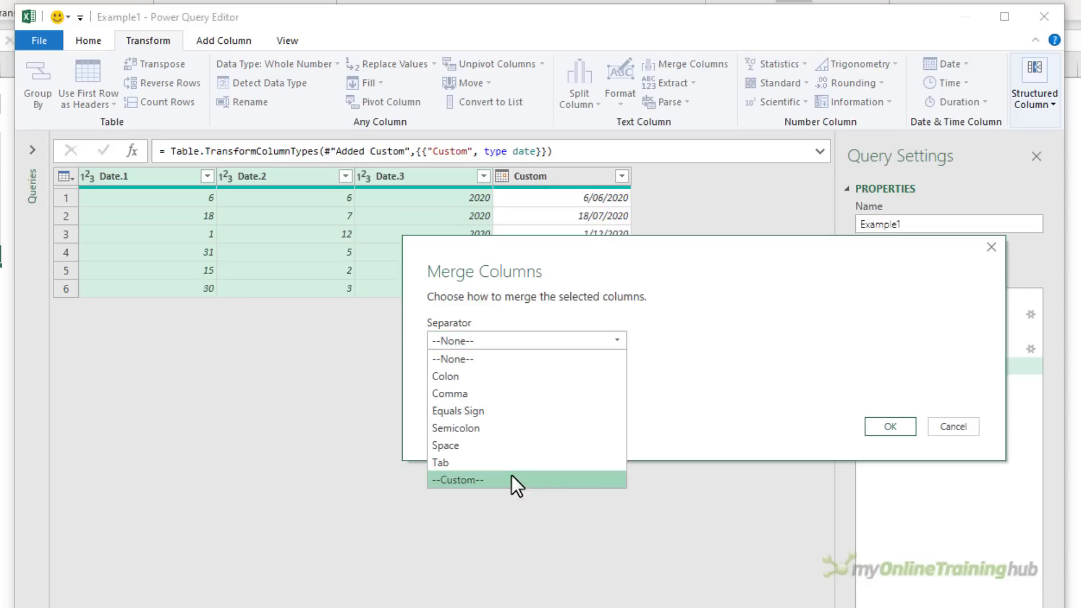
click(459, 479)
text(/)
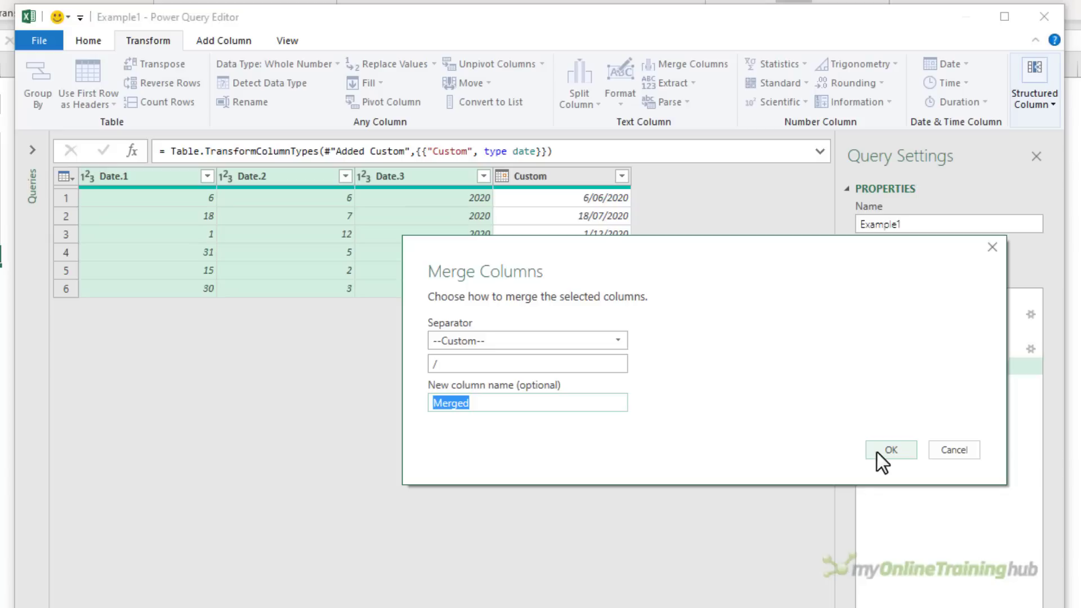
click(889, 449)
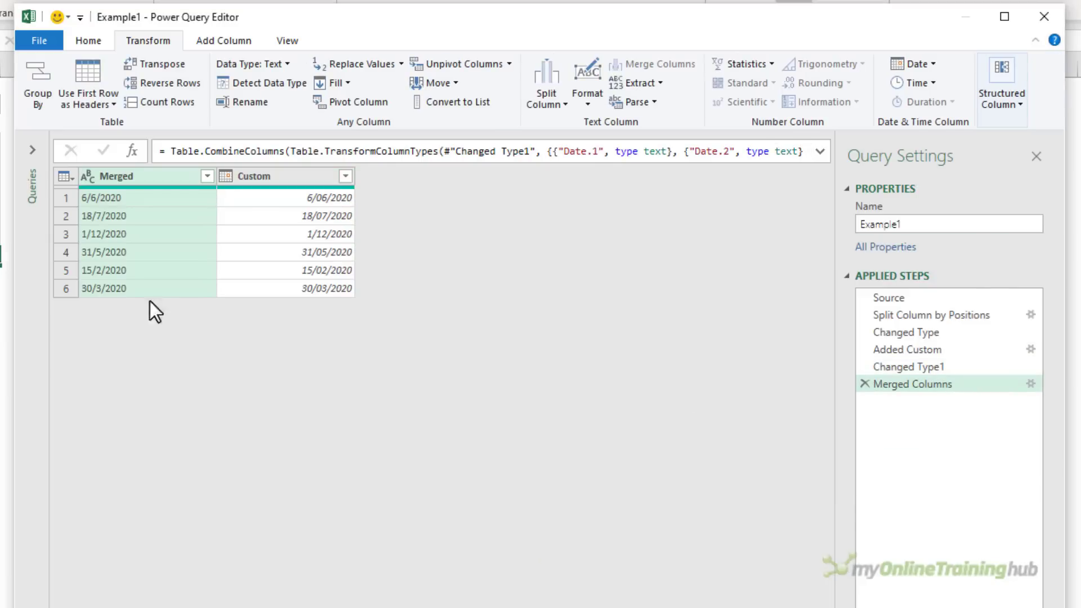
mouse_move(87, 175)
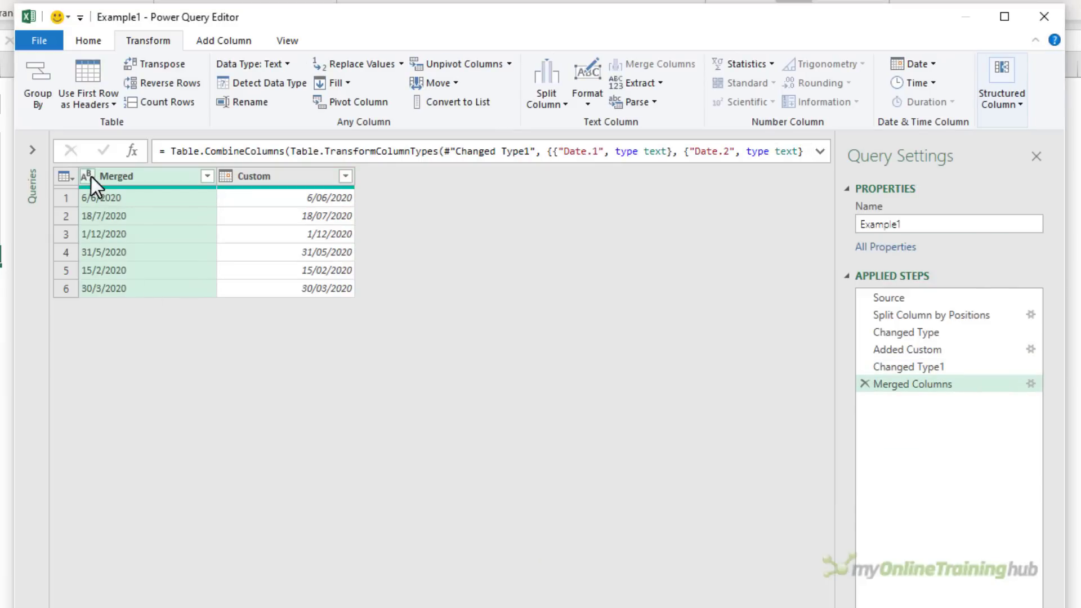
click(86, 175)
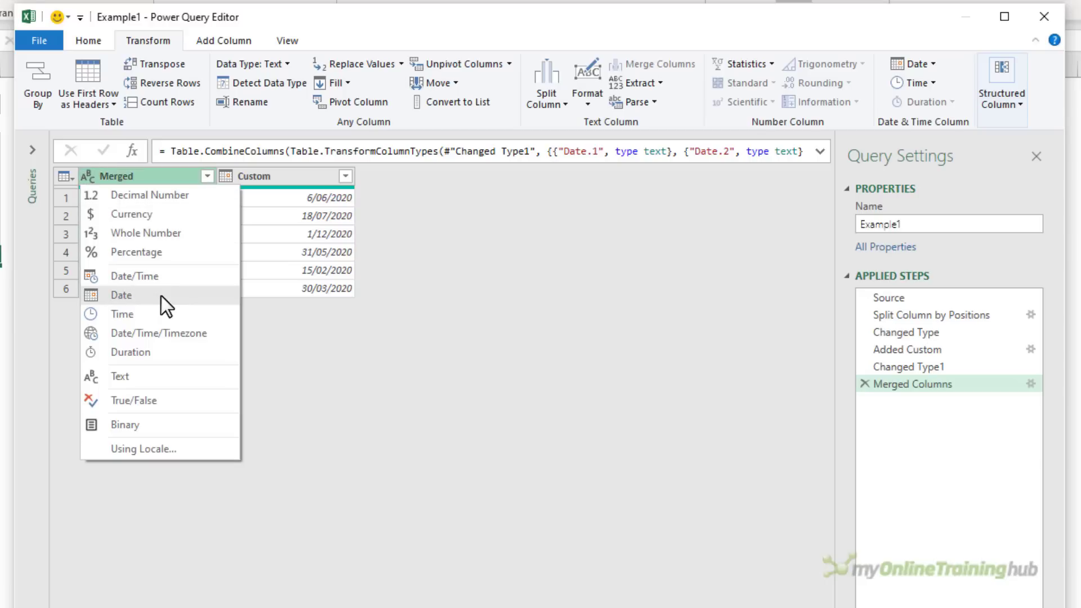
click(121, 294)
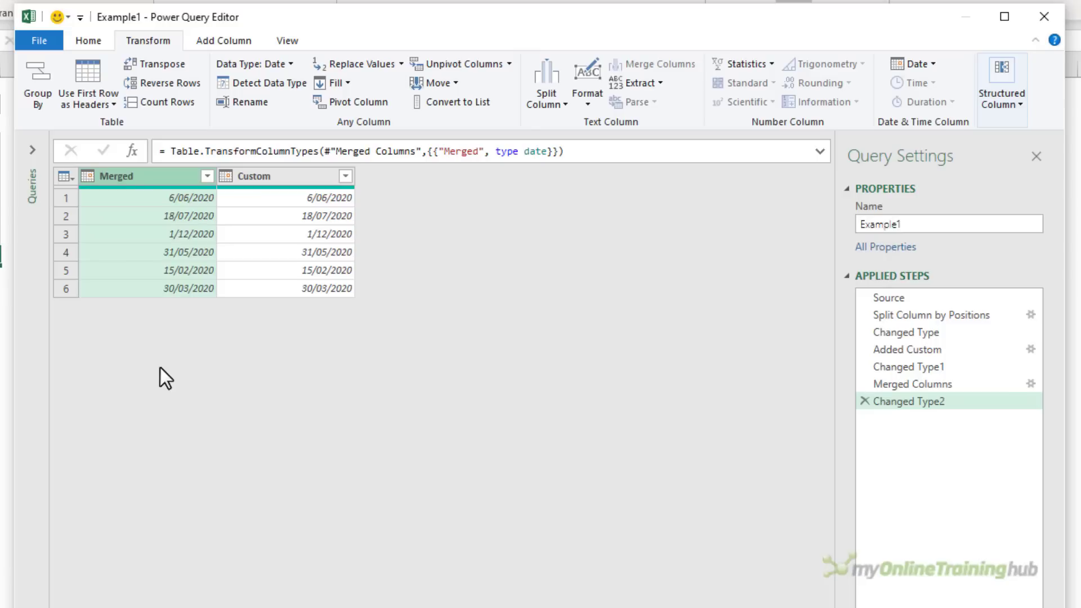
mouse_move(931, 314)
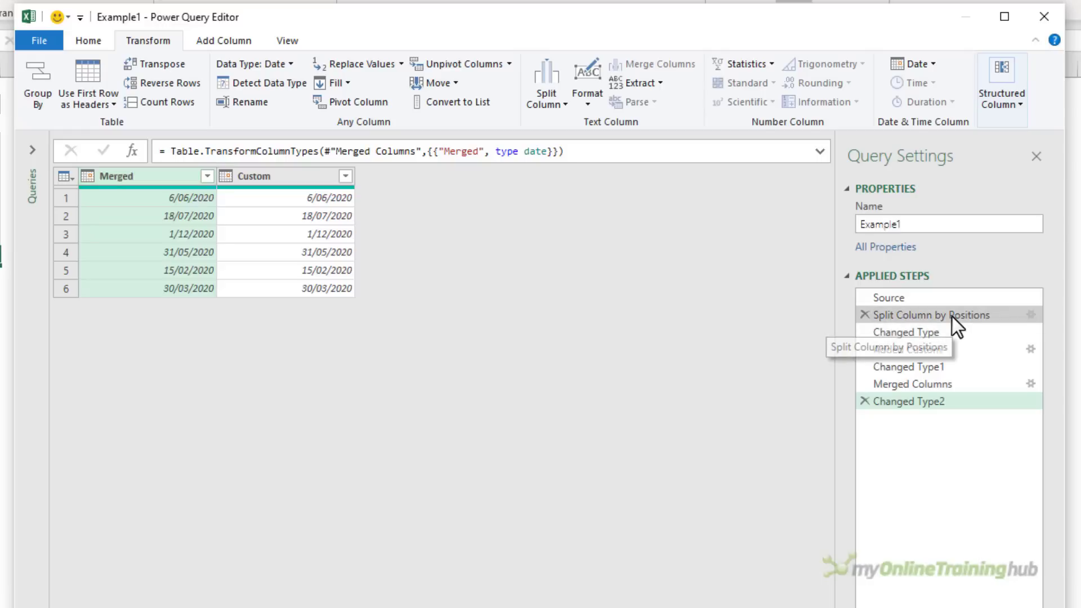
- Delete the Split Column by Positions step and everything after it, back to Source
right_click(931, 314)
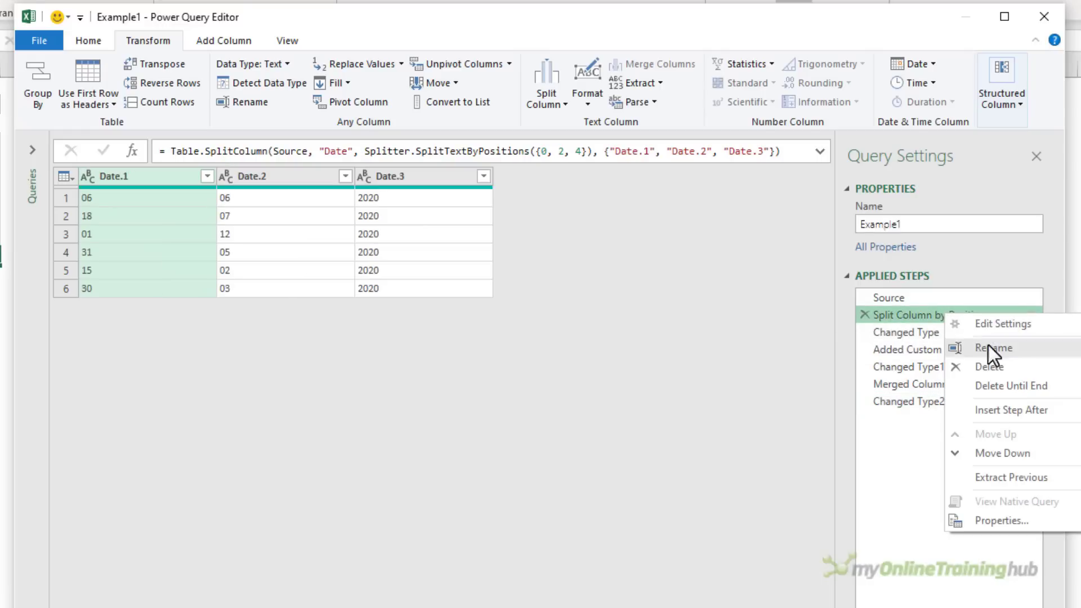
click(787, 399)
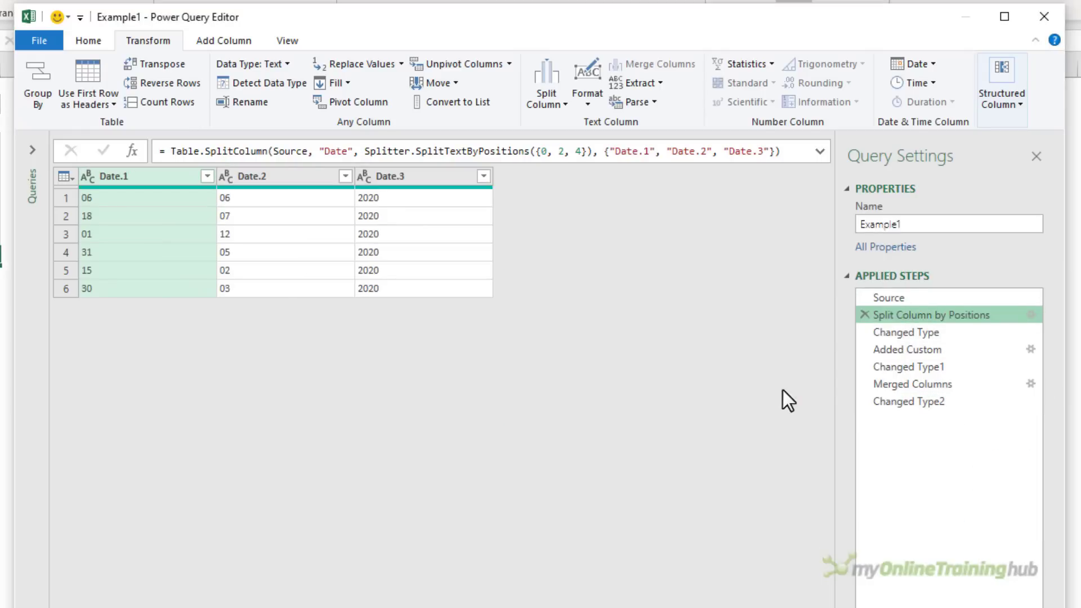
click(889, 298)
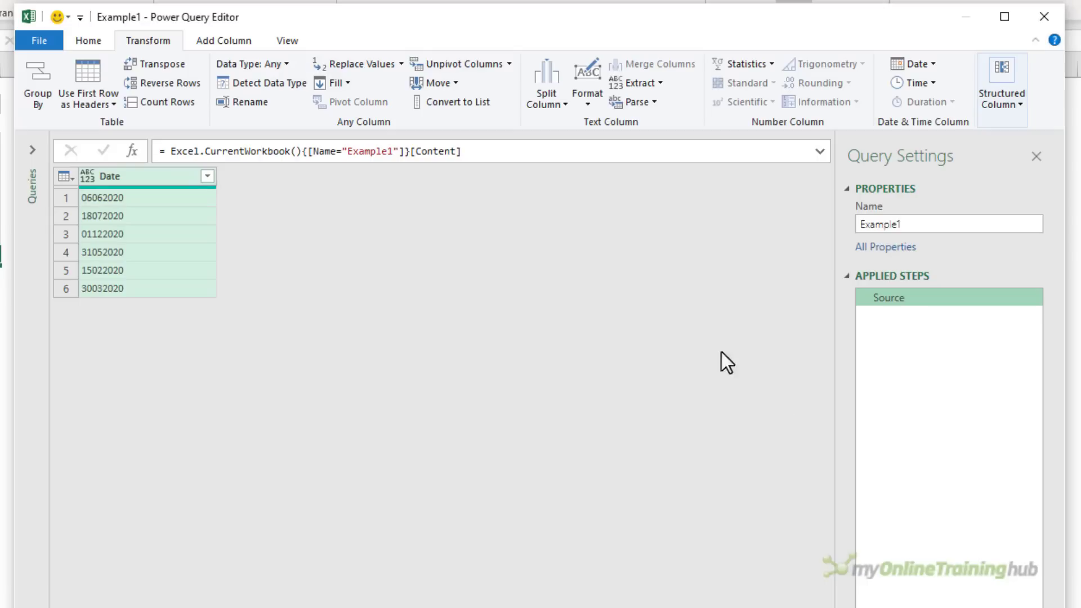
click(223, 41)
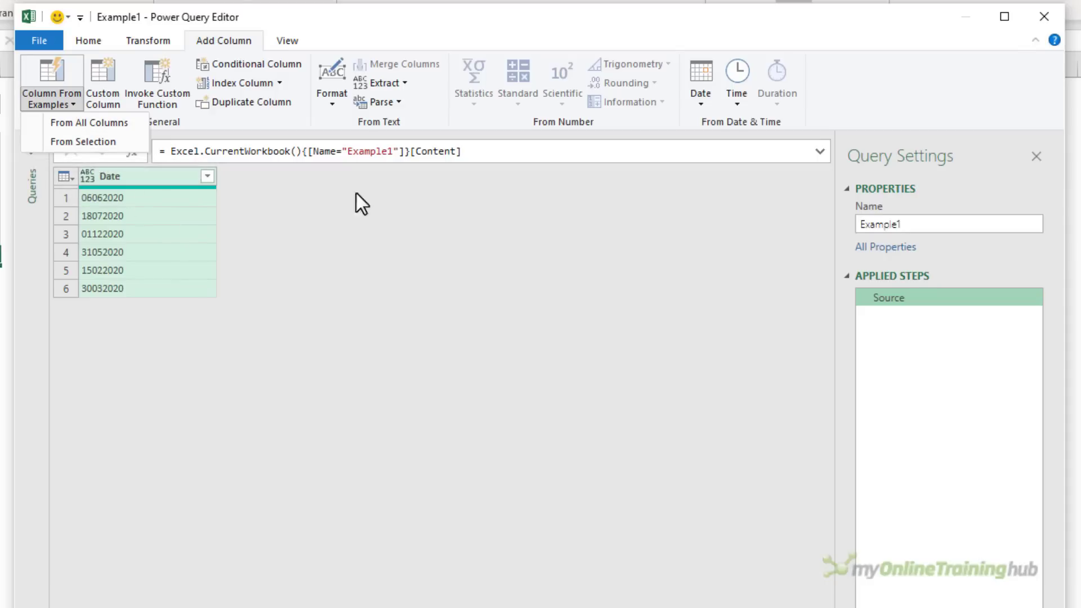
mouse_move(295, 218)
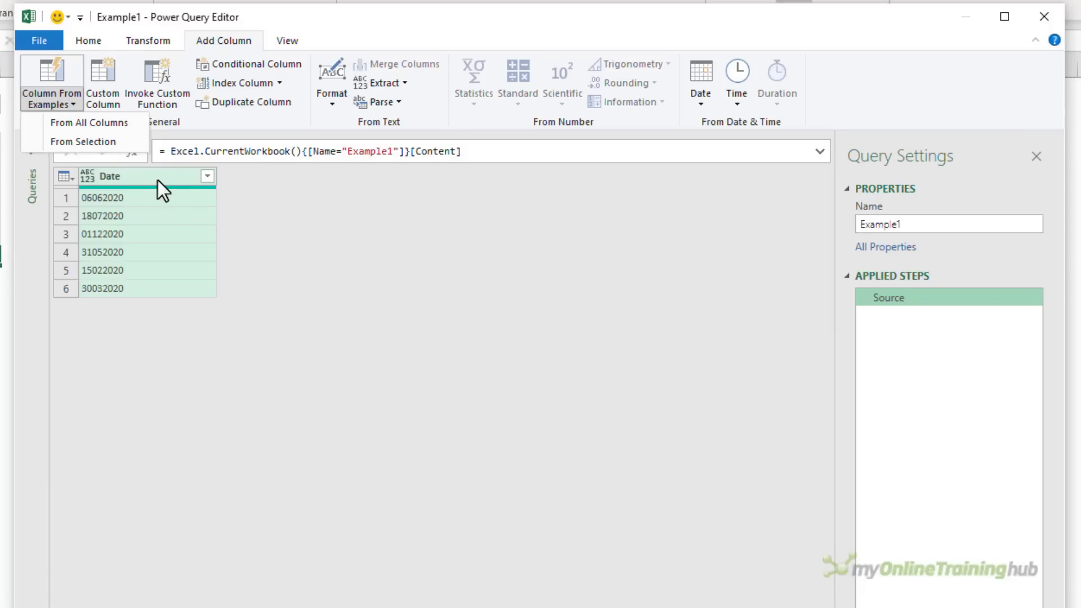
mouse_move(171, 186)
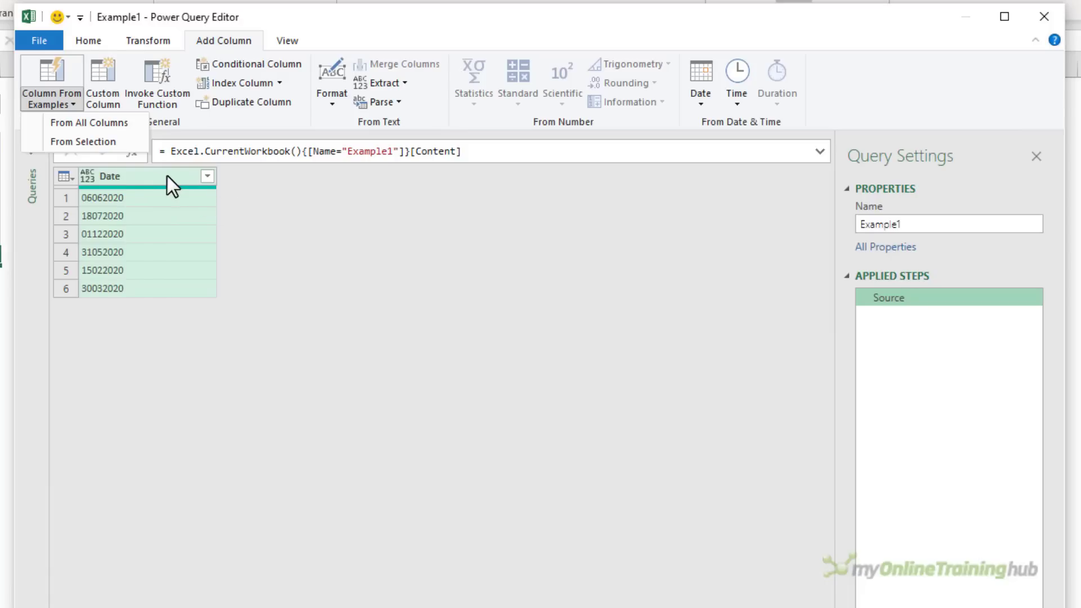
mouse_move(82, 142)
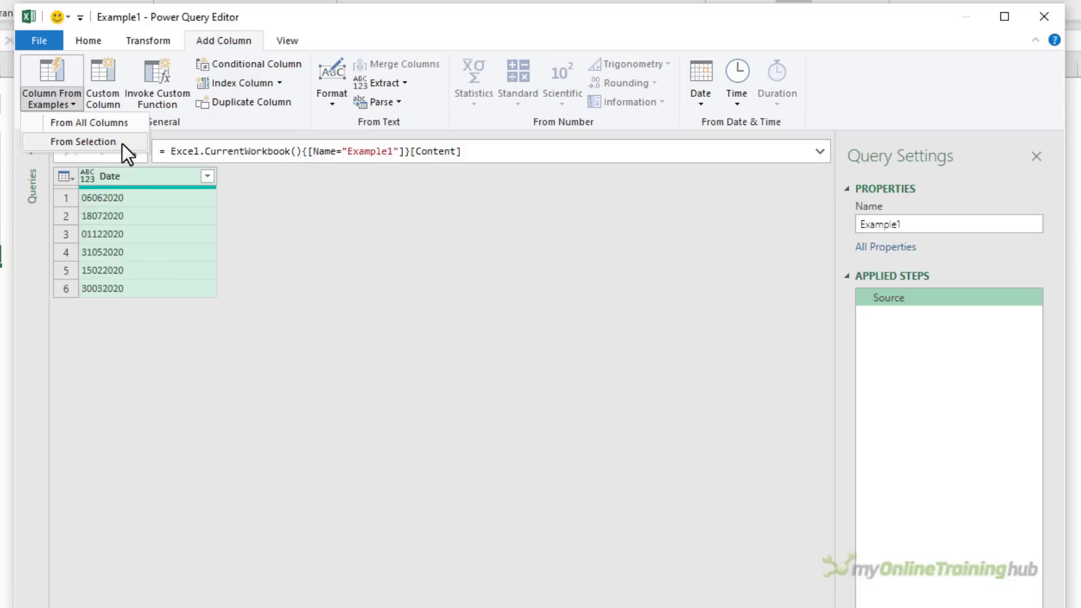
- Start Column From Examples based on the selected Date column
click(82, 142)
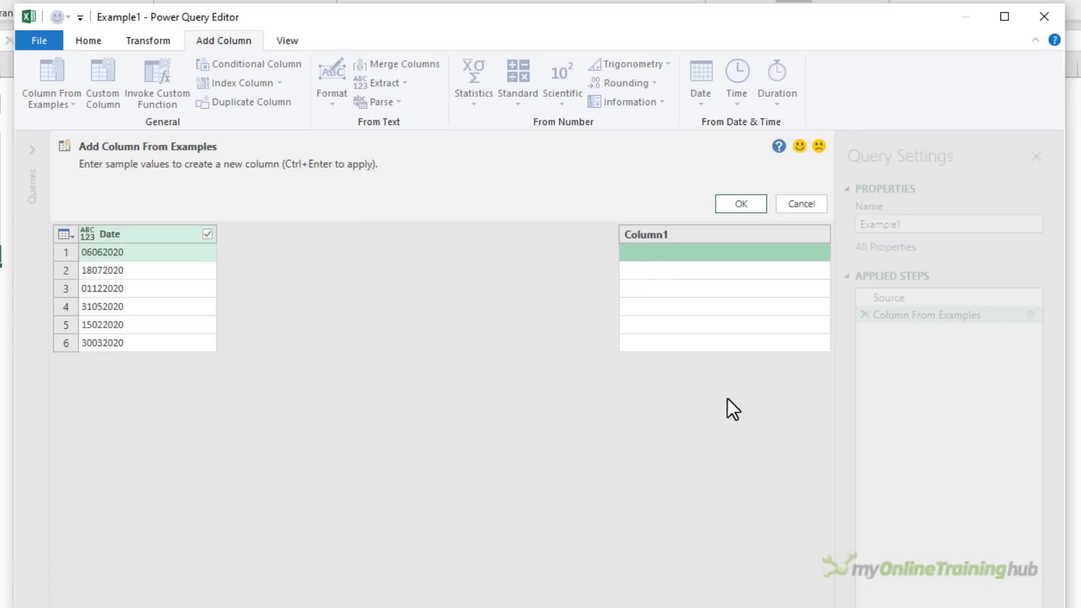
- Enter examples 06/06/2020 and 18/07/2020 and add the slash-formatted Custom column
text(06/06/2020)
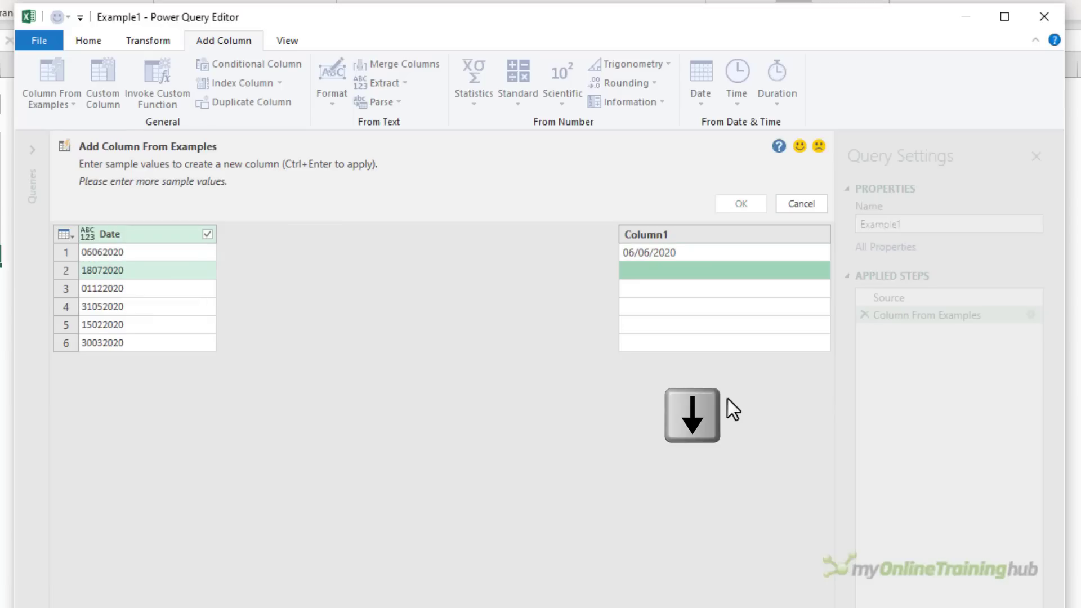
text(18/07/2020)
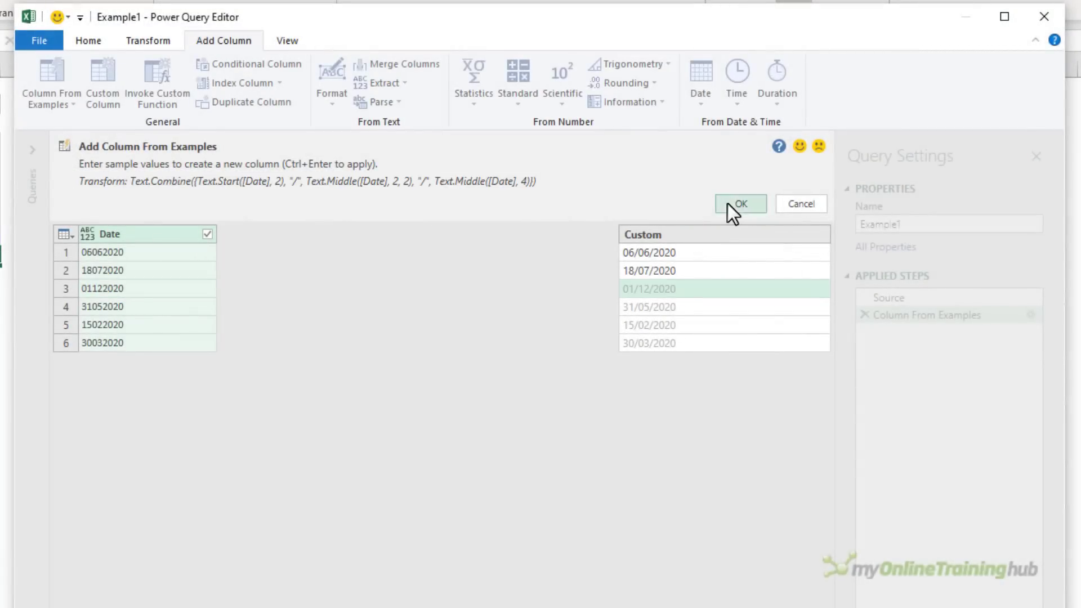
click(740, 204)
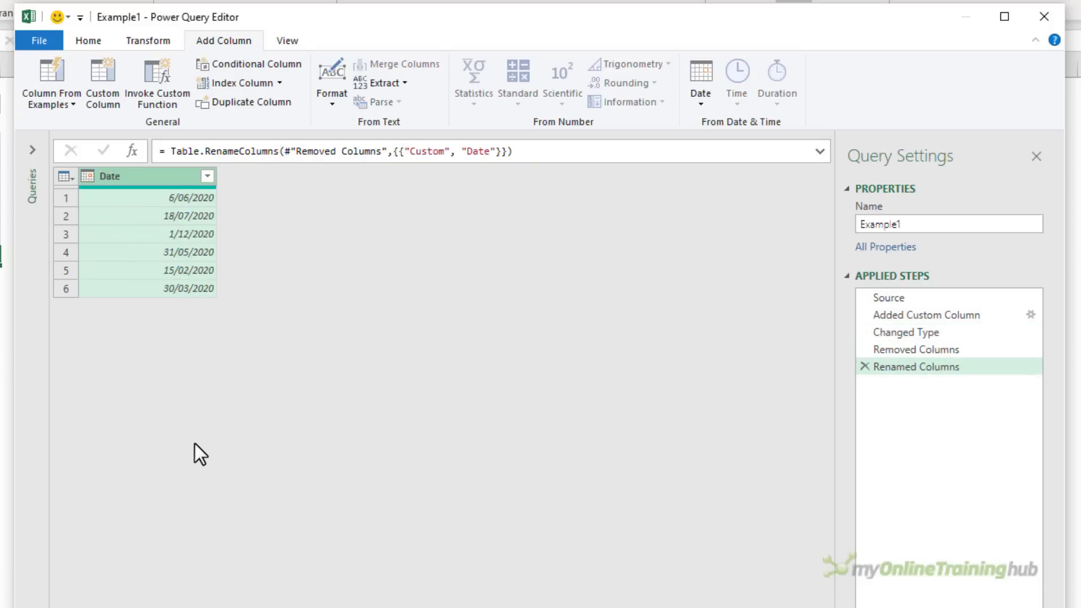
- Close the query with Close & Load To, targeting Sheet1!$B$13
click(88, 41)
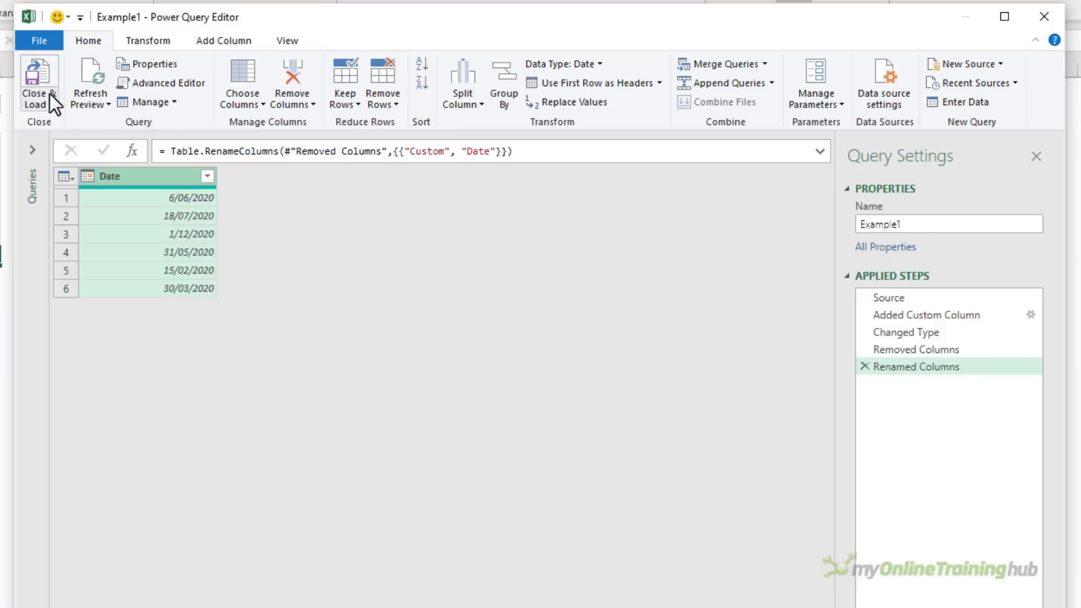
click(39, 82)
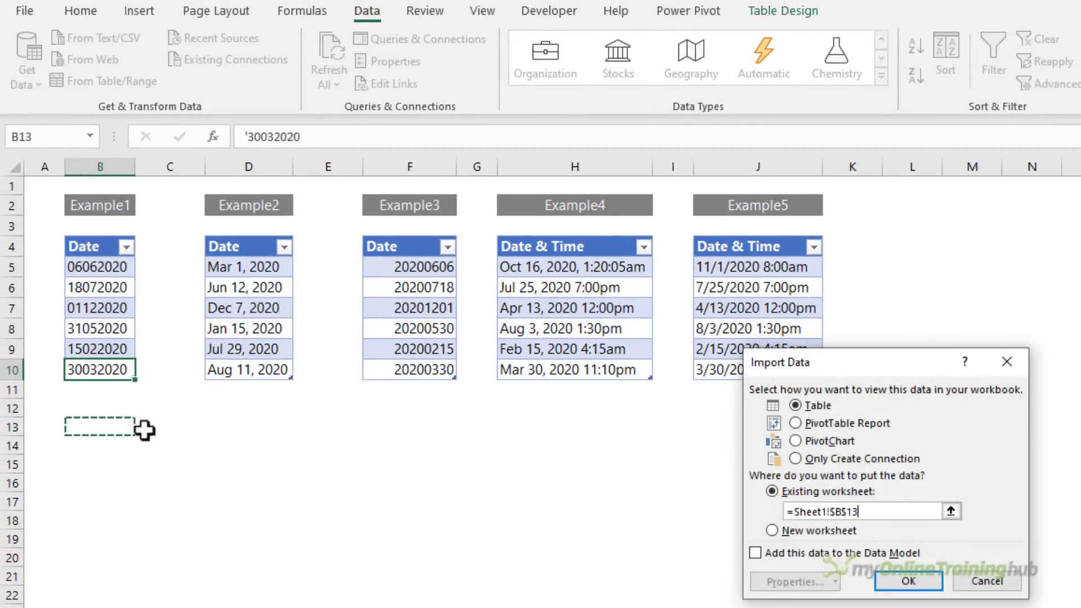
- Load the Date table at B13 and toggle Ctrl+` to check the serial numbers behind the dates
click(908, 581)
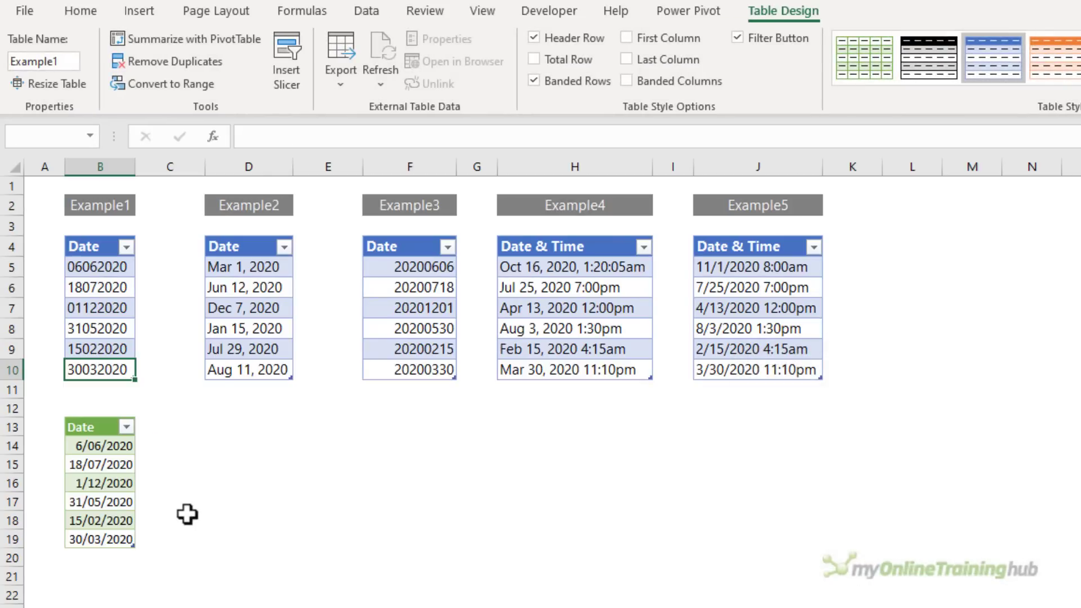
key(ctrl+`)
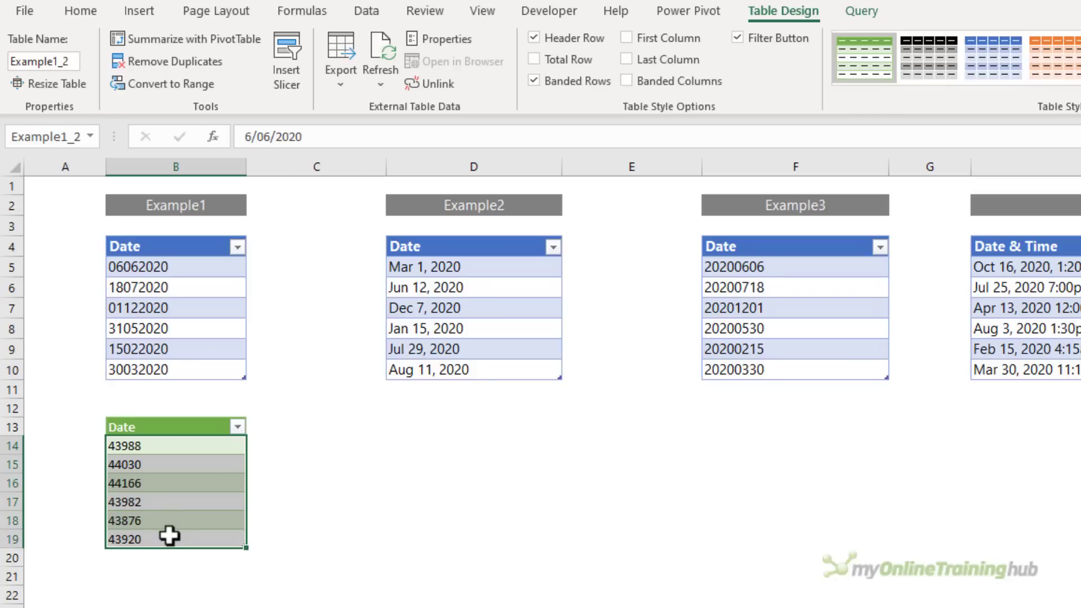
key(ctrl+`)
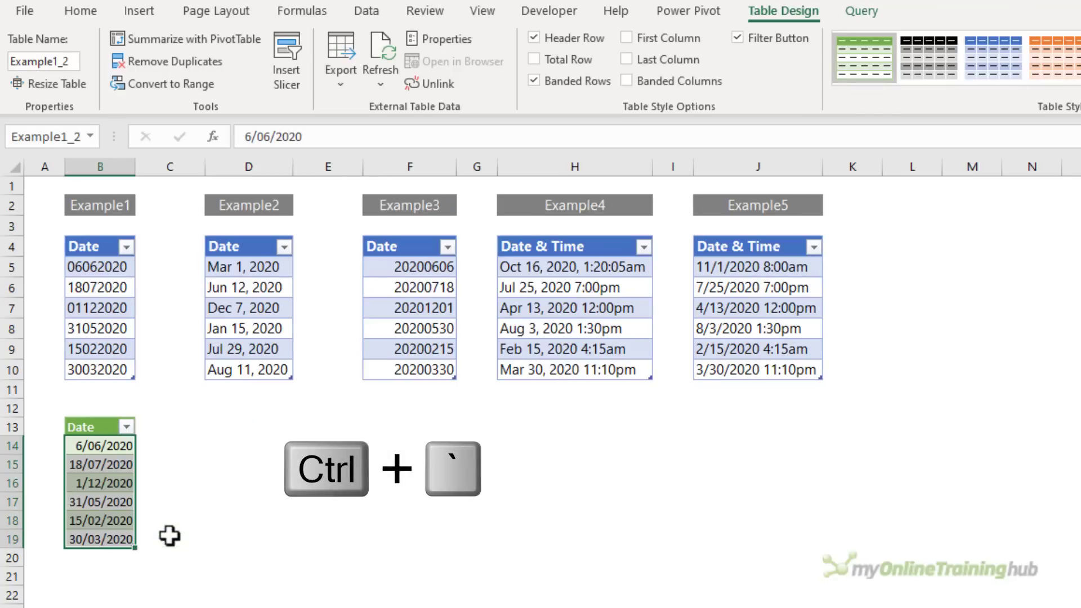
- Select a date cell inside the Example2 table
click(247, 349)
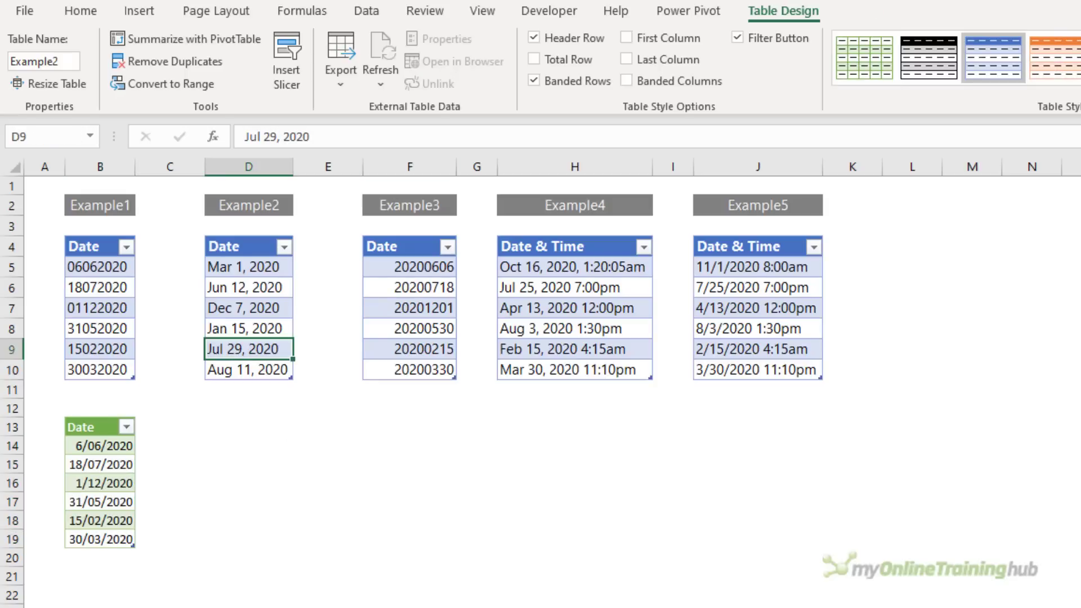
click(365, 10)
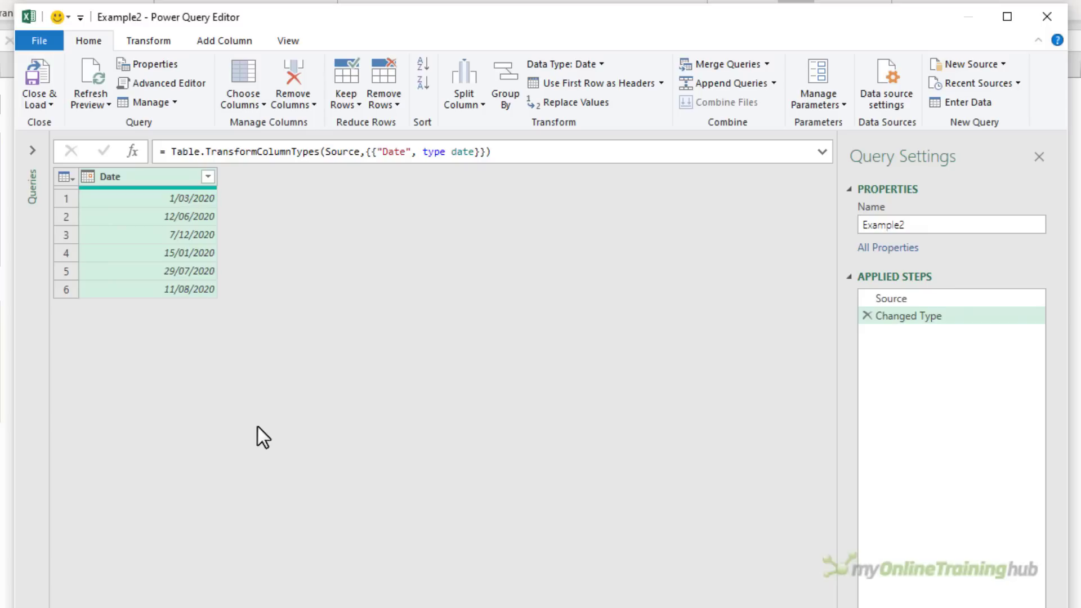
mouse_move(269, 379)
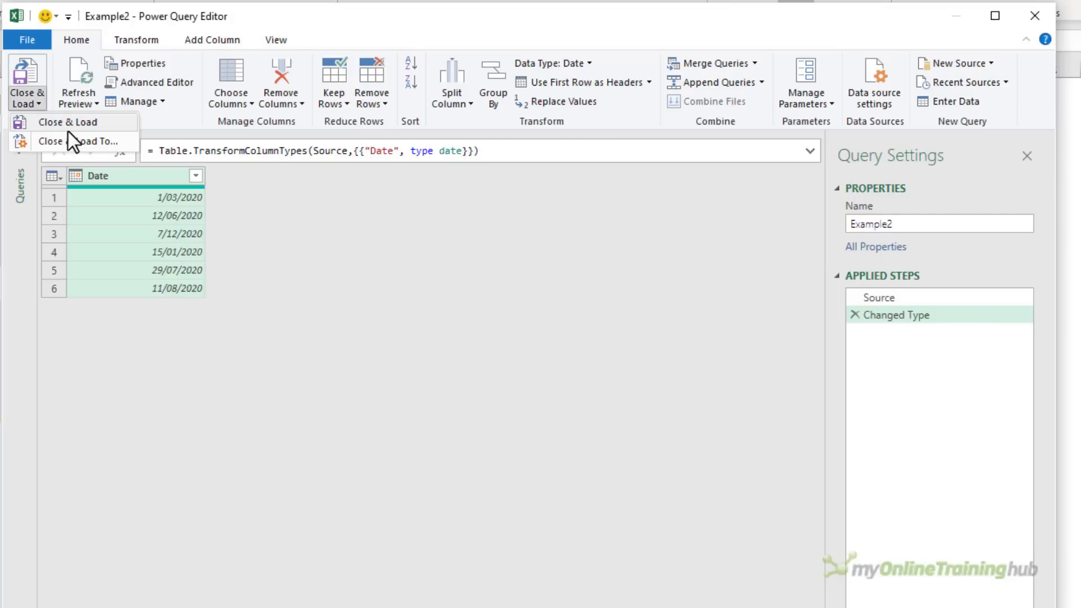
- Close Example2 from Power Query with Close & Load To, bringing up the Import Data dialog
click(78, 141)
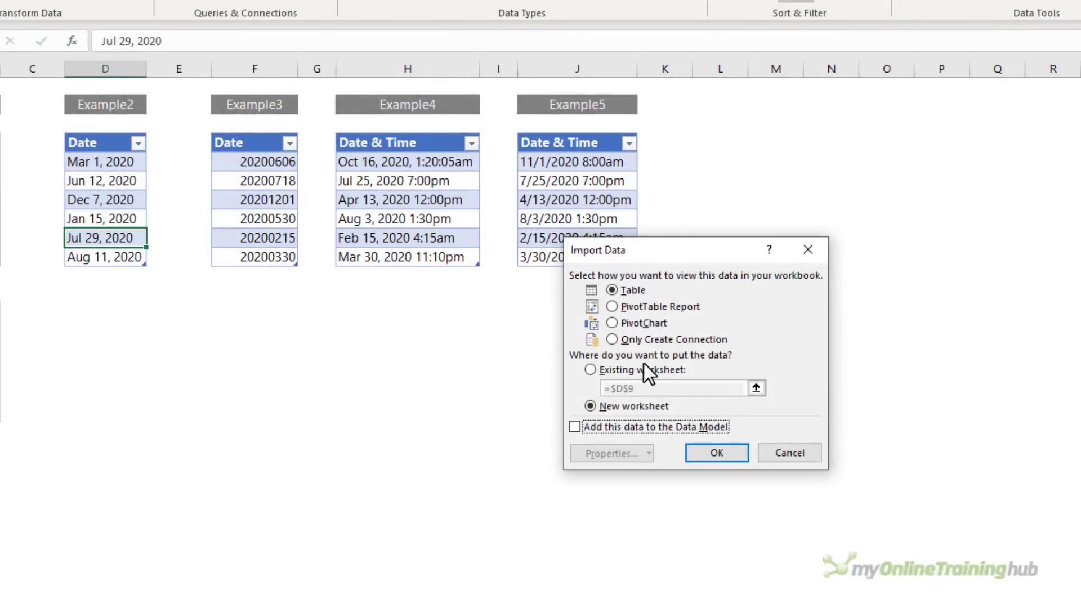
- Load the Example2 dates to the existing worksheet at D13 and bring up Format Cells (Ctrl+1)
click(590, 369)
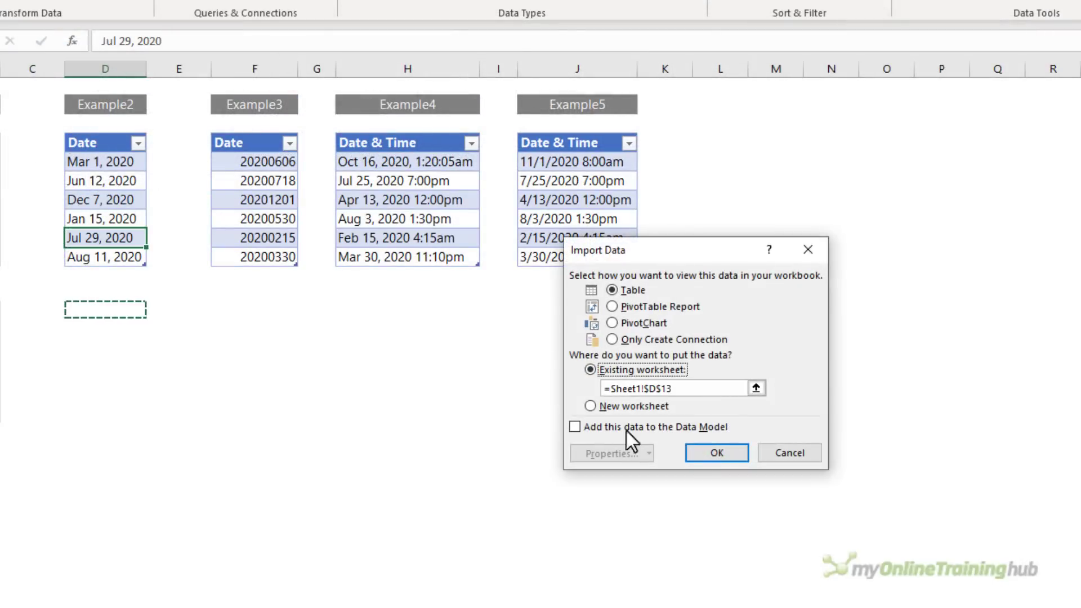
click(716, 452)
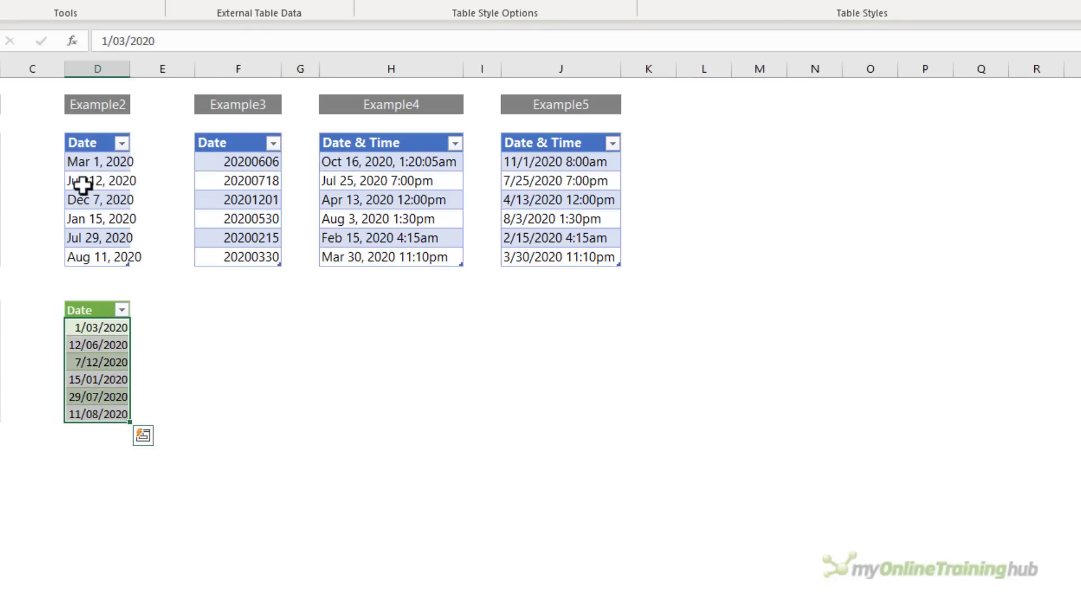
key(ctrl+1)
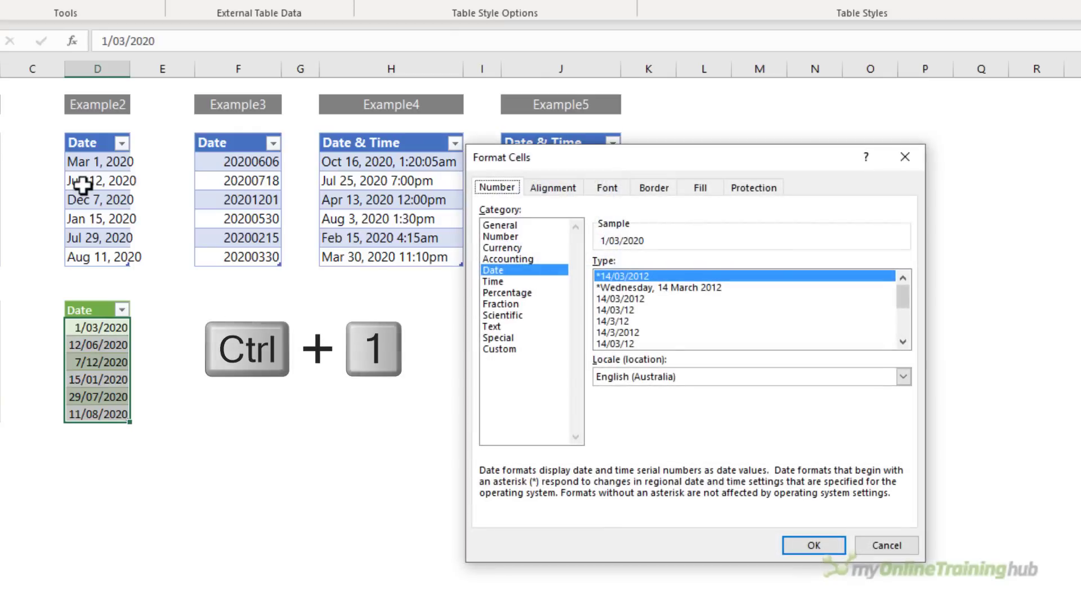
- Apply a custom mmm d, yyyy format so the loaded dates show as Mar 1, 2020, then select Example3
click(498, 348)
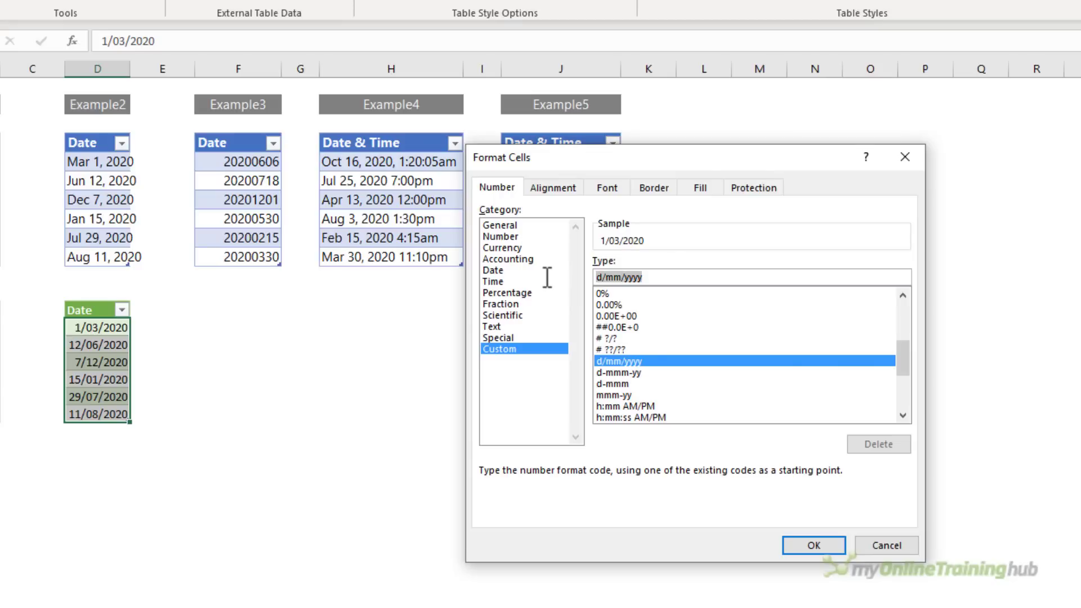
text(mmm d,)
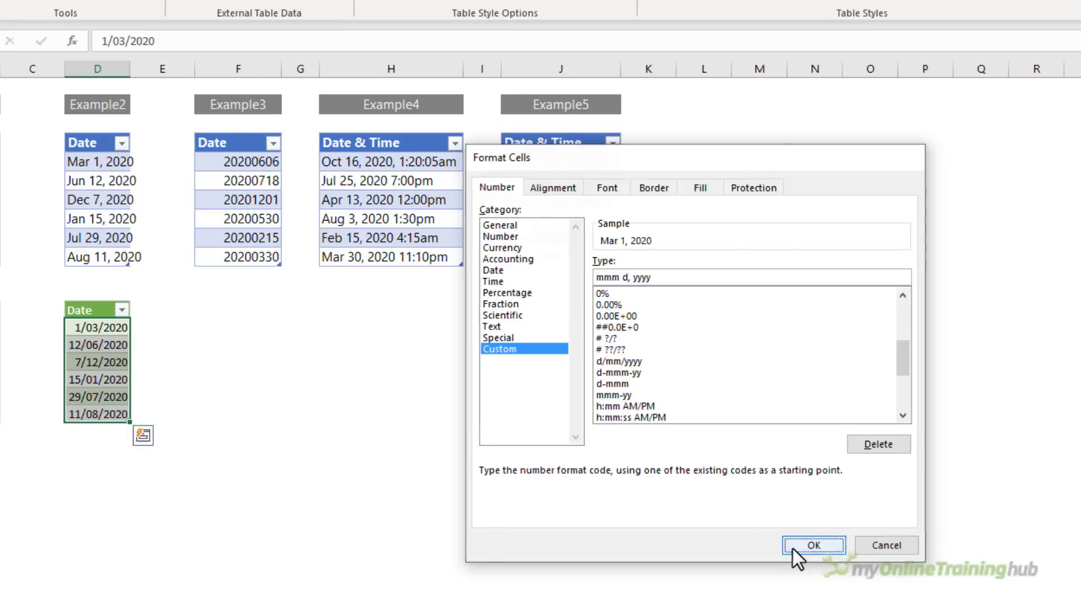
click(813, 545)
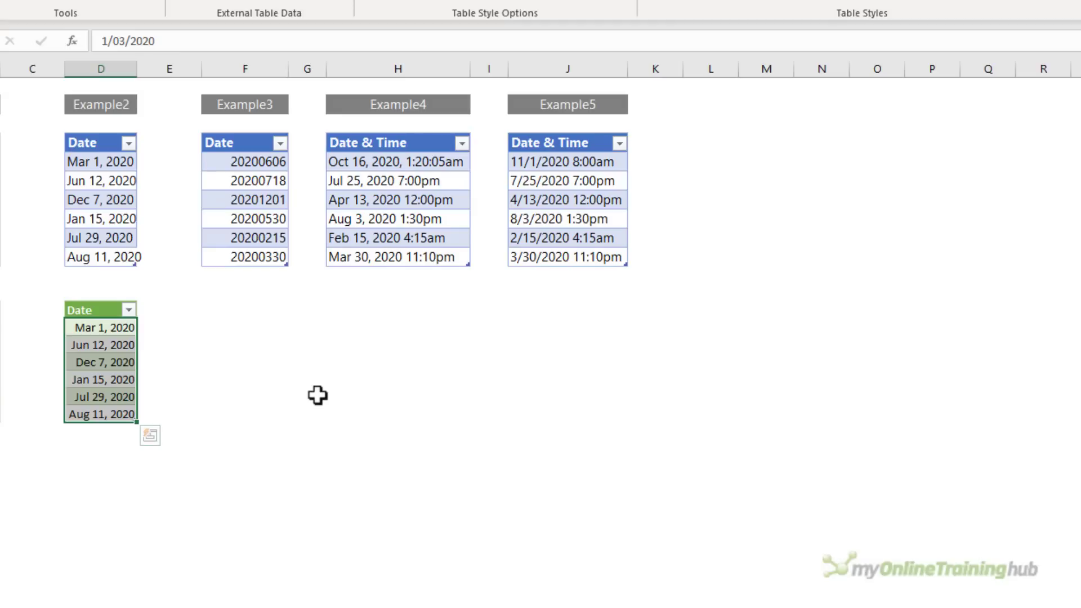
mouse_move(107, 453)
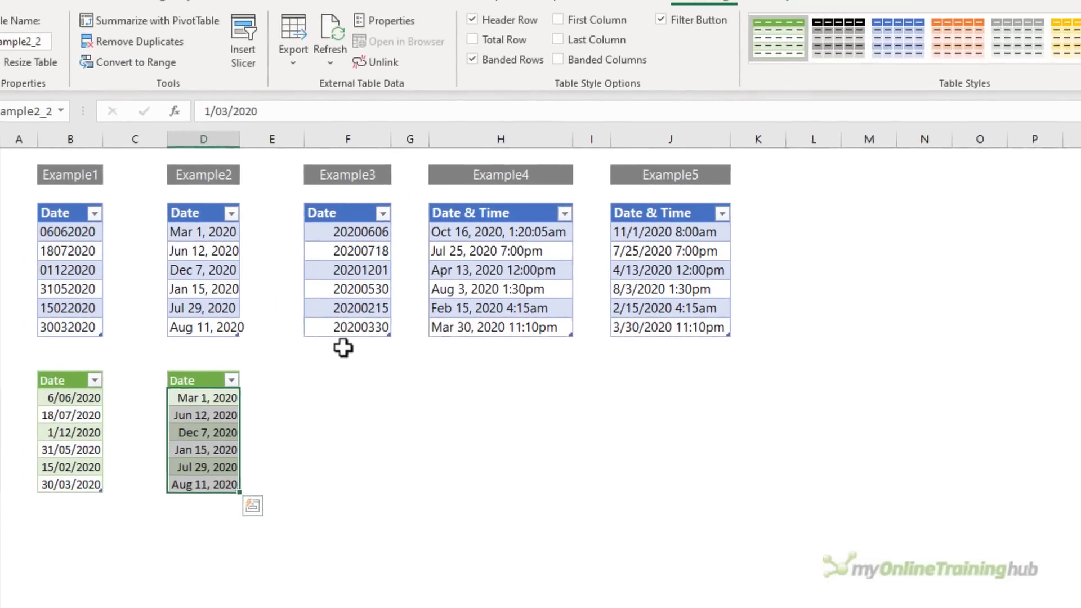
click(339, 10)
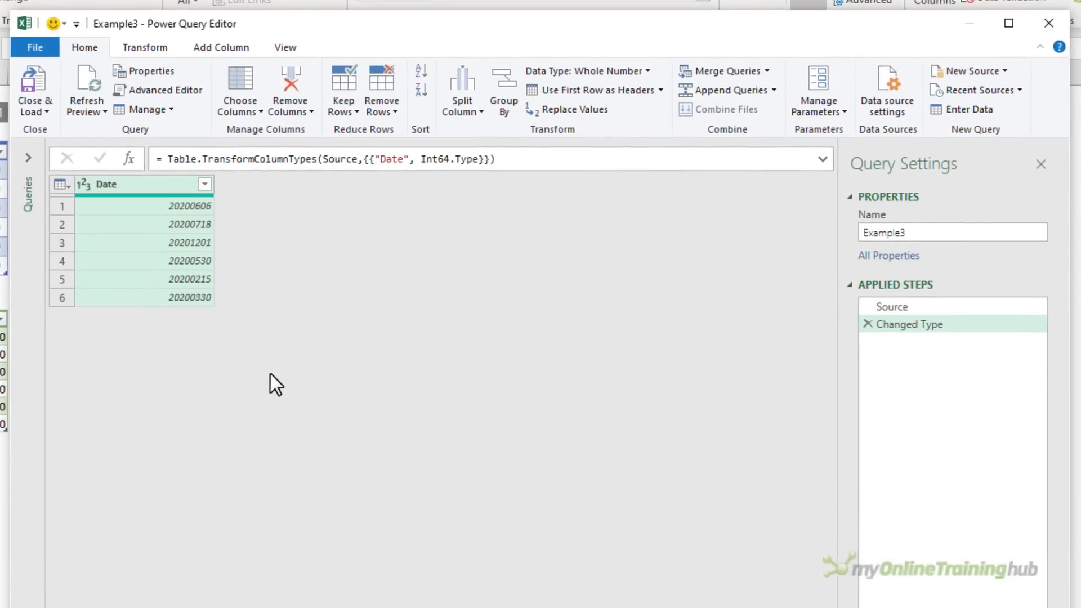
- Build a Date column from example value 6 using Date from number, rename it Date, and load below Example3
click(219, 48)
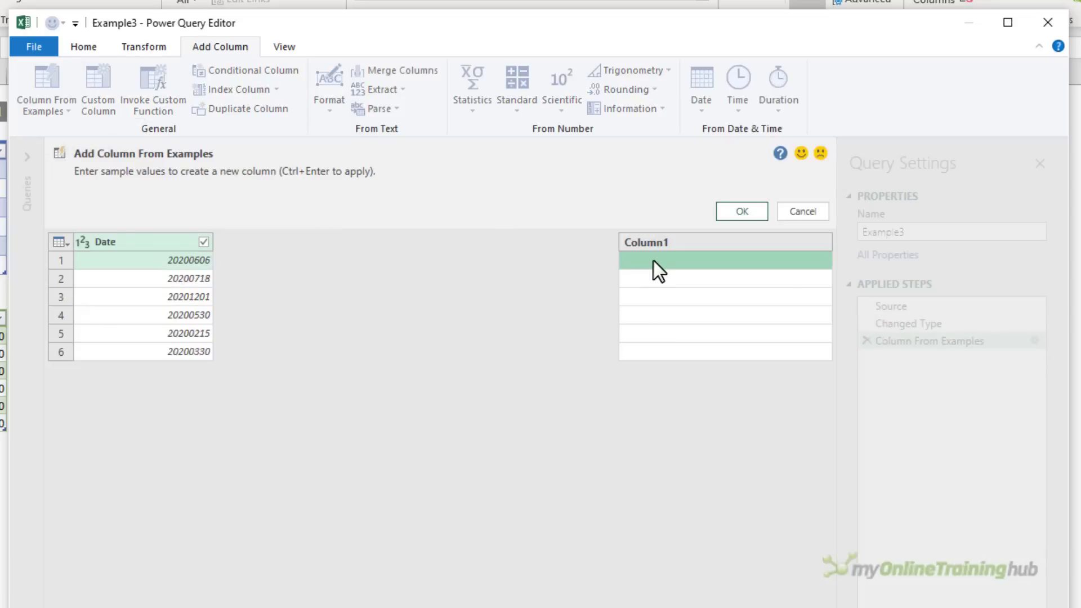
text(6)
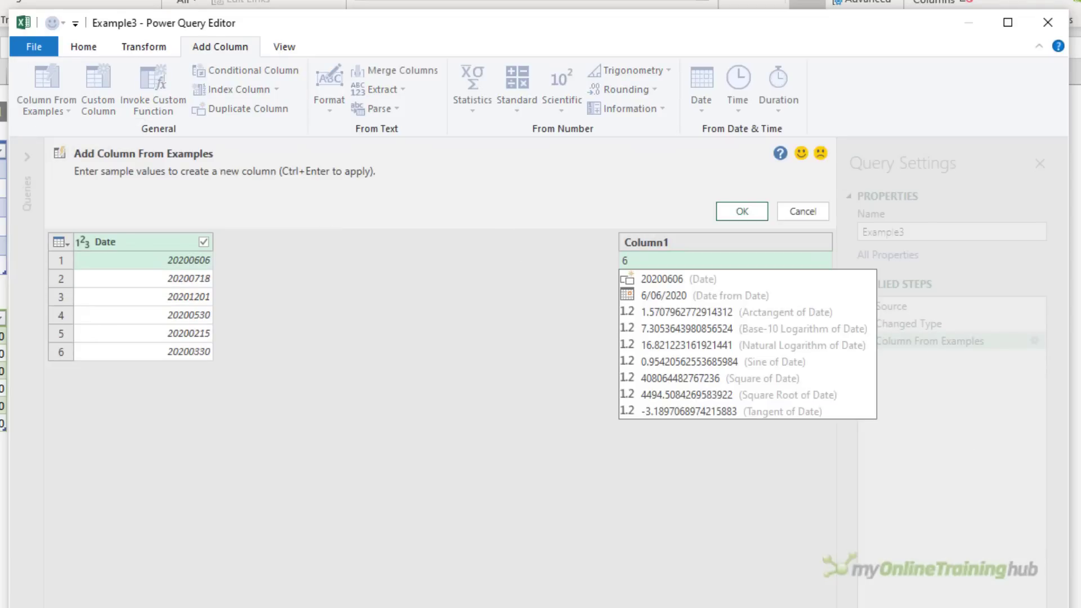
click(656, 260)
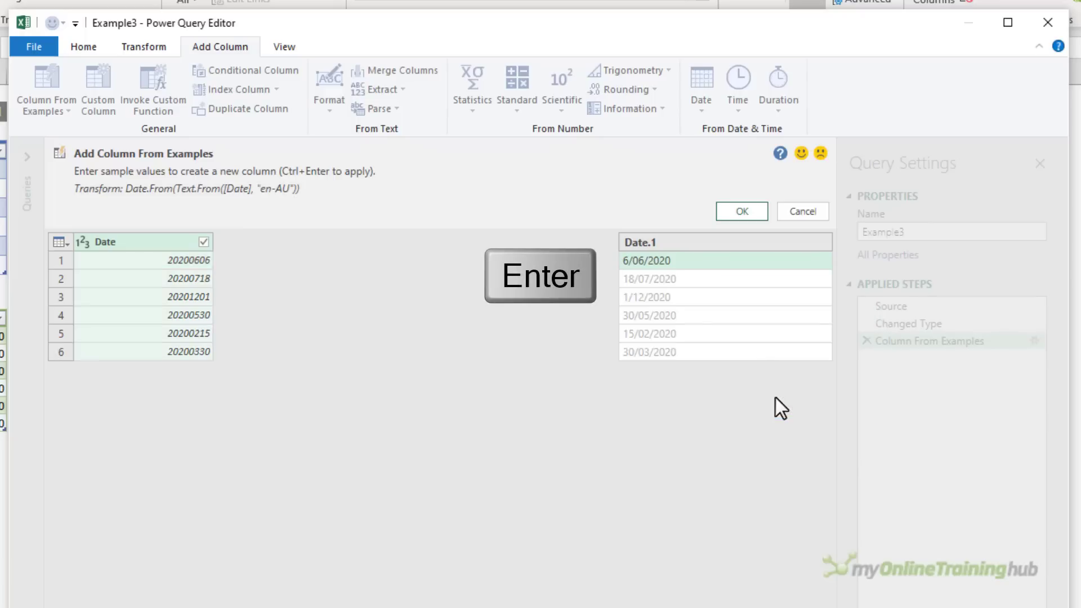
key(Enter)
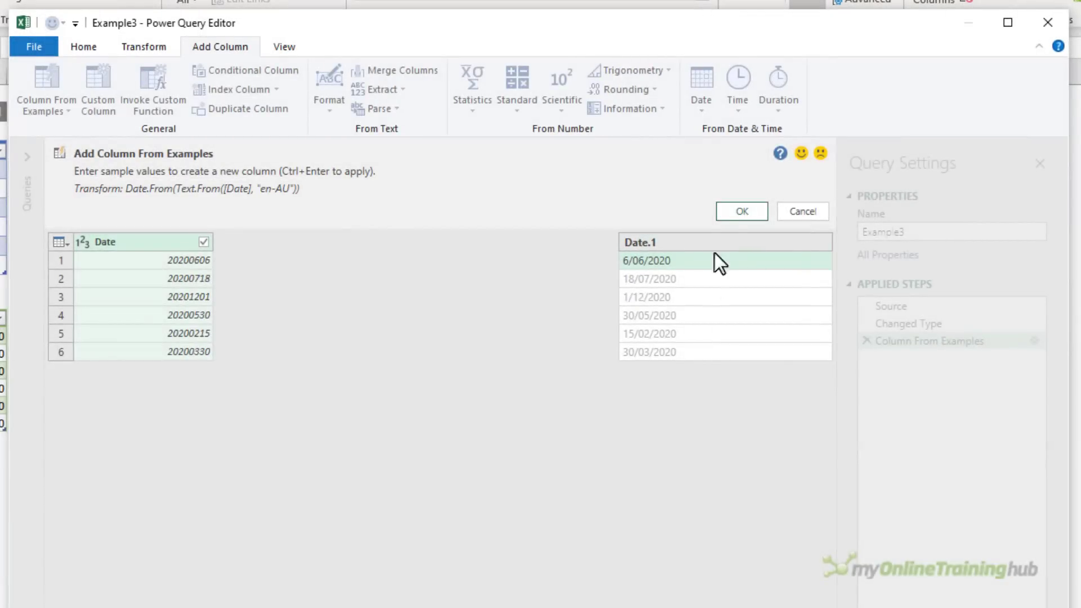
click(741, 210)
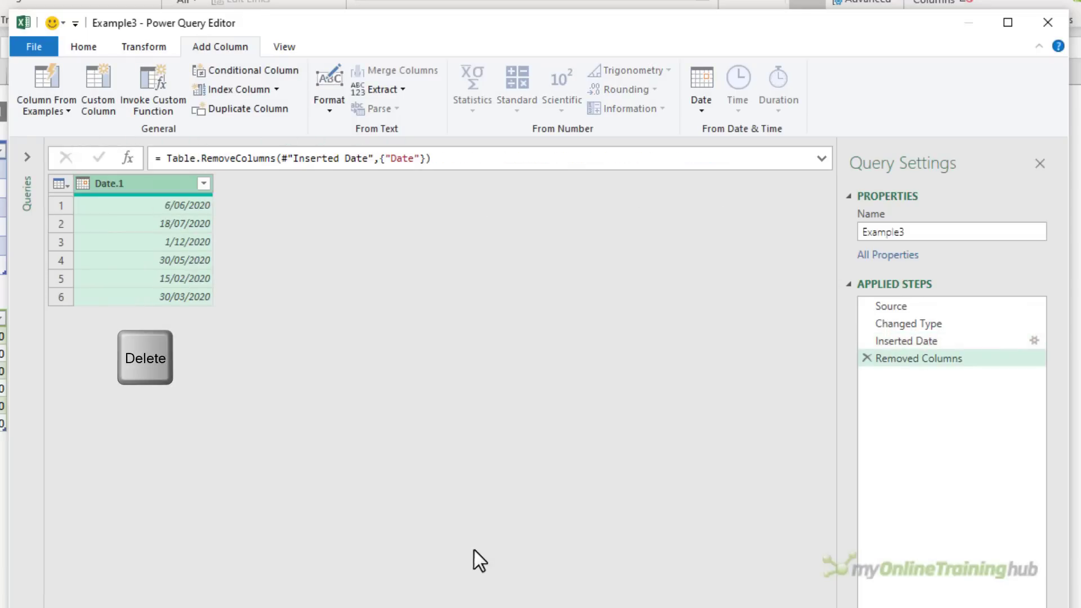
double_click(108, 184)
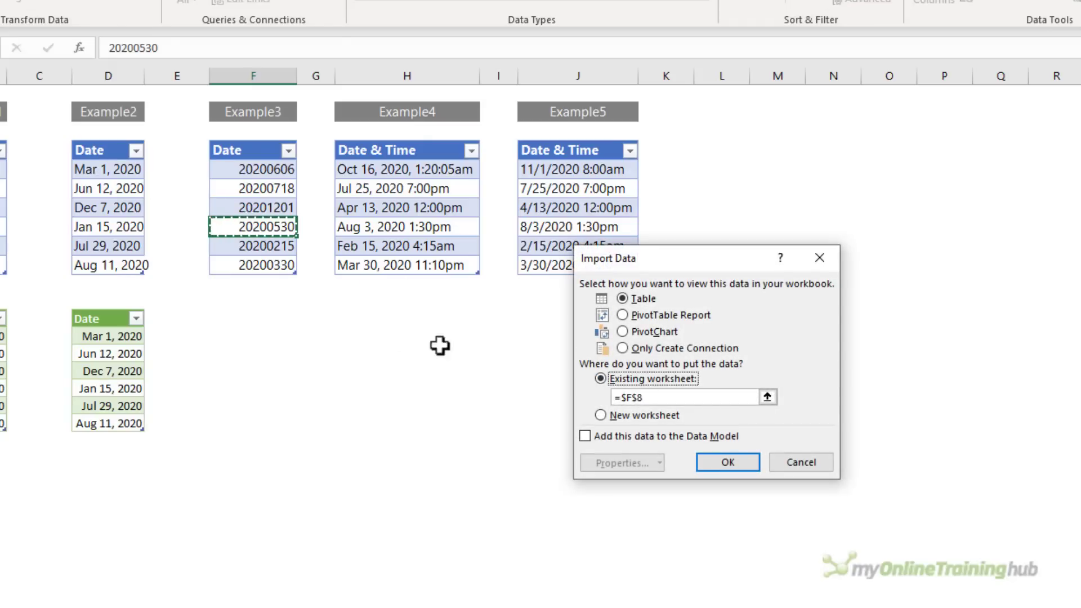
click(726, 461)
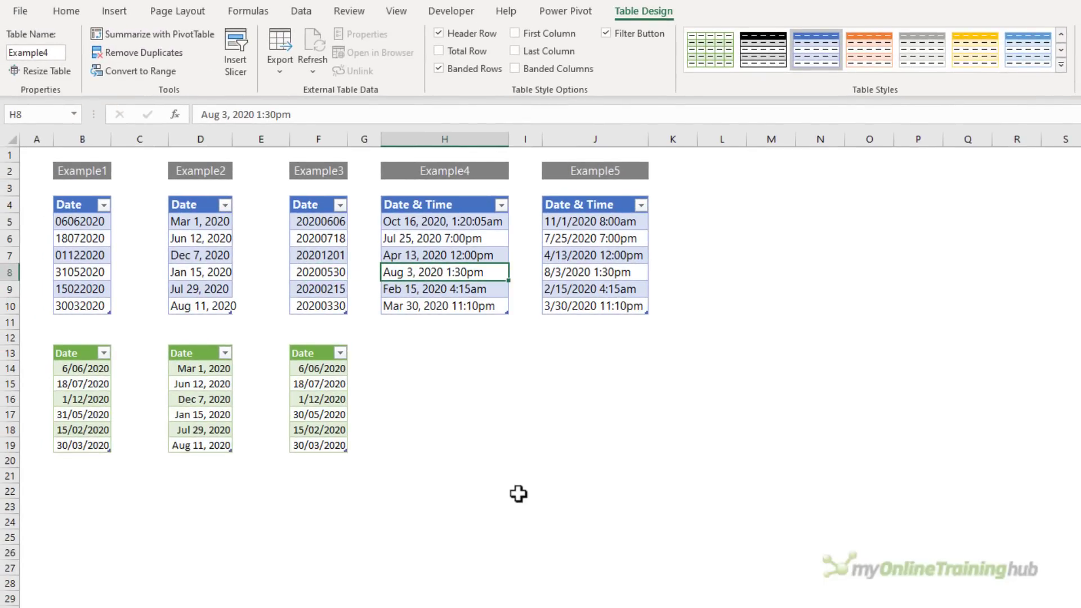
- Send Example4 to Power Query and load its auto-typed date-times as a table below Example4
click(300, 10)
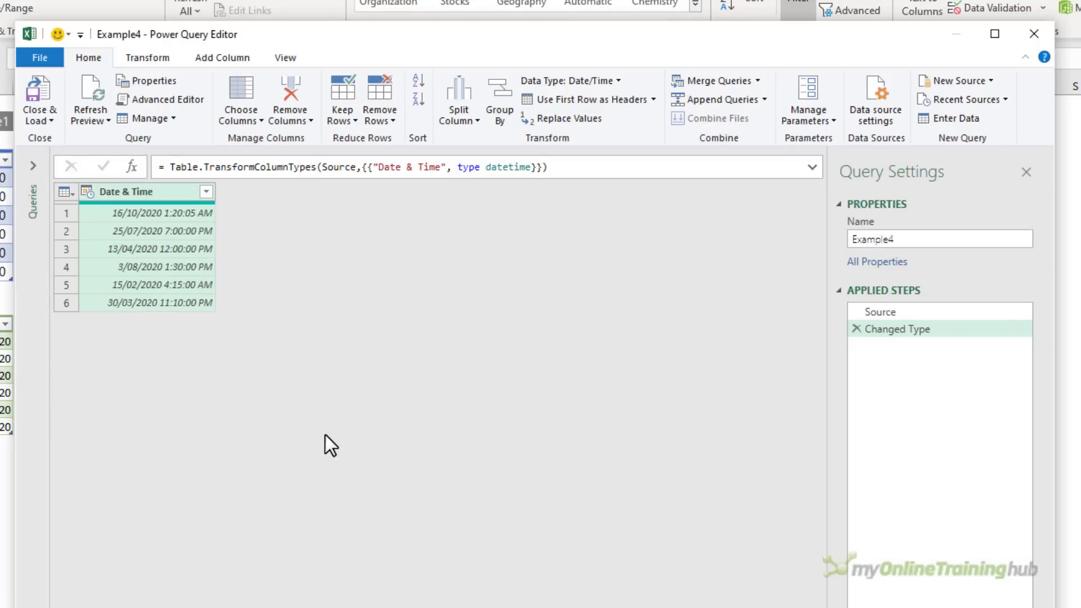
click(40, 100)
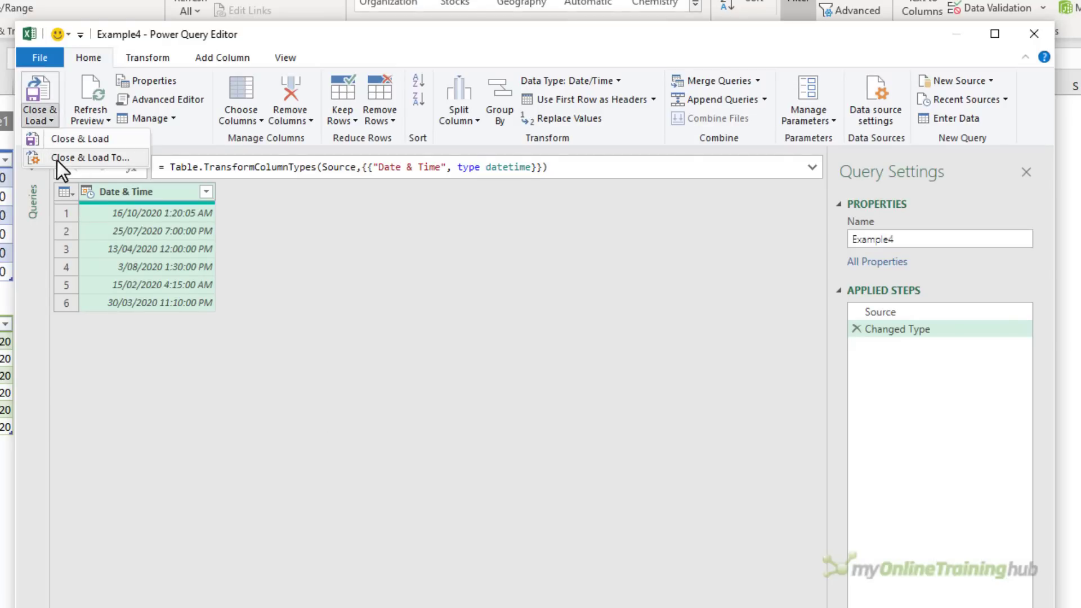
click(90, 157)
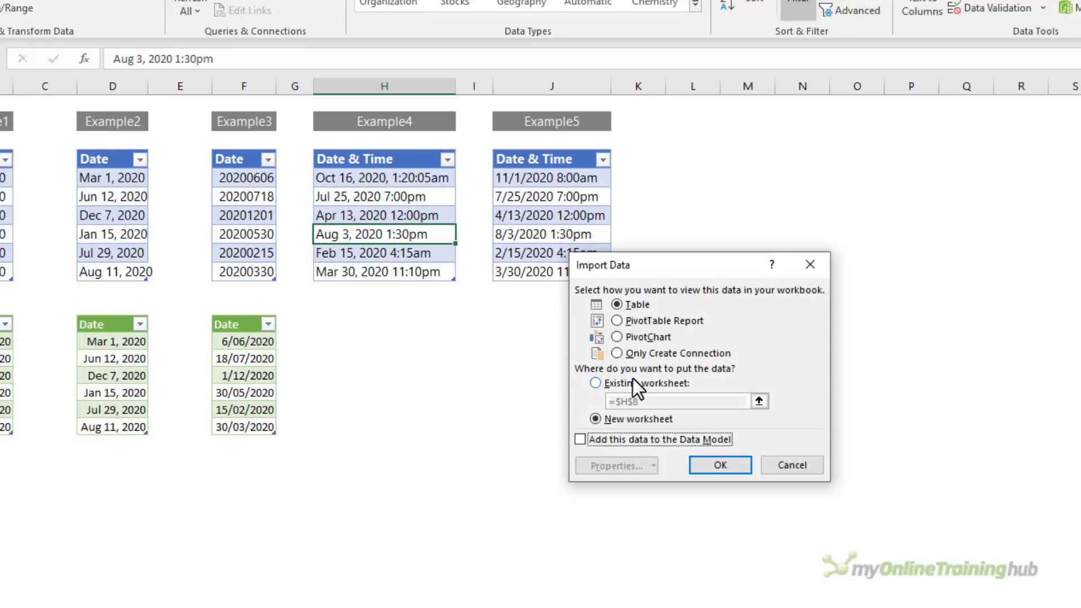
click(720, 465)
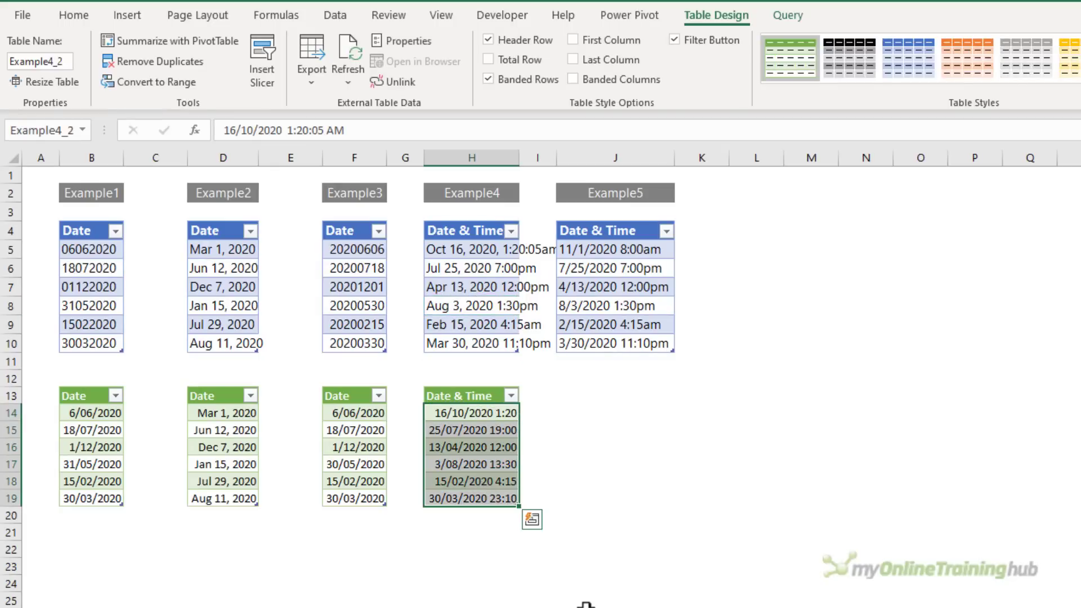
- Append AM/PM to the d/mm/yyyy h:mm custom format so times show like 16/10/2020 1:20 AM
key(Ctrl+1)
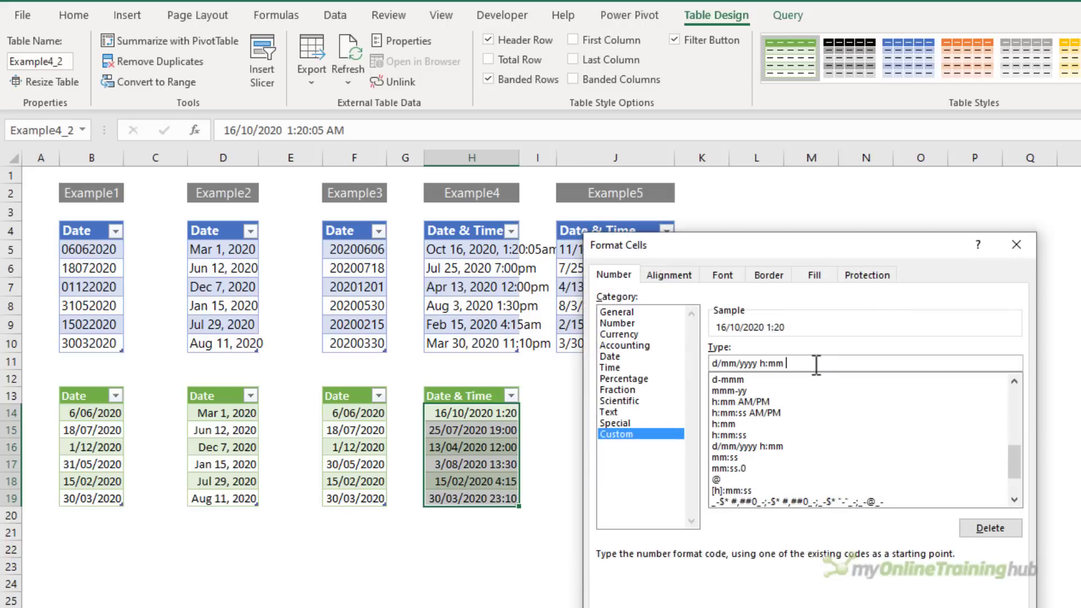
text(AM/P)
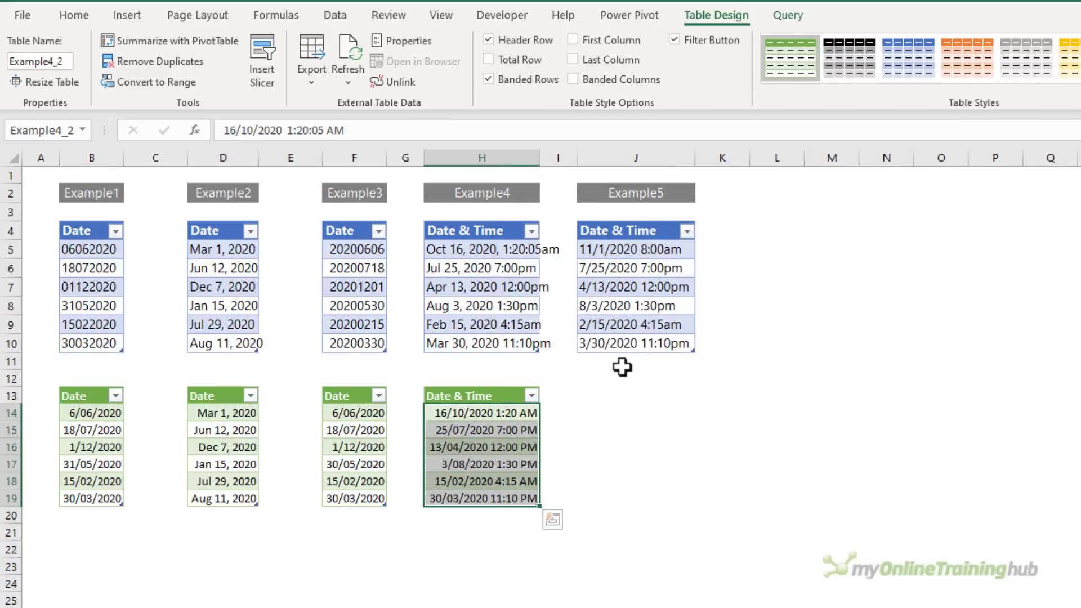
mouse_move(787, 468)
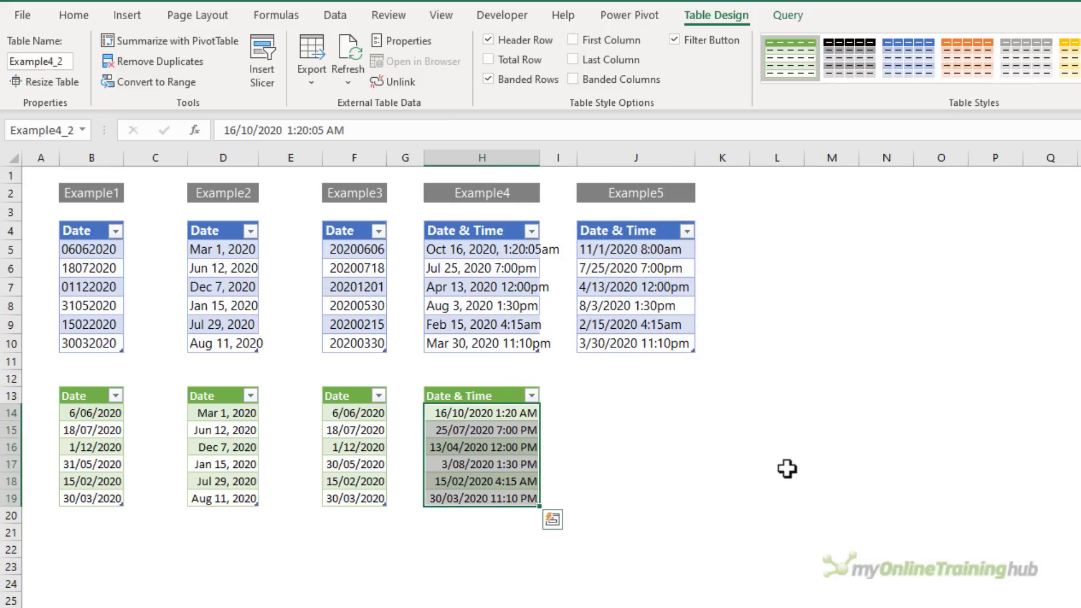
key(ctrl+`)
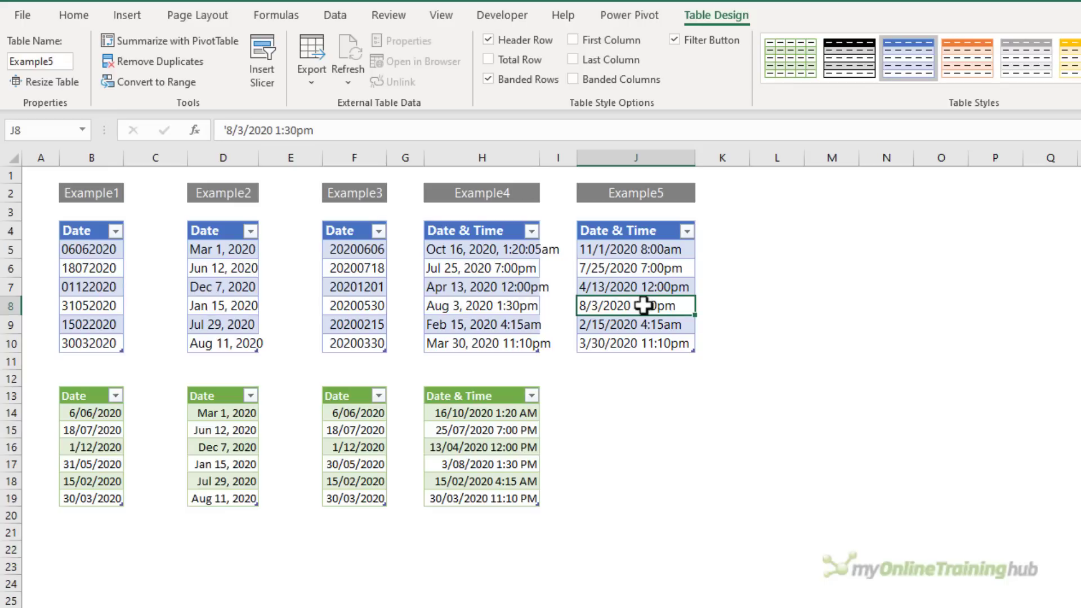
- Send Example5 to Power Query and set its column to Date/Time using the English (United States) locale
click(335, 14)
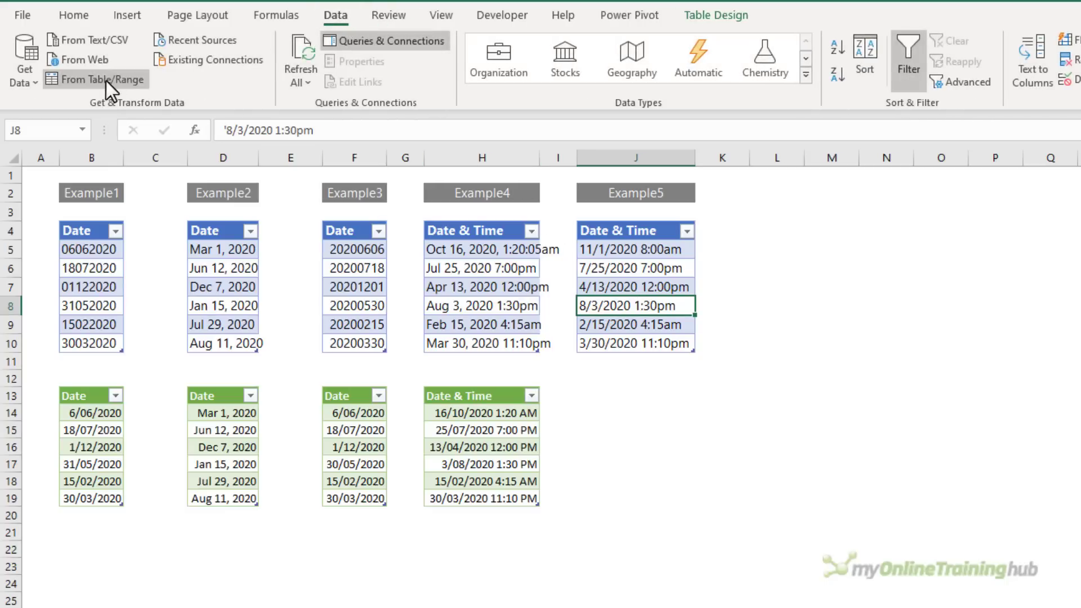
click(97, 79)
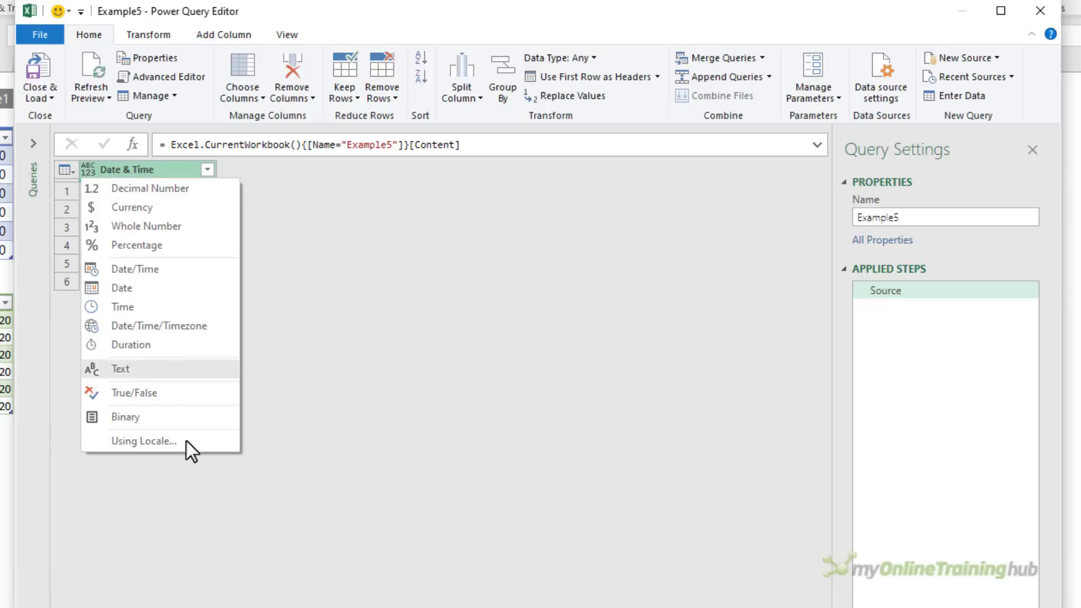
mouse_move(143, 441)
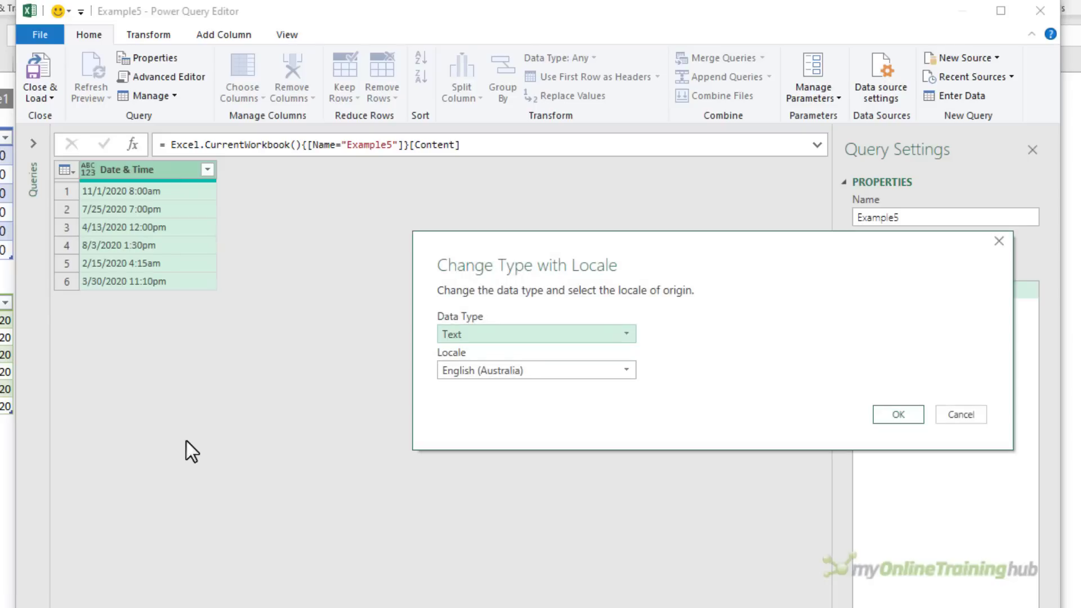
click(536, 333)
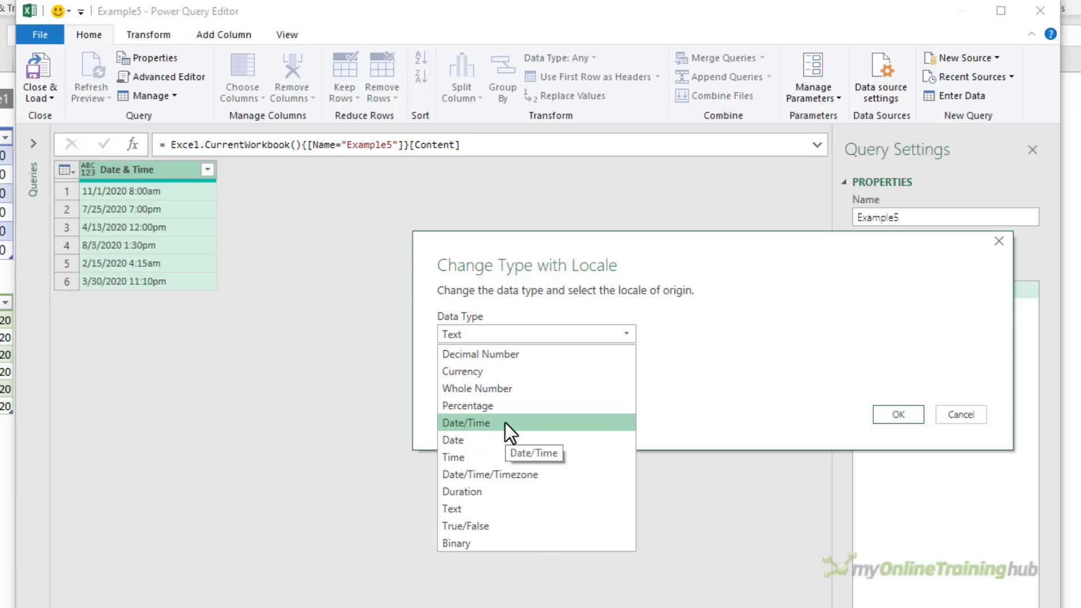
click(465, 422)
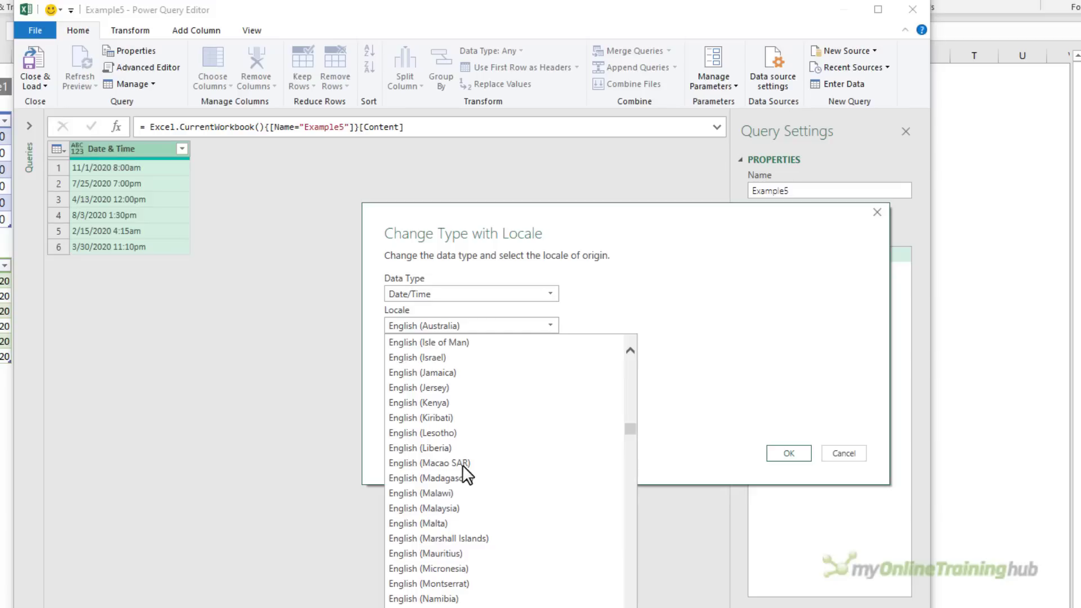
scroll(down, 3)
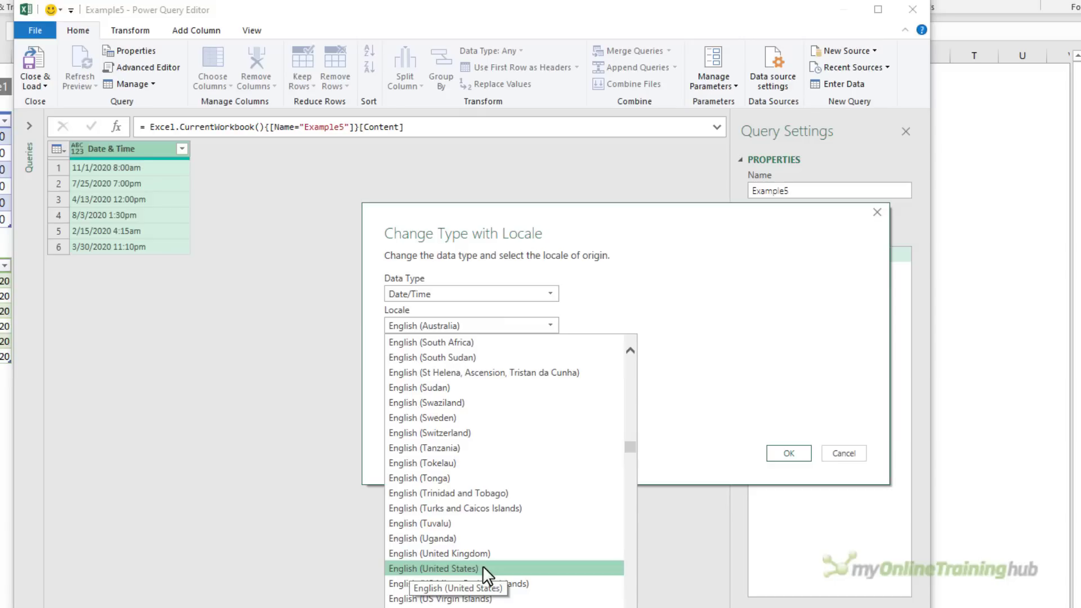
click(433, 567)
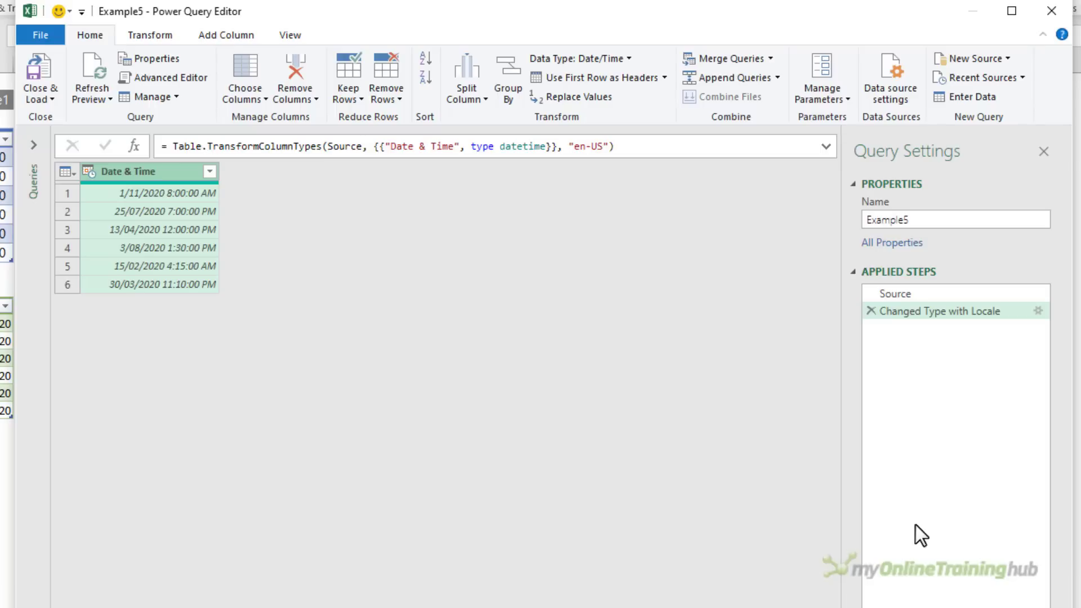
mouse_move(335, 377)
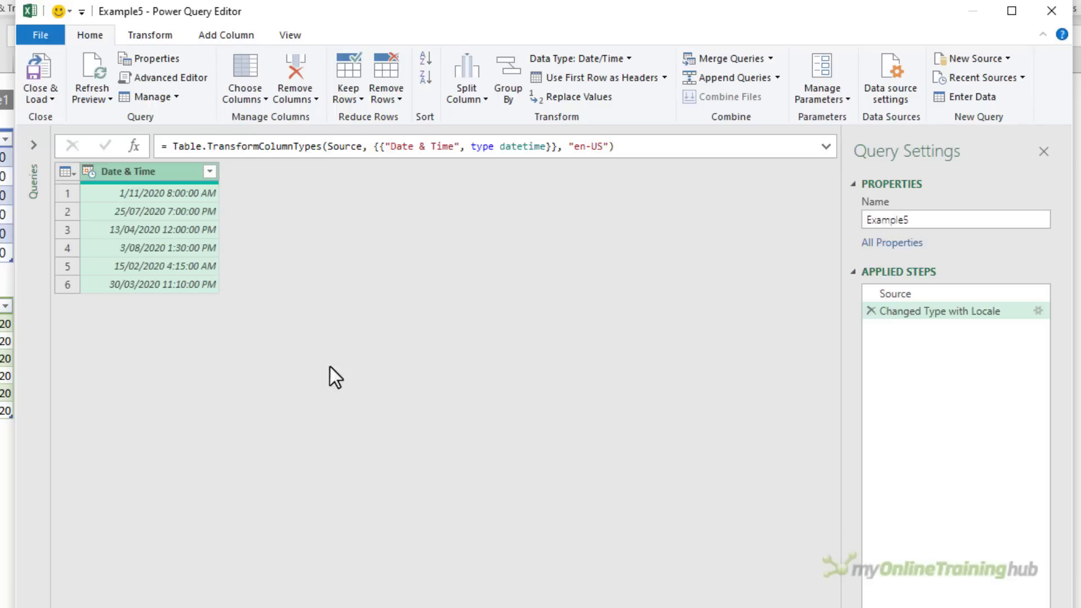
mouse_move(207, 341)
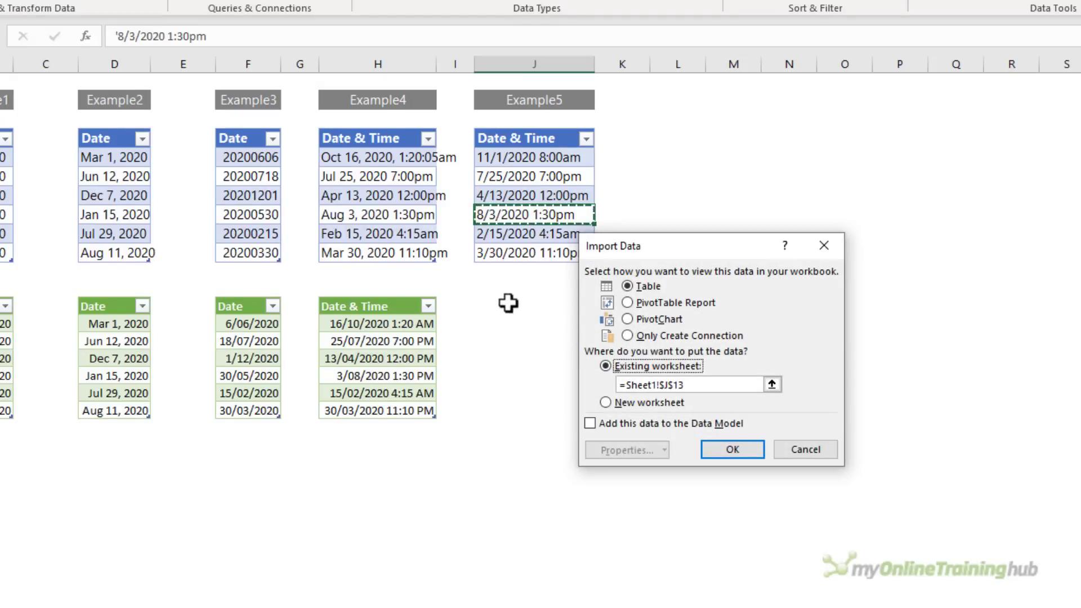
- Load the corrected Example5 date-times onto the existing sheet at Sheet1!$J$13
click(732, 449)
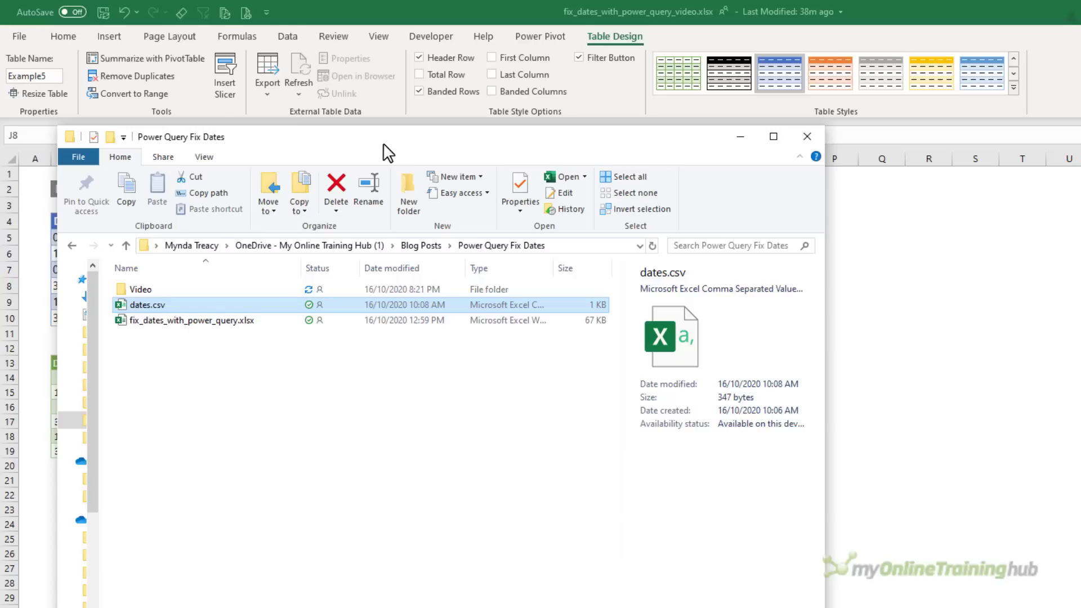
mouse_move(335, 190)
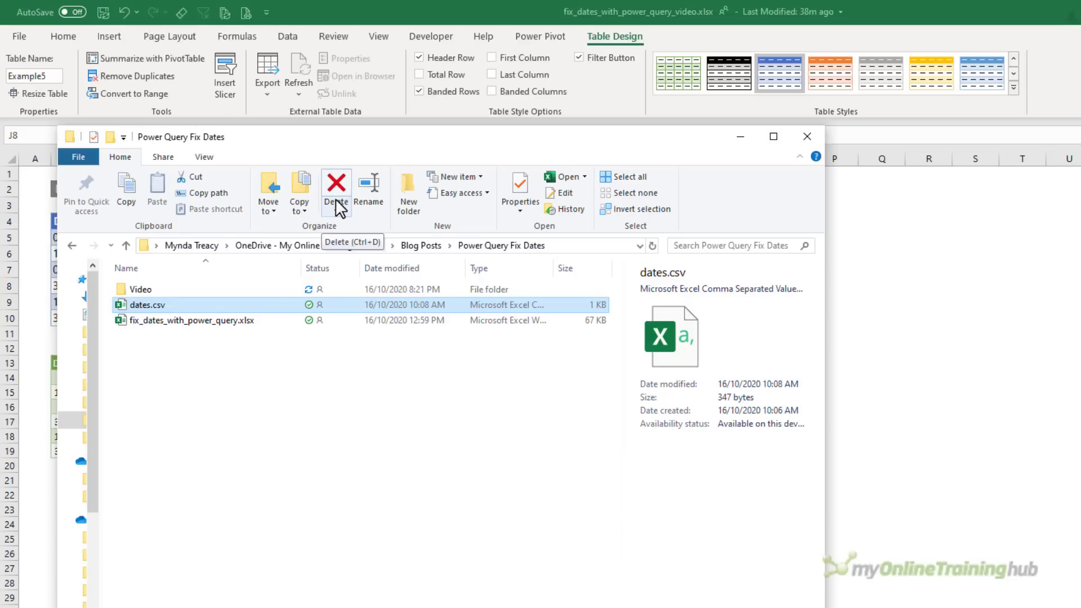
- View dates.csv as plain text in Notepad, showing month-first values like 1/31/2020, then close it
right_click(146, 305)
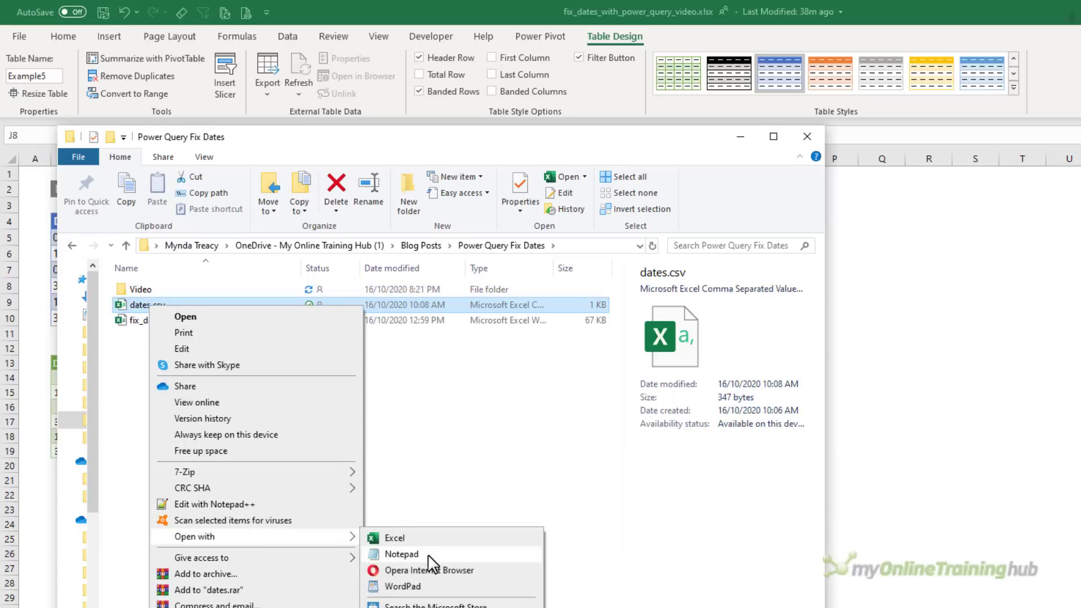
click(401, 553)
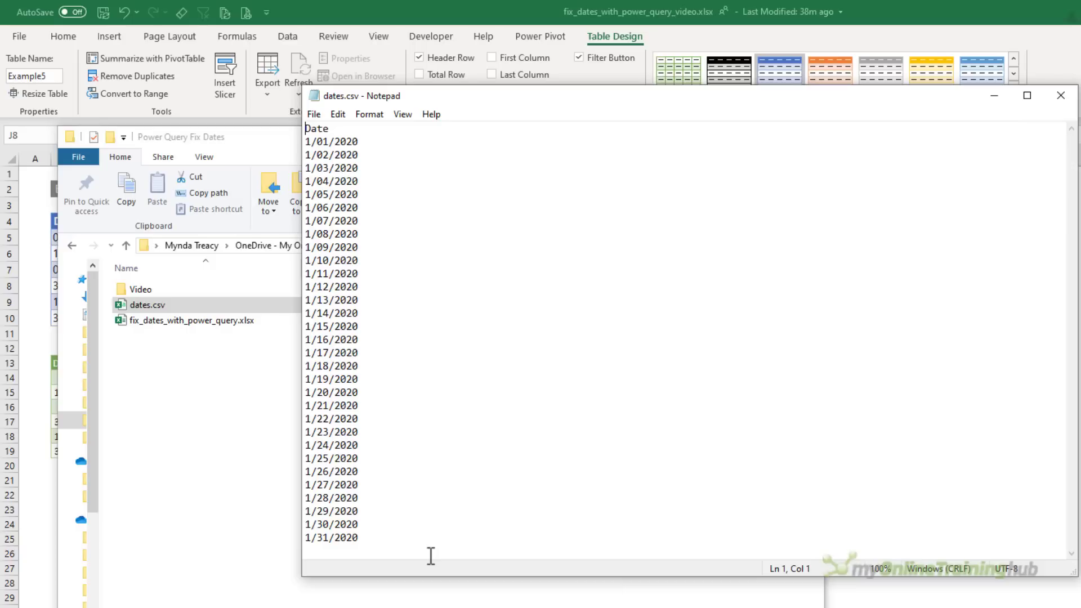
mouse_move(704, 438)
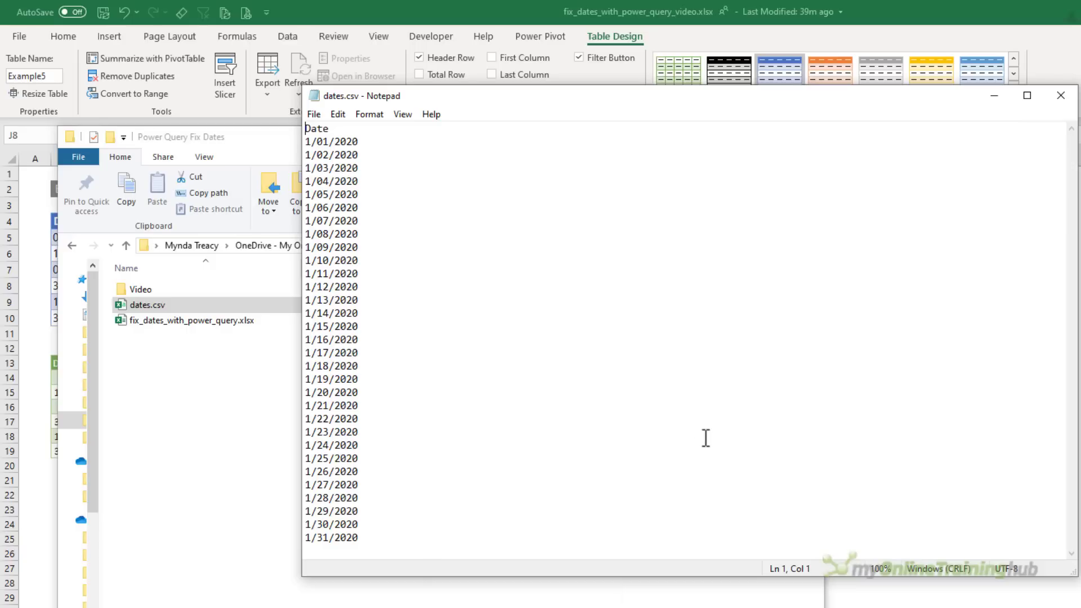
mouse_move(1062, 111)
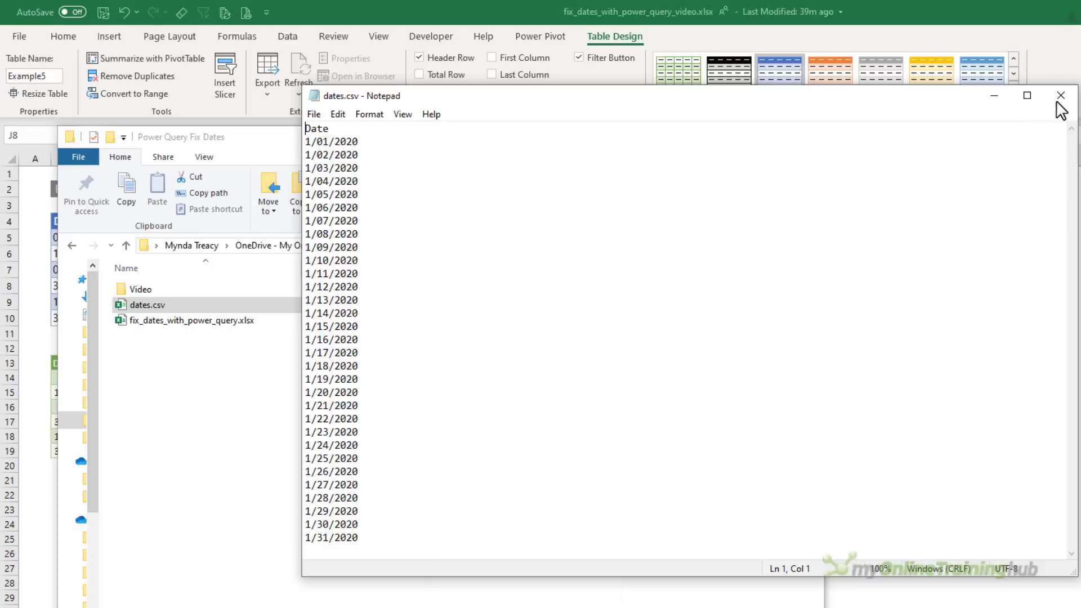
click(1061, 95)
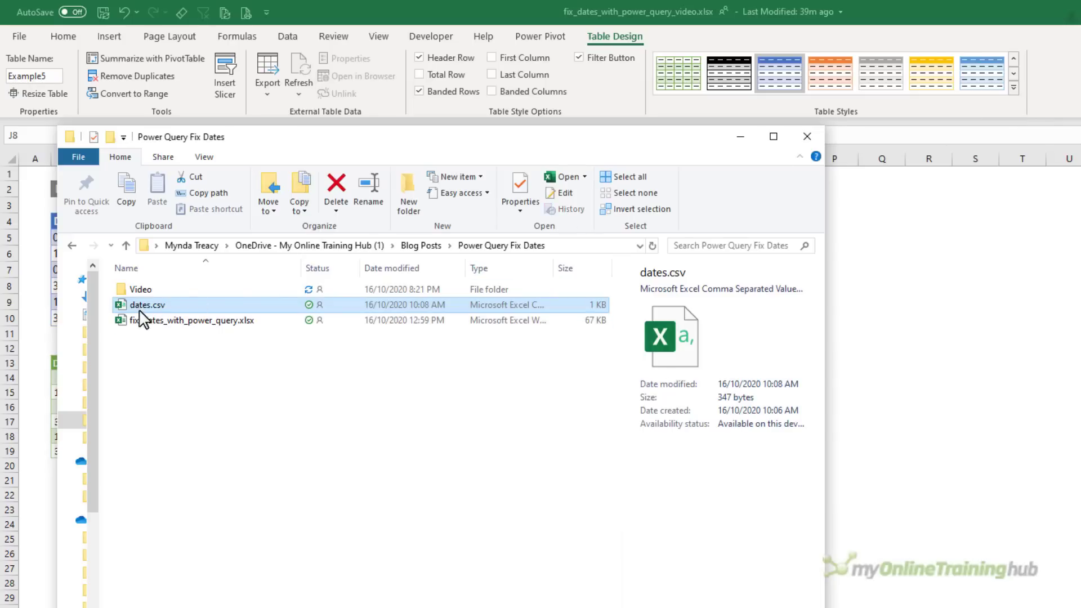
- Open dates.csv in Excel, select A2:A13, toggle formulas to inspect serial values, and bring up Format Cells
double_click(146, 305)
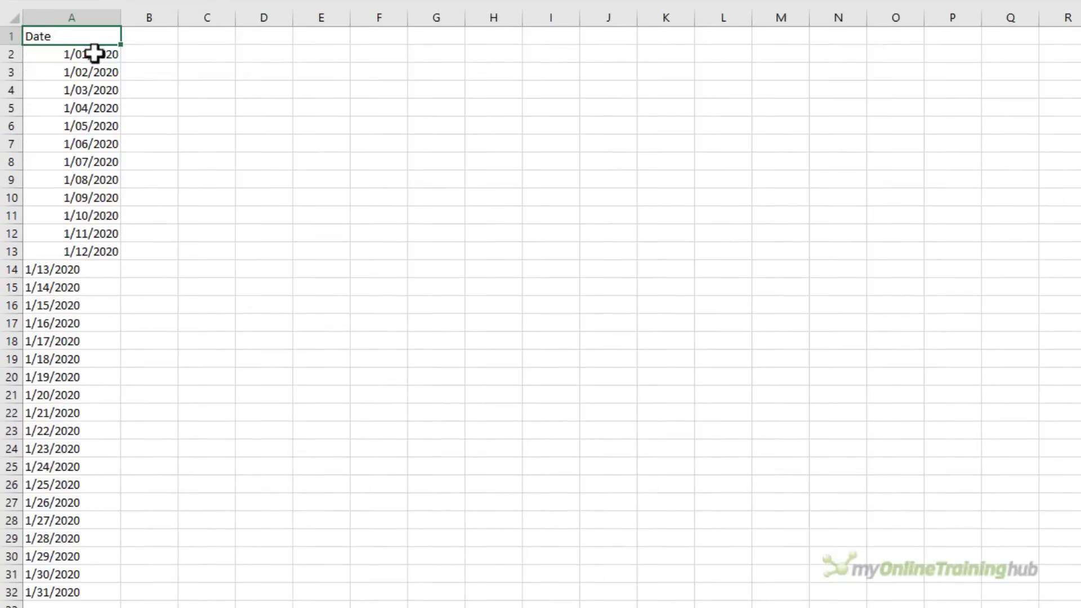
drag(72, 54, 72, 91)
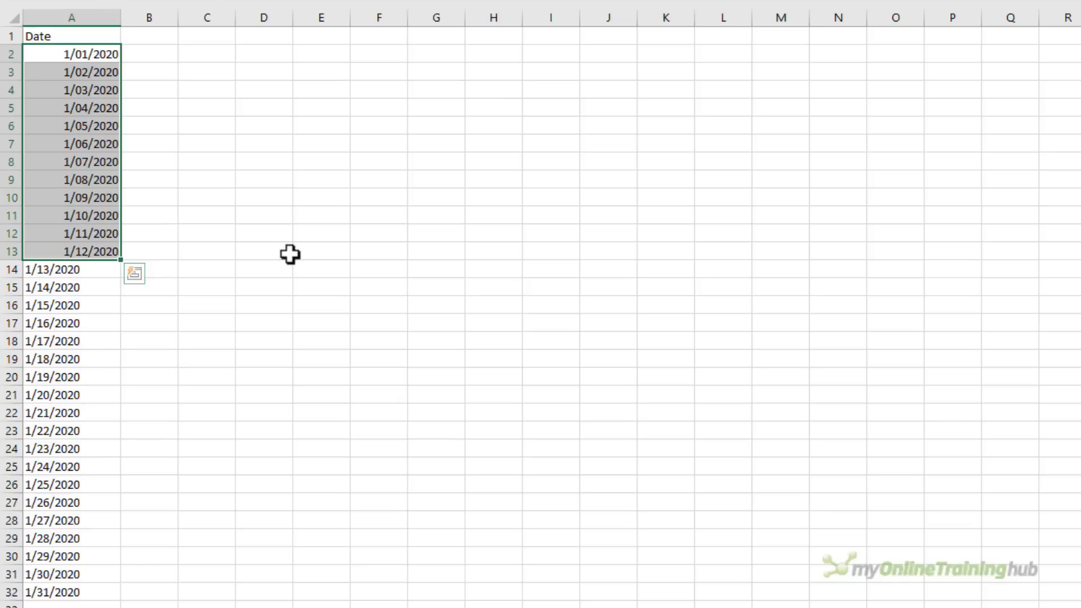
key(ctrl+`)
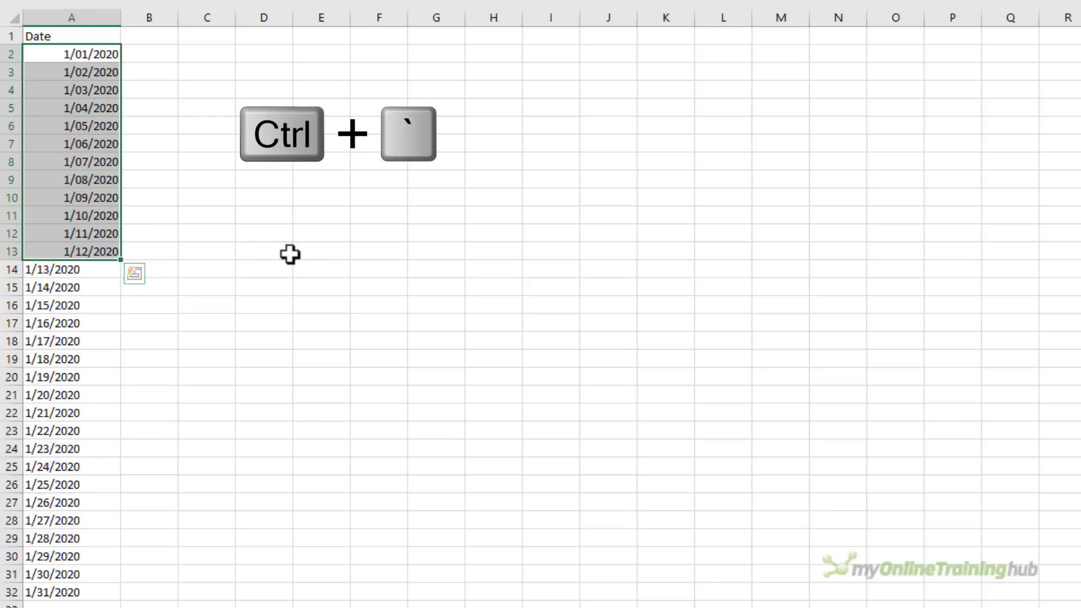
key(ctrl+`)
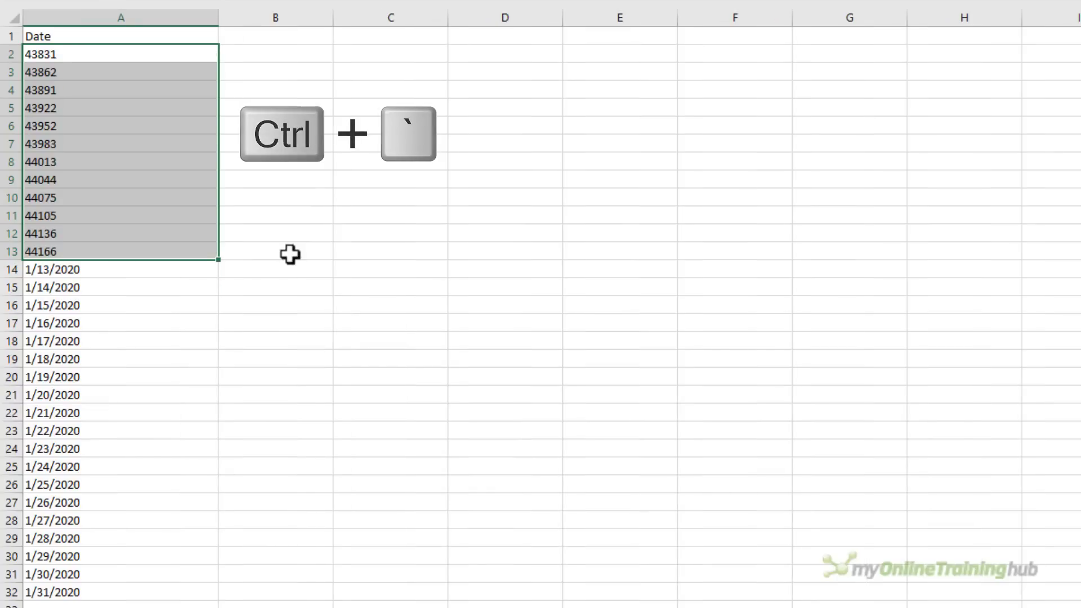
key(ctrl+`)
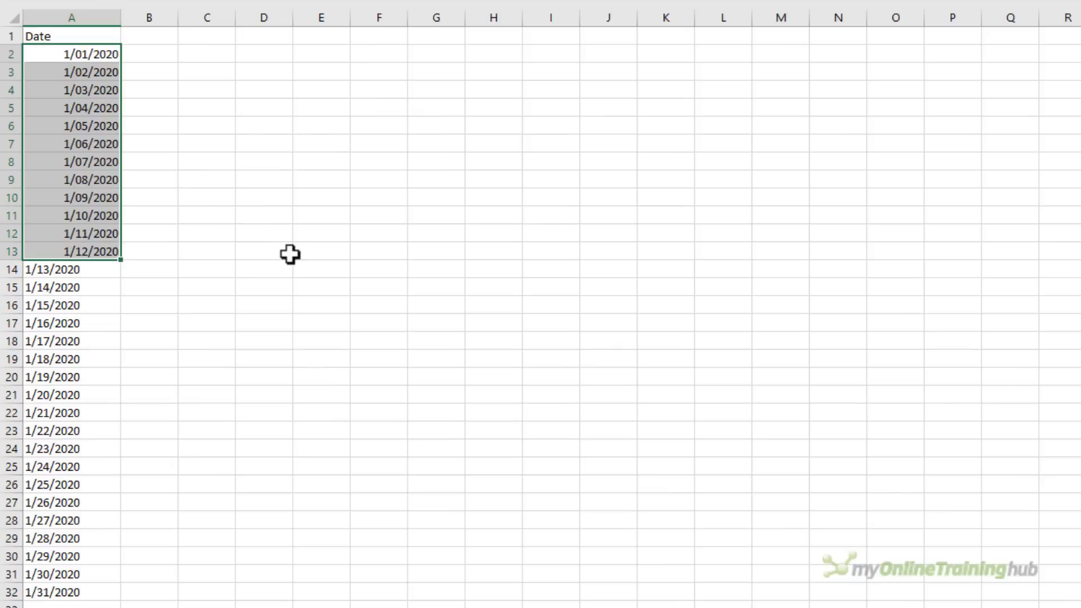
key(ctrl+1)
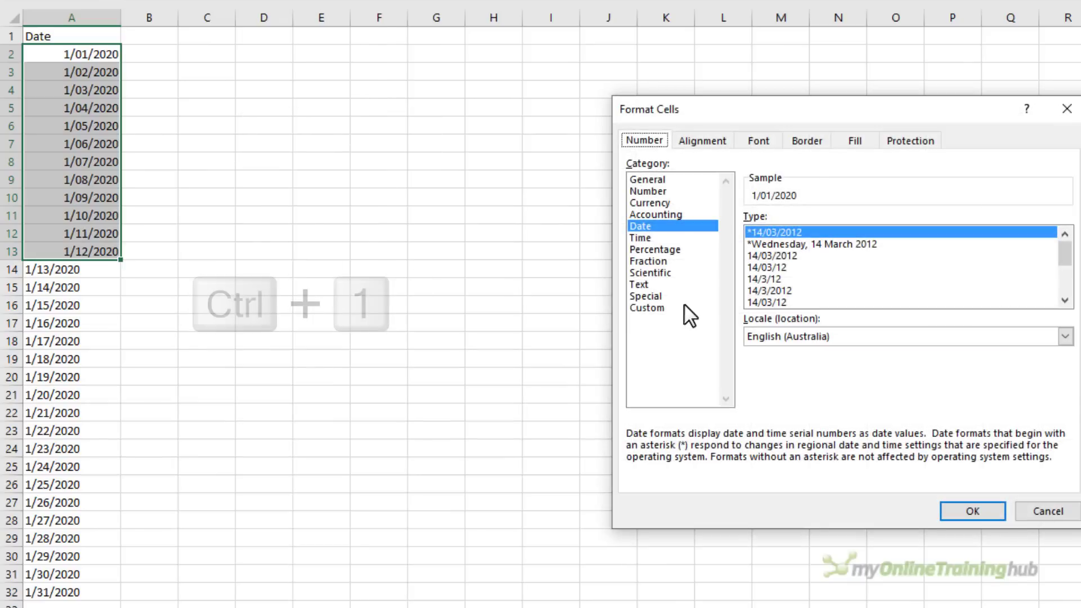
- Apply the custom format d mmm yyyy to the dates, then close dates.csv without saving
click(646, 307)
text(d mmm yy)
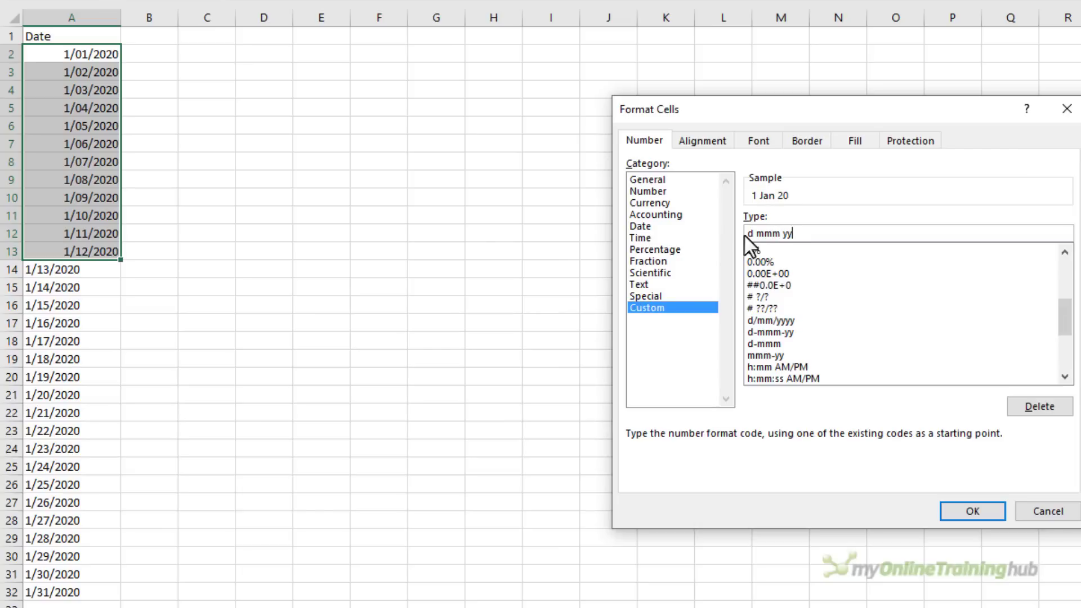
click(970, 511)
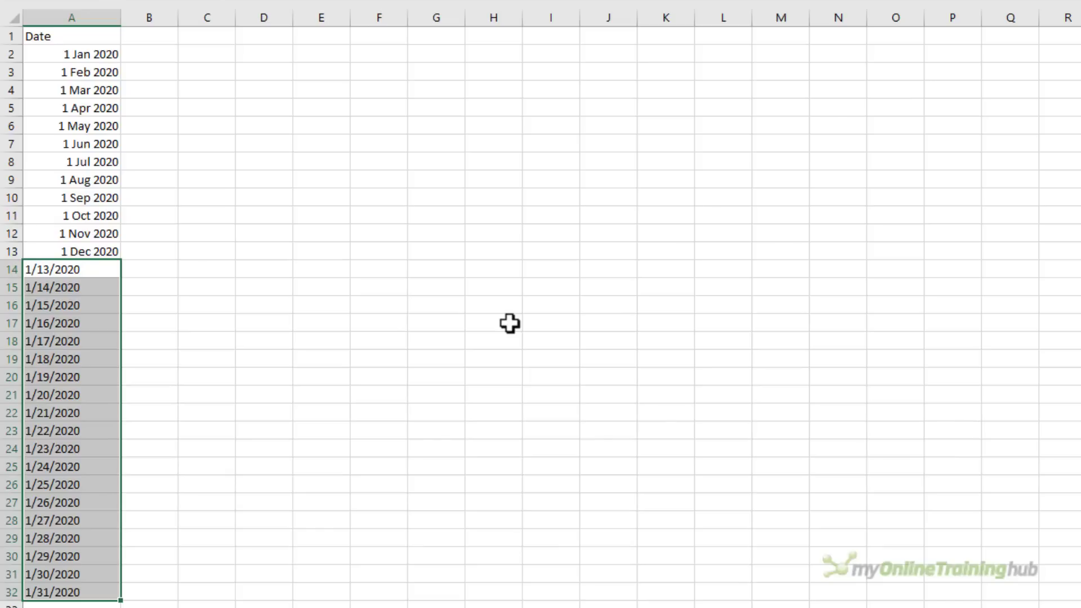
mouse_move(532, 243)
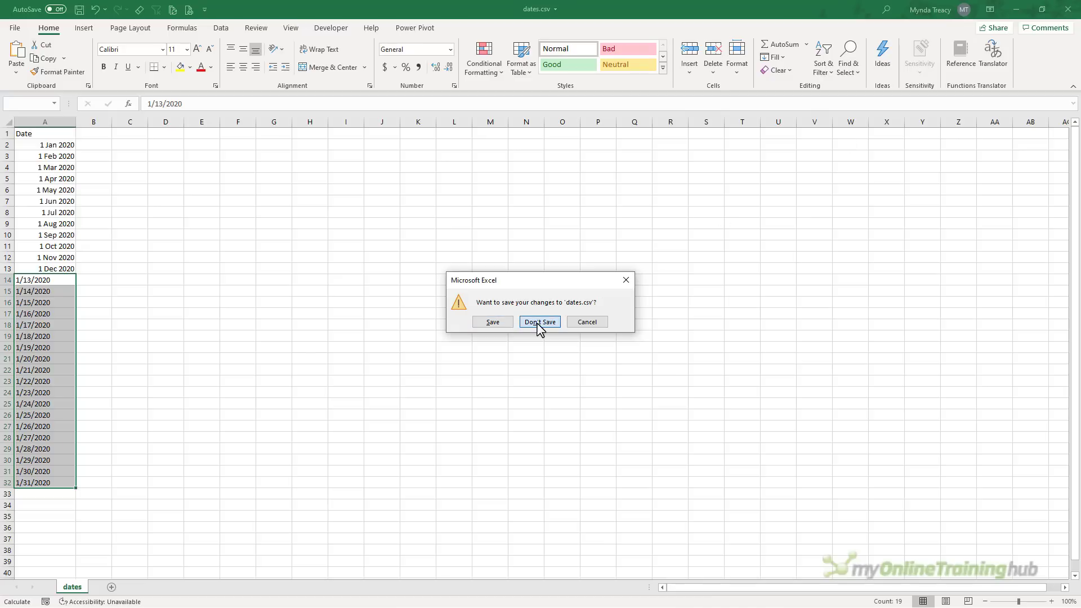
click(539, 322)
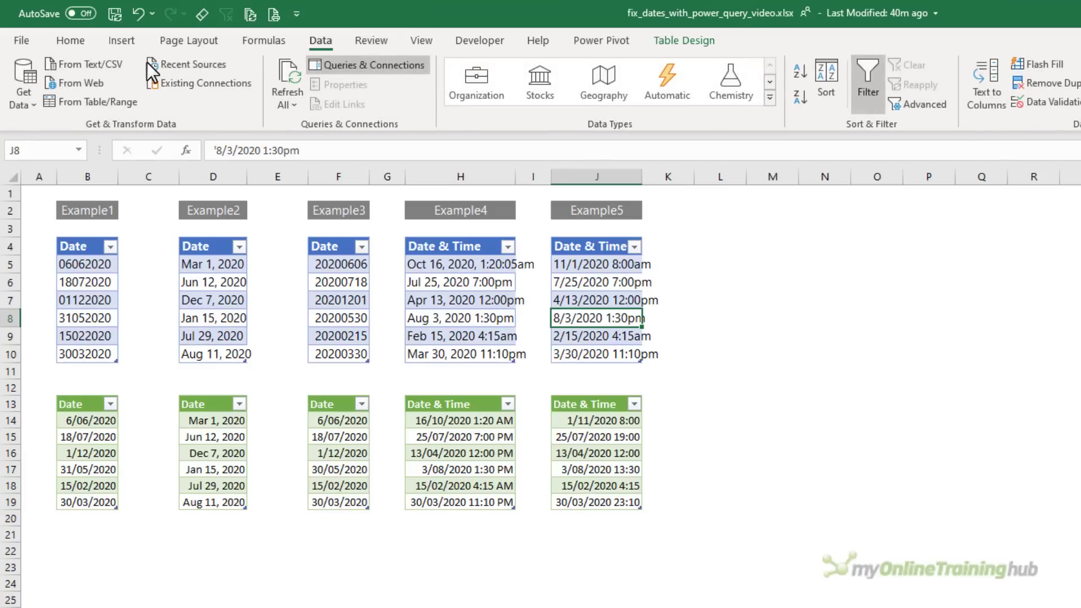
mouse_move(85, 63)
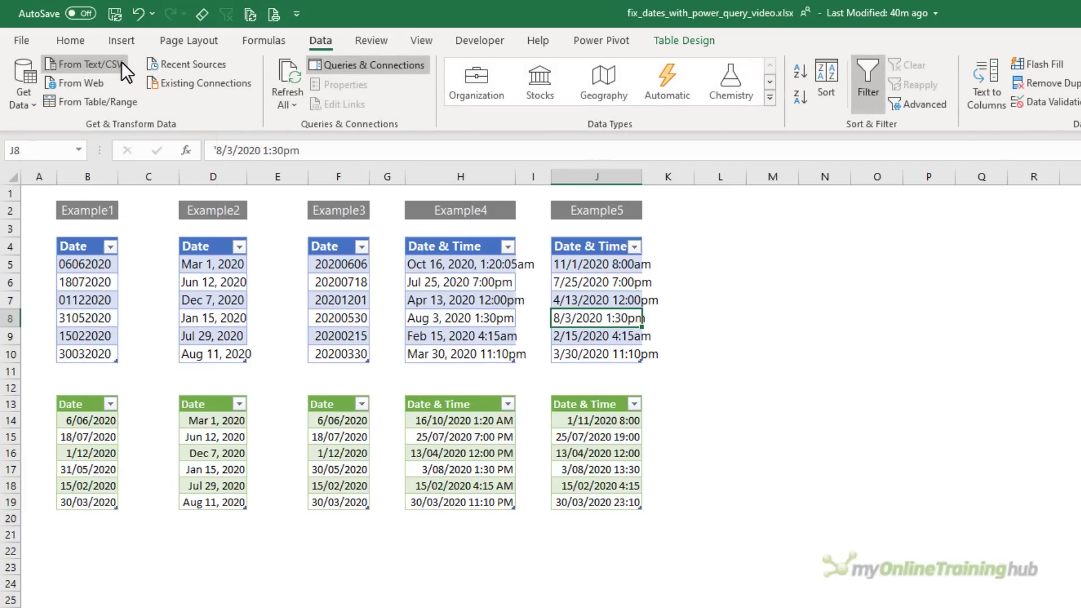
- Import dates.csv via From Text/CSV and send it to the Power Query Editor for transformation
click(83, 63)
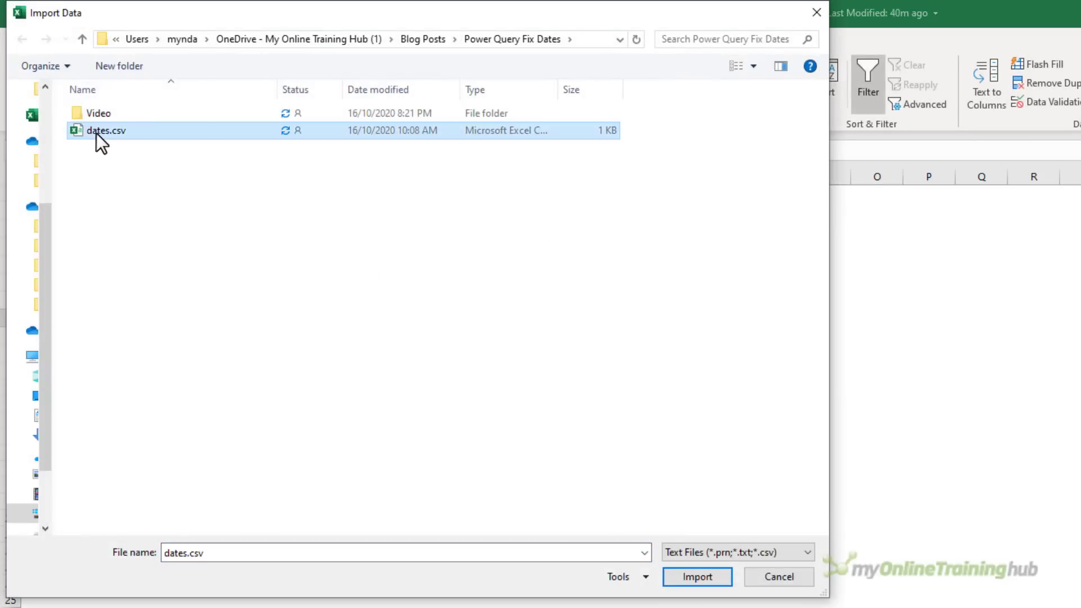
click(696, 576)
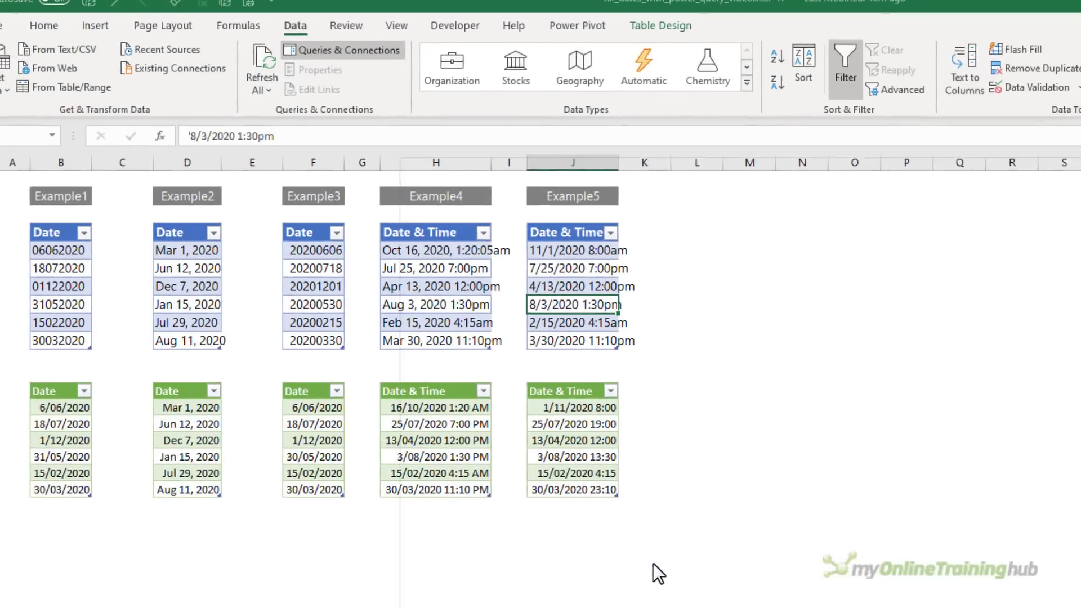
click(58, 49)
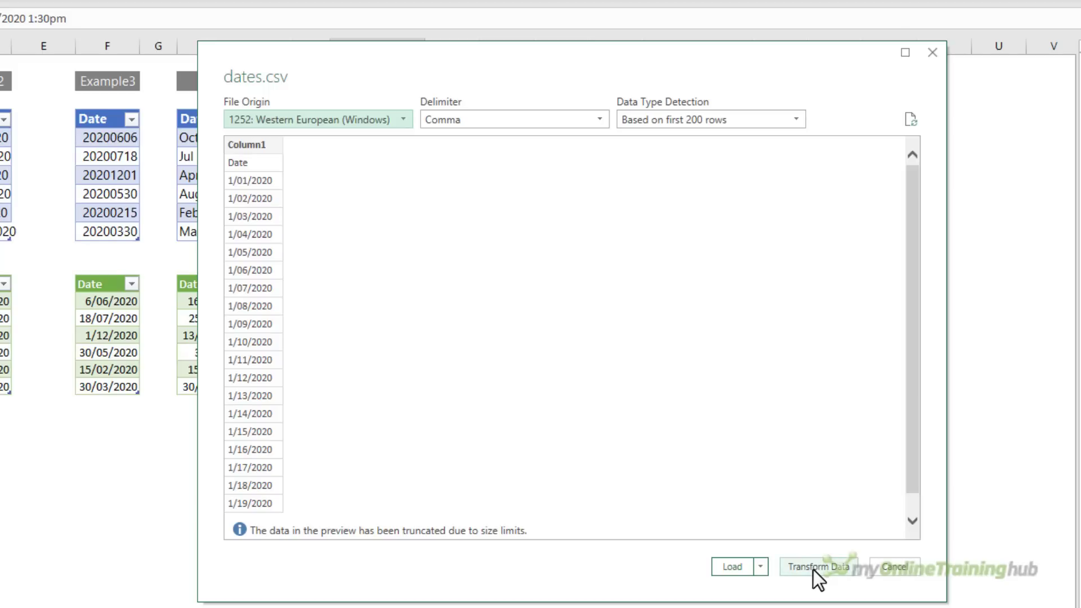
click(893, 567)
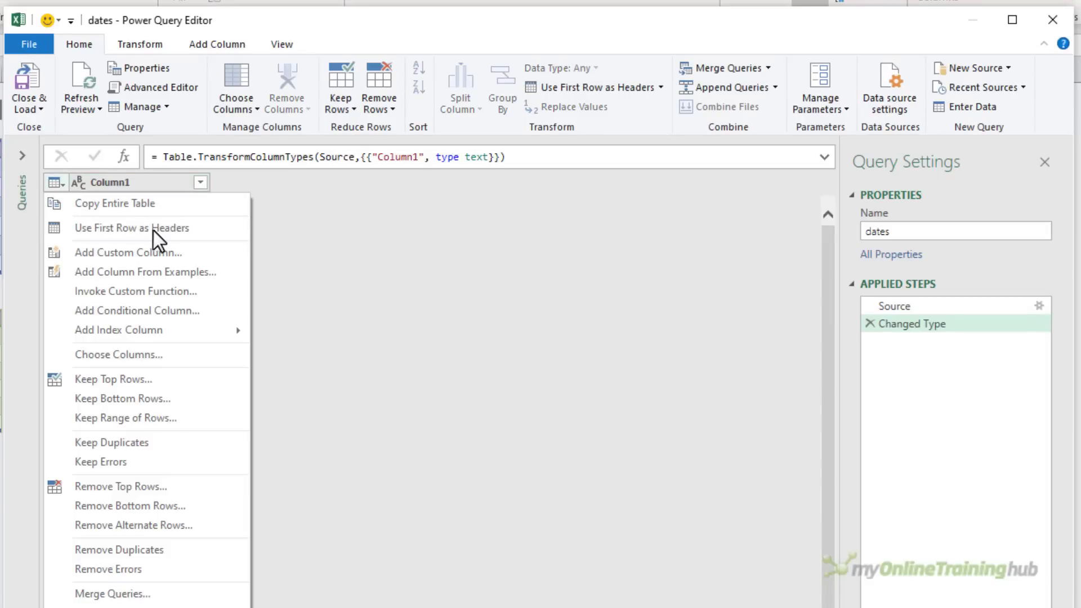
- Promote the first row to headers and convert the Date column to Date using the English (United States) locale
click(131, 227)
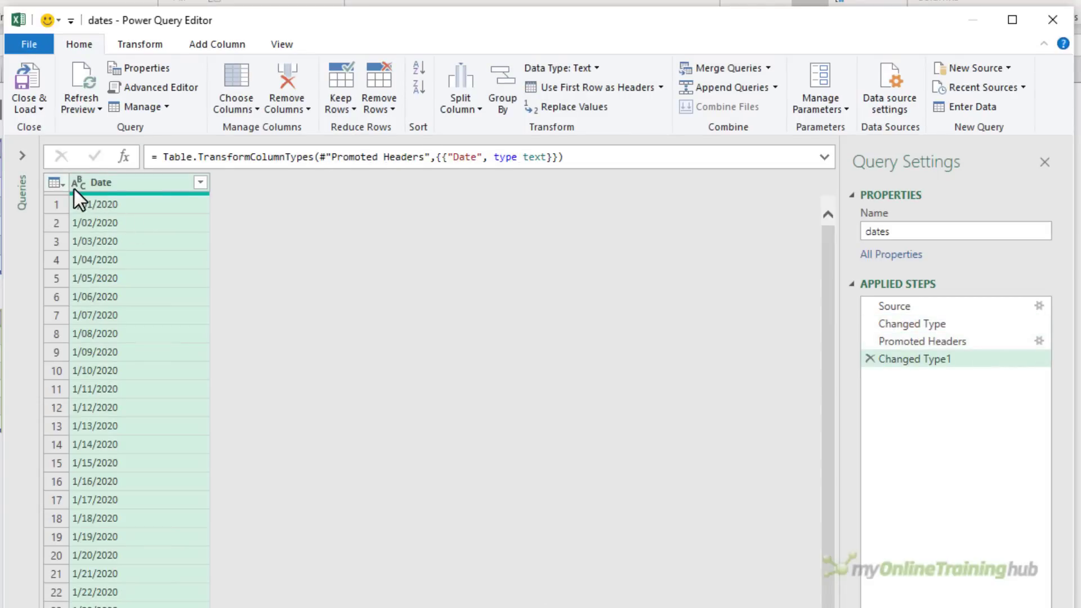
click(78, 182)
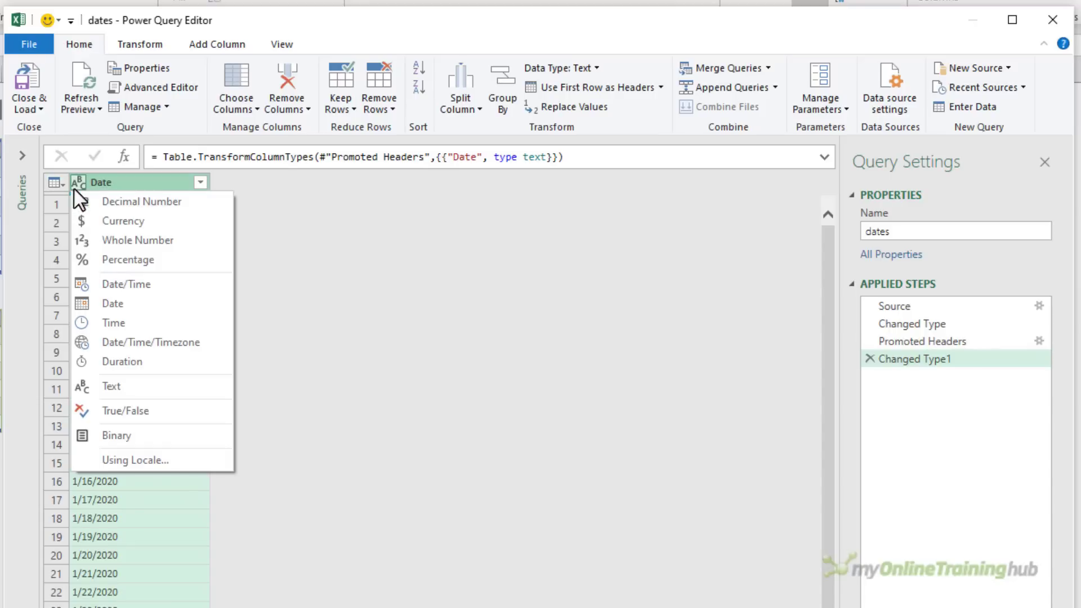
mouse_move(135, 459)
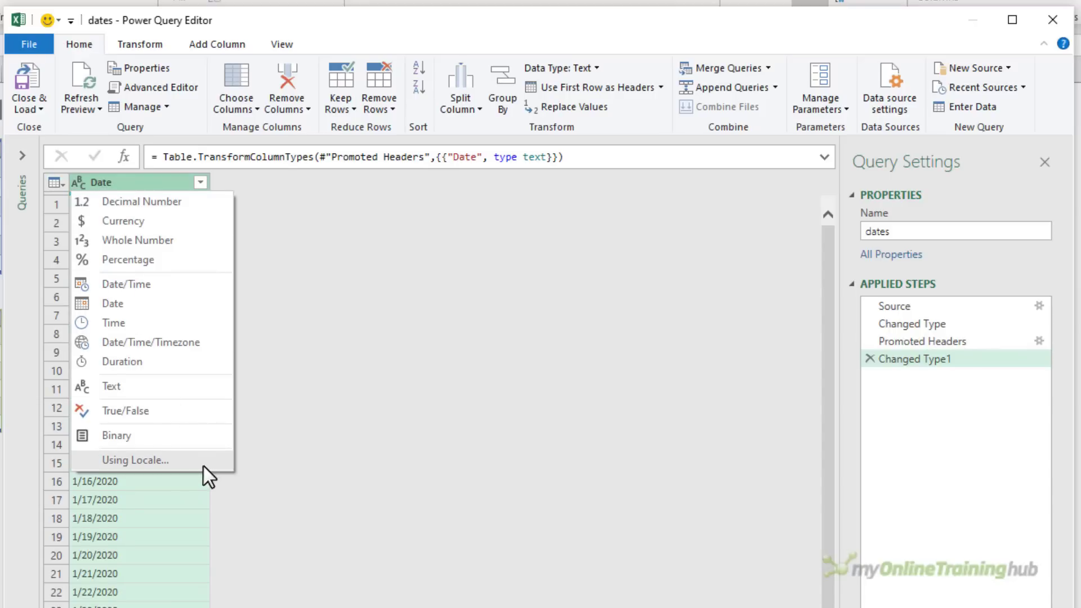
click(135, 459)
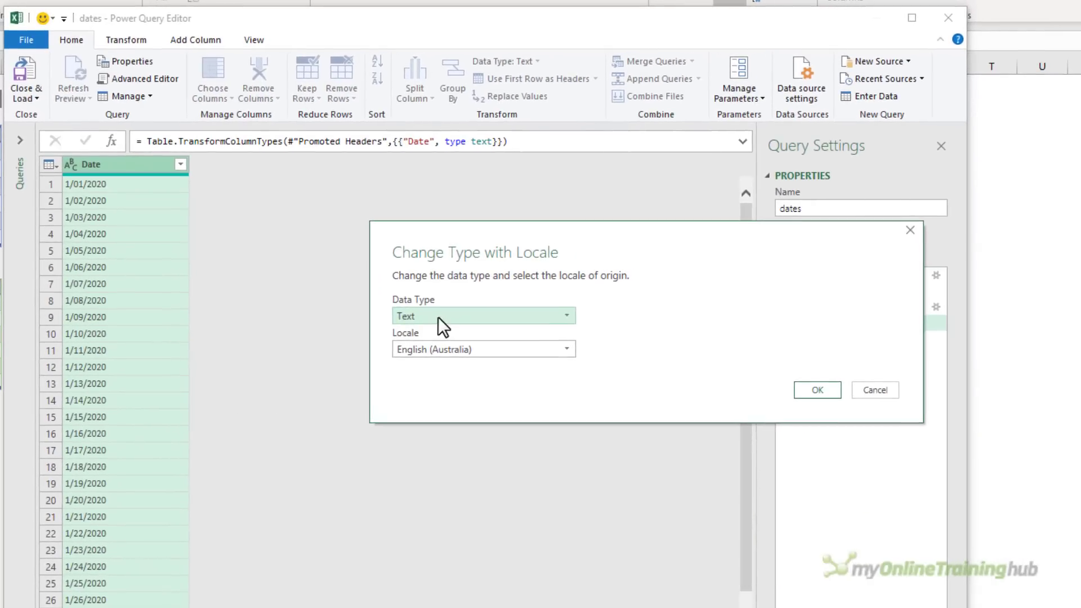
click(483, 315)
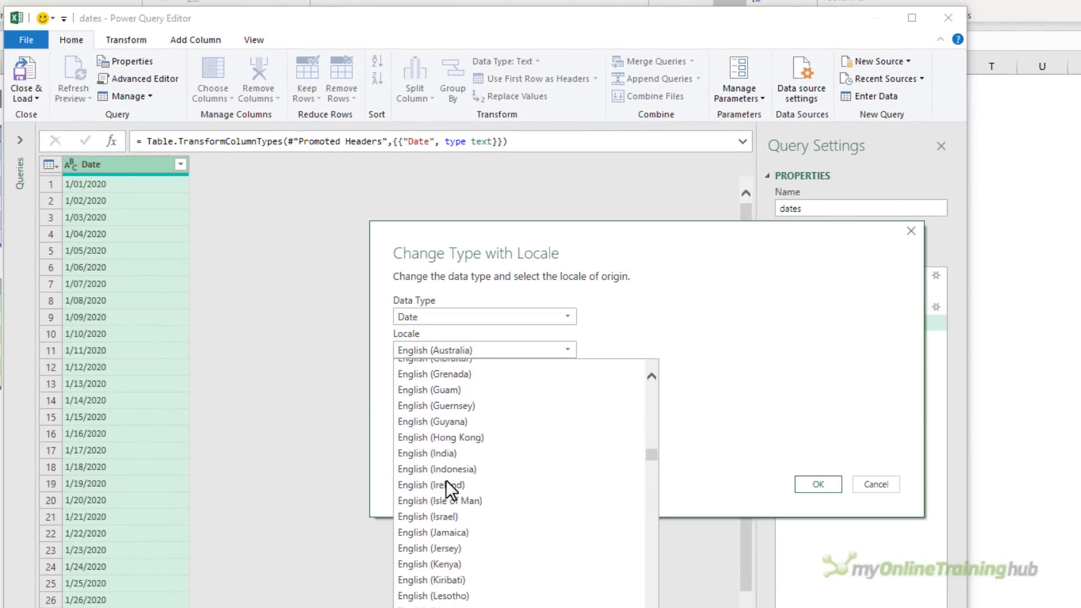
scroll(down, 3)
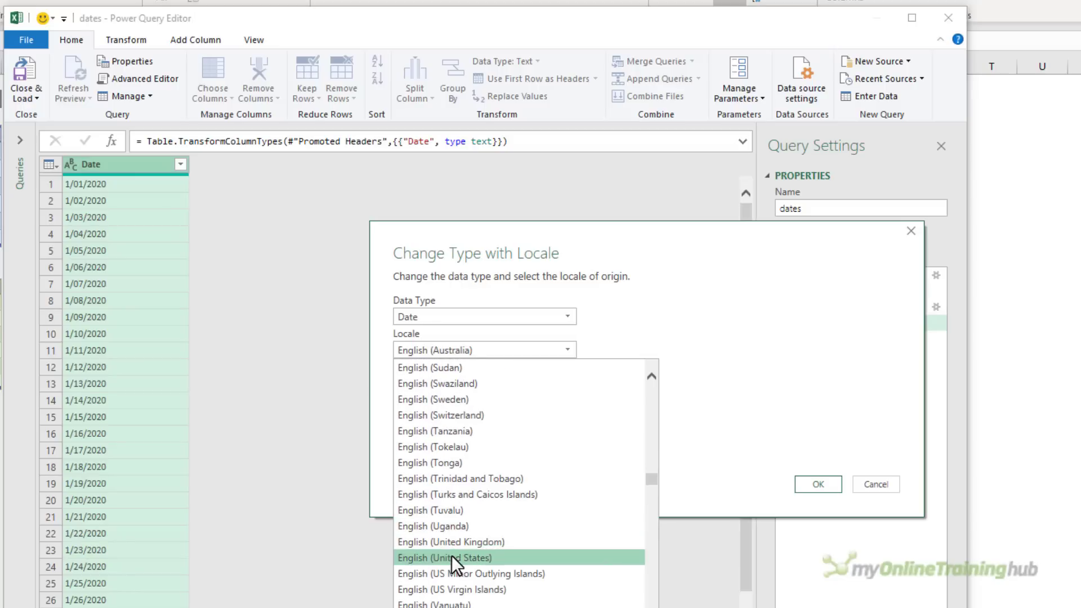
click(445, 558)
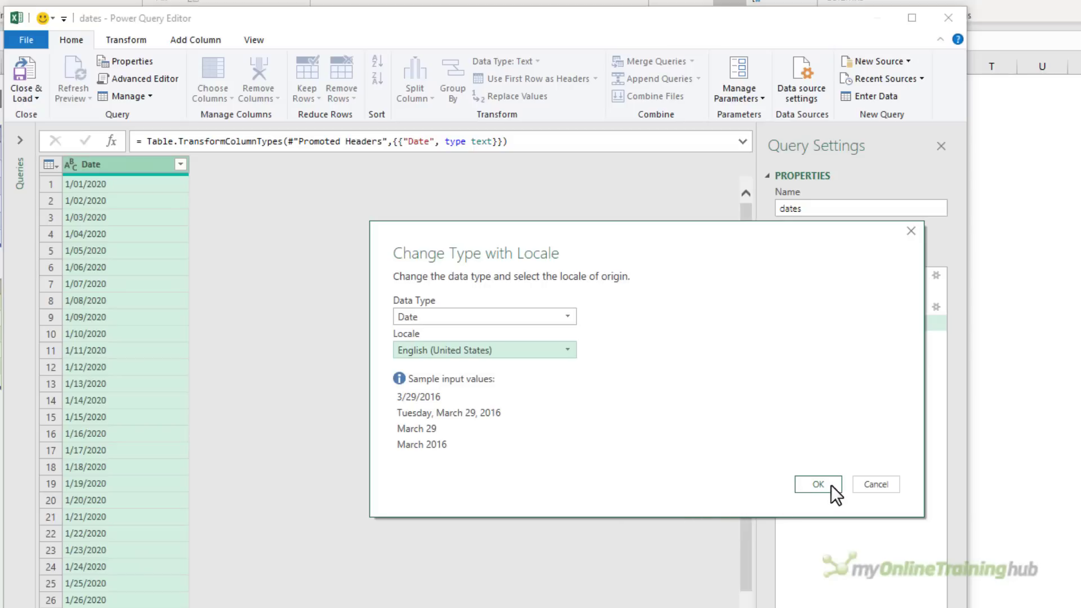
click(818, 484)
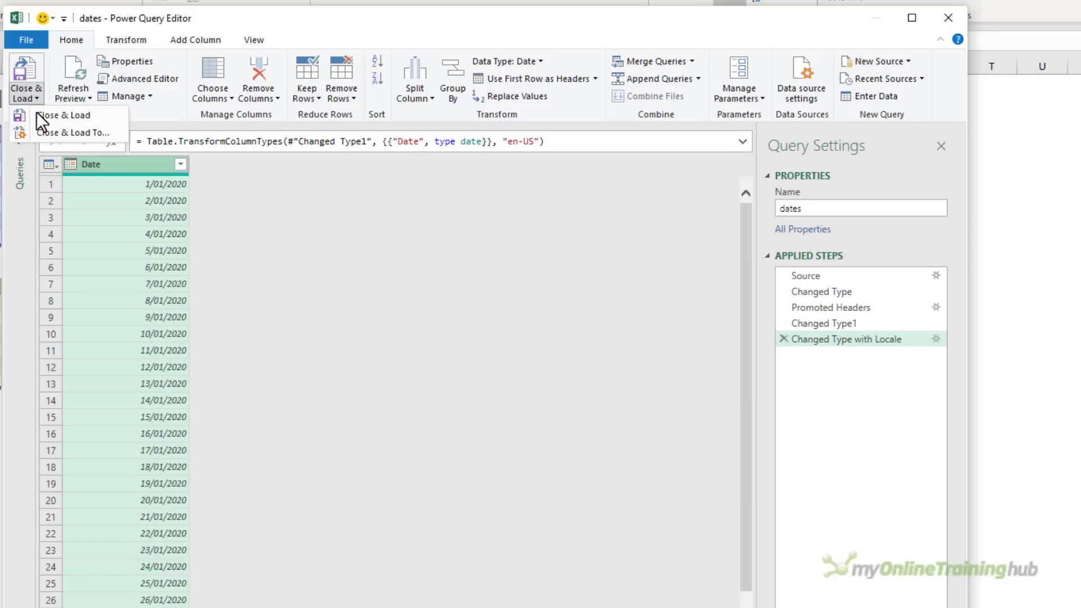
- Load the dates query as a table on a new worksheet and reveal the underlying serial numbers
click(63, 115)
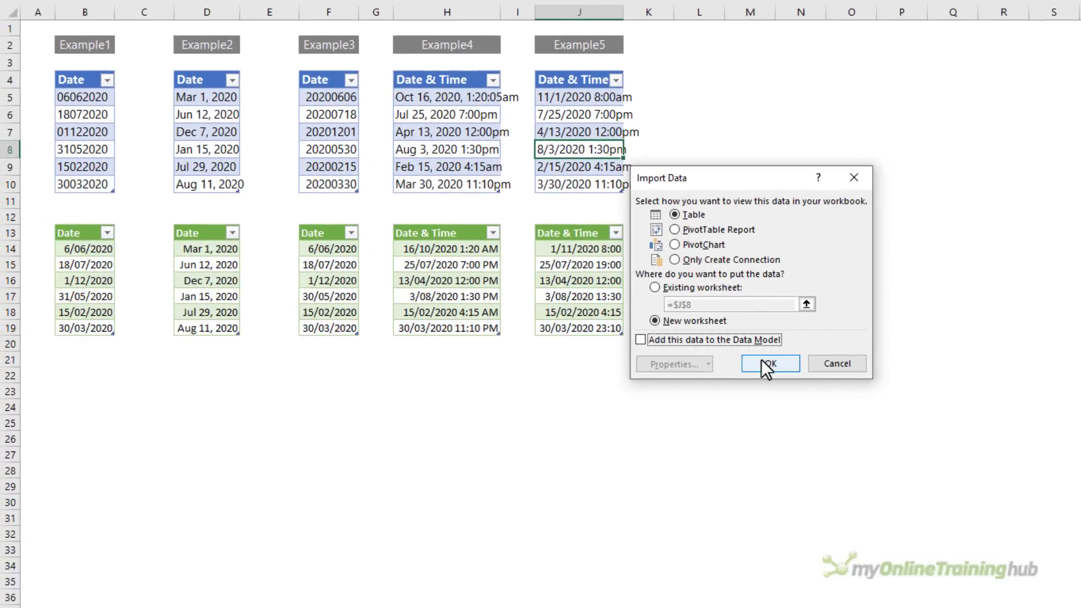
click(770, 364)
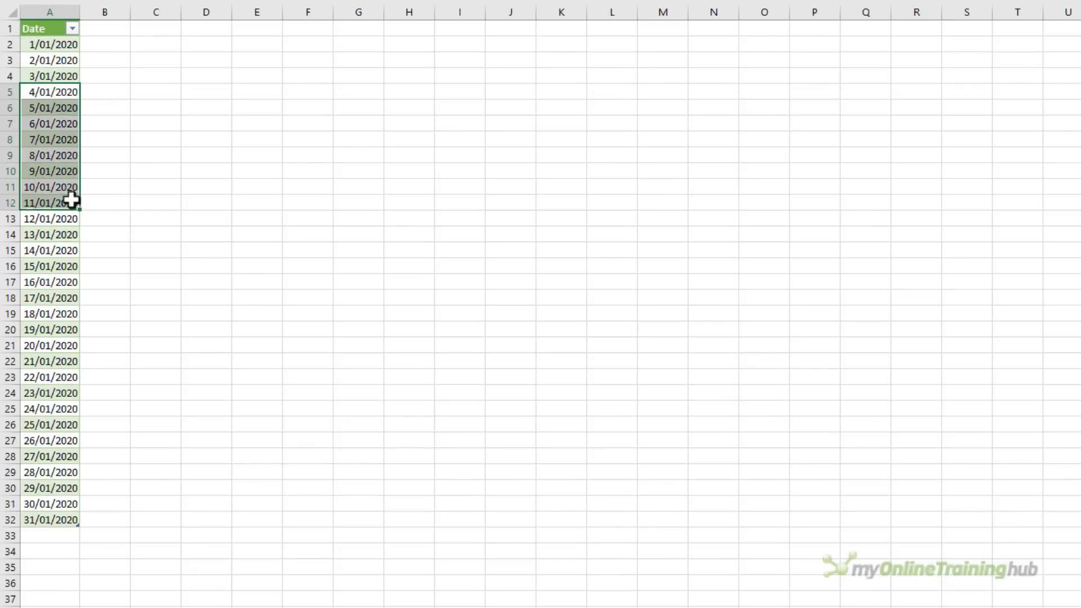
key(ctrl+`)
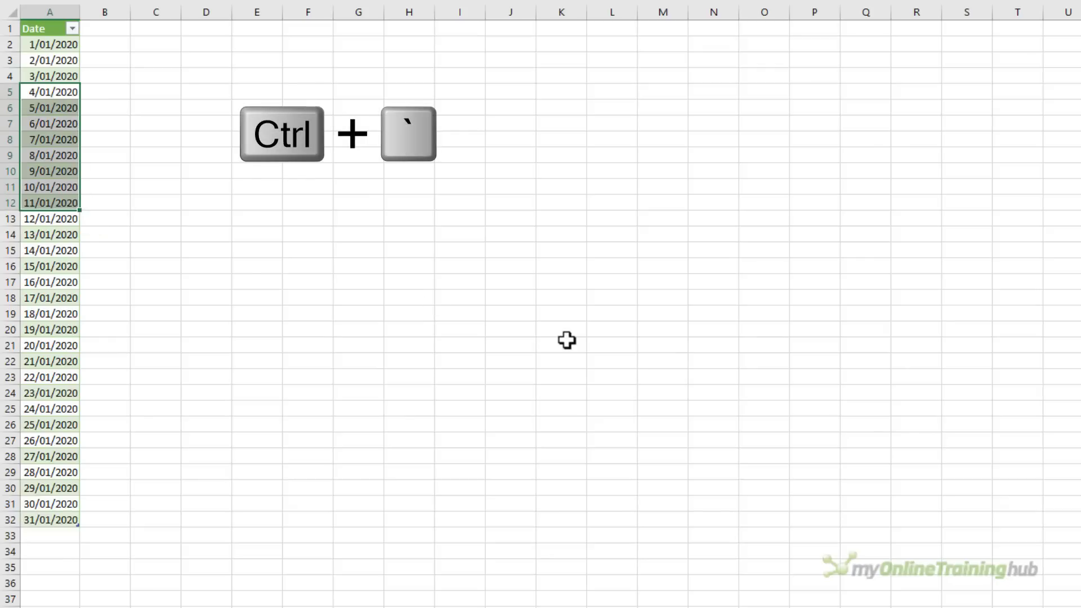
key(ctrl+`)
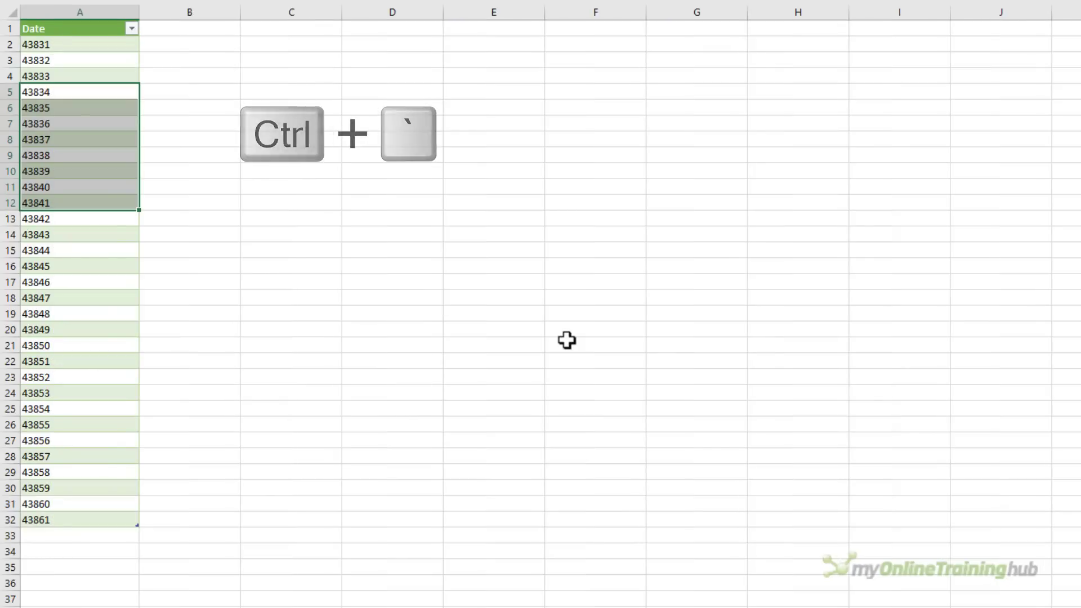